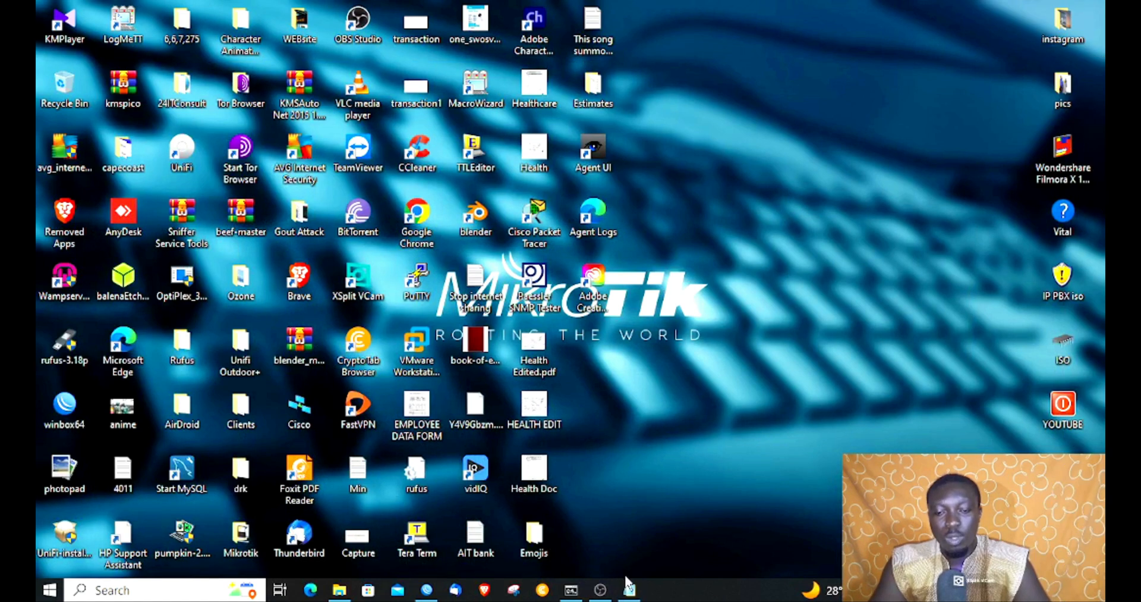
Bring up the router session, close the Hotspot servers window and show IP > Addresses
click(427, 590)
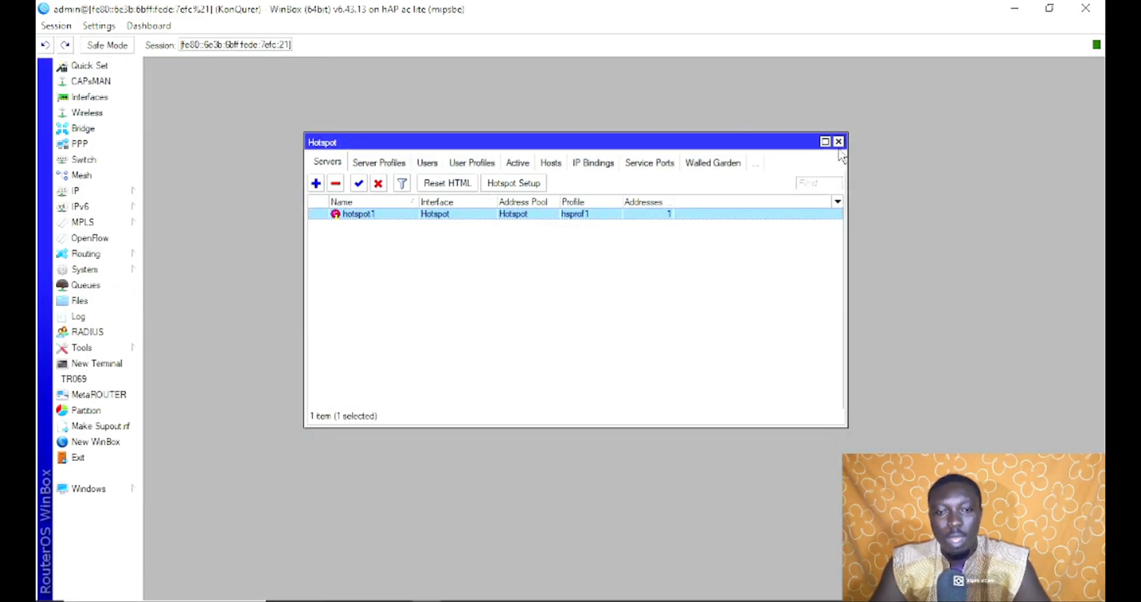
click(838, 141)
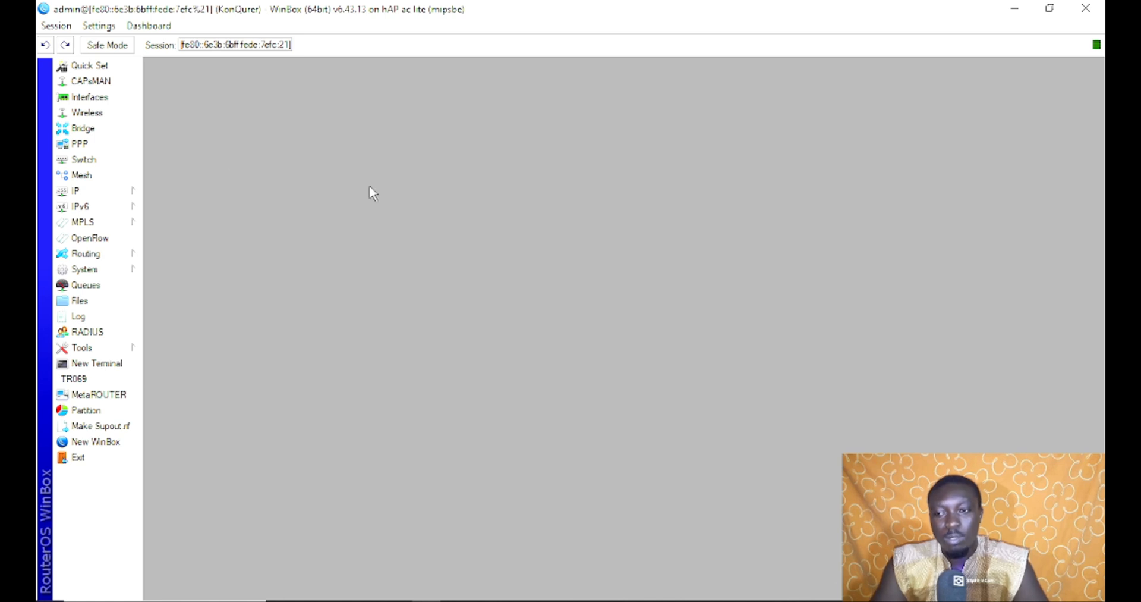
mouse_move(82, 128)
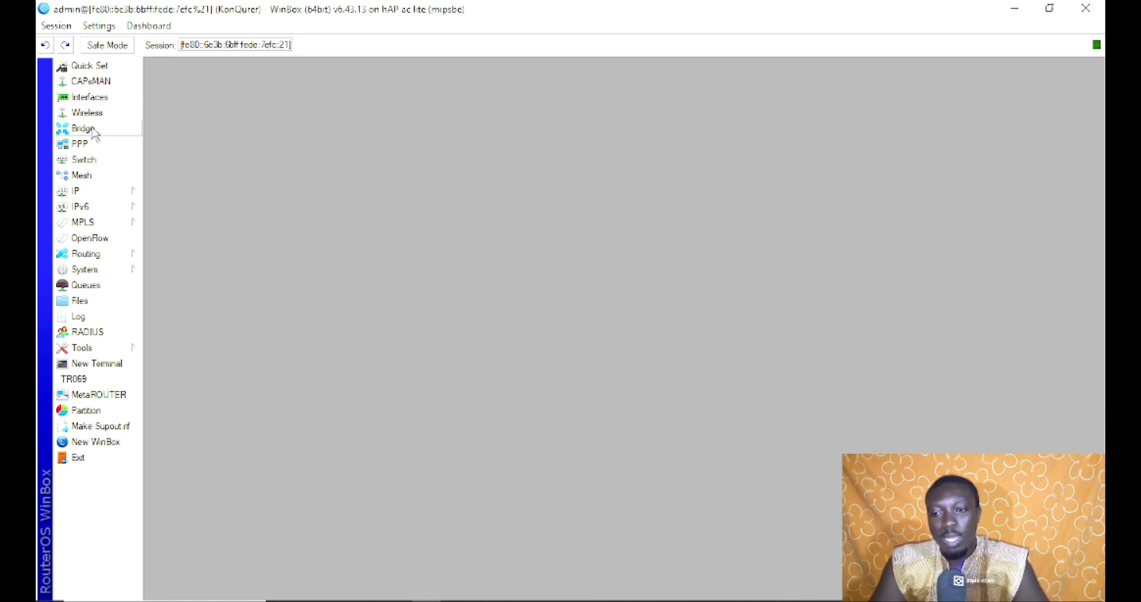
click(76, 190)
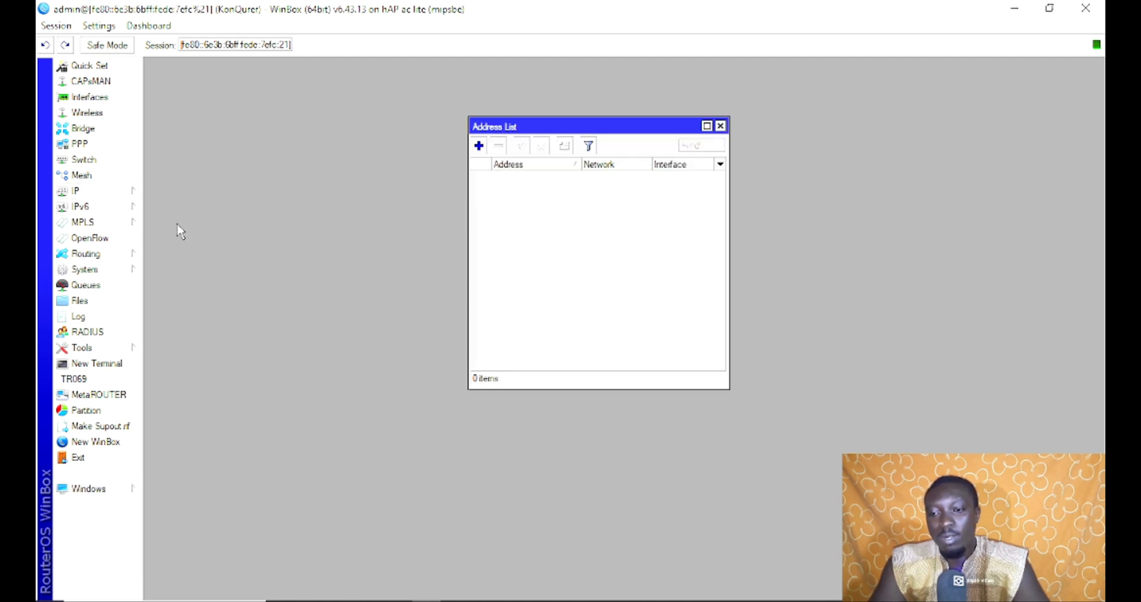
Add address 192.168.50.1/24 with network 192.168.50.0 on interface ether3 and confirm it
click(478, 145)
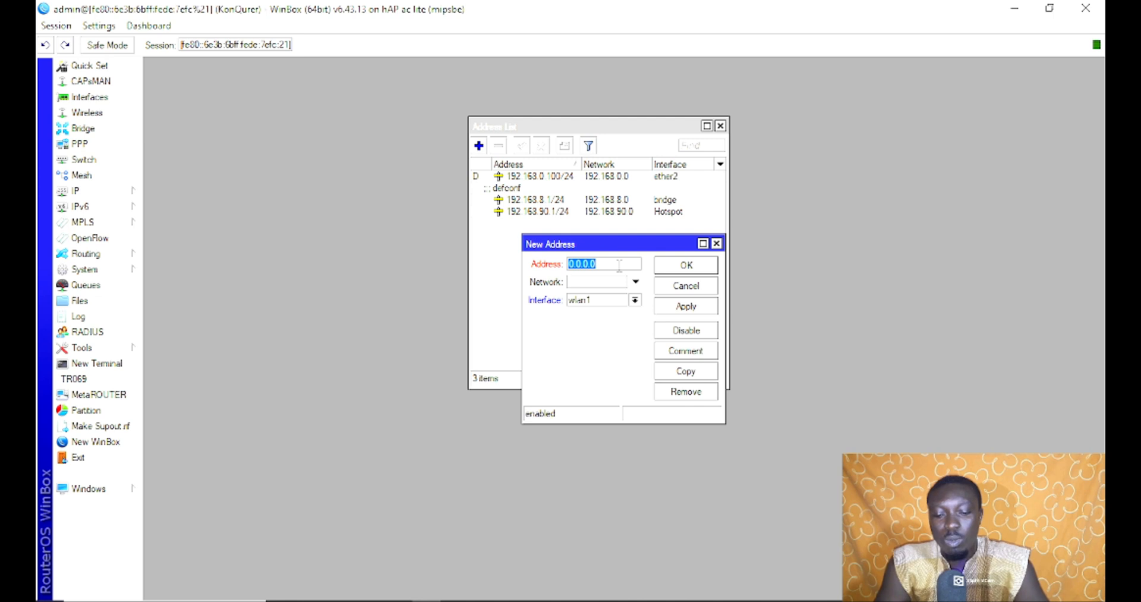
text(Test_Hotspot)
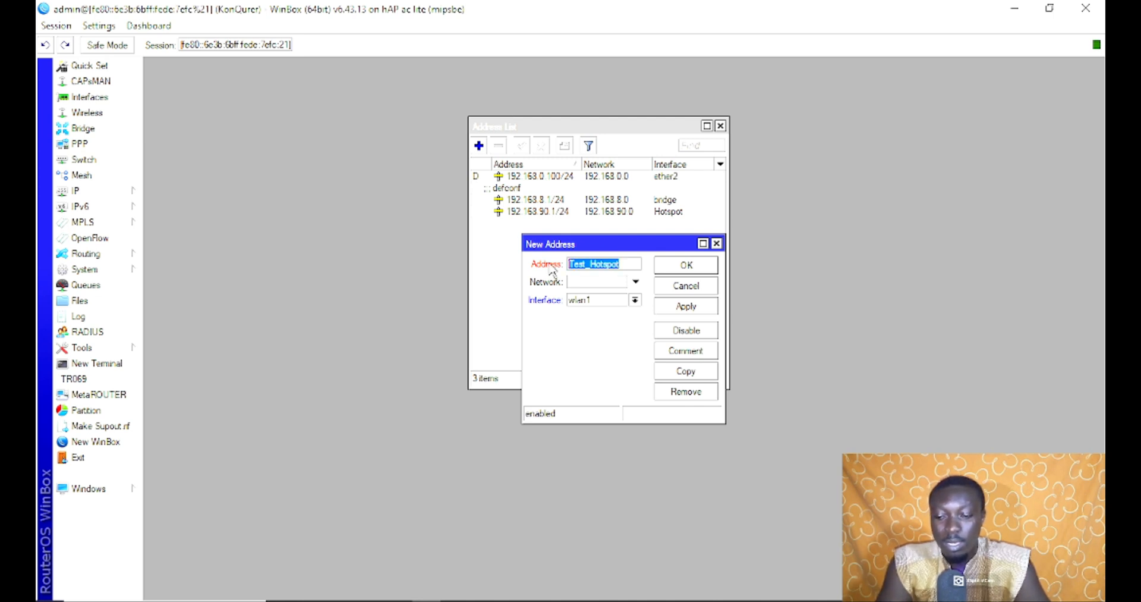
text(192.168.50.)
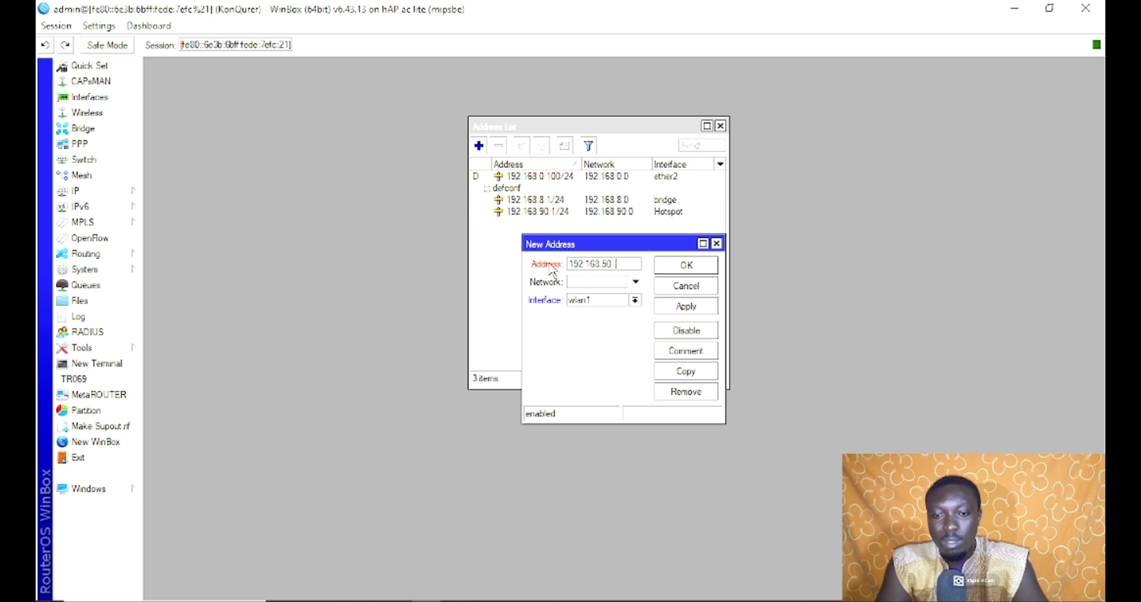
text(1/)
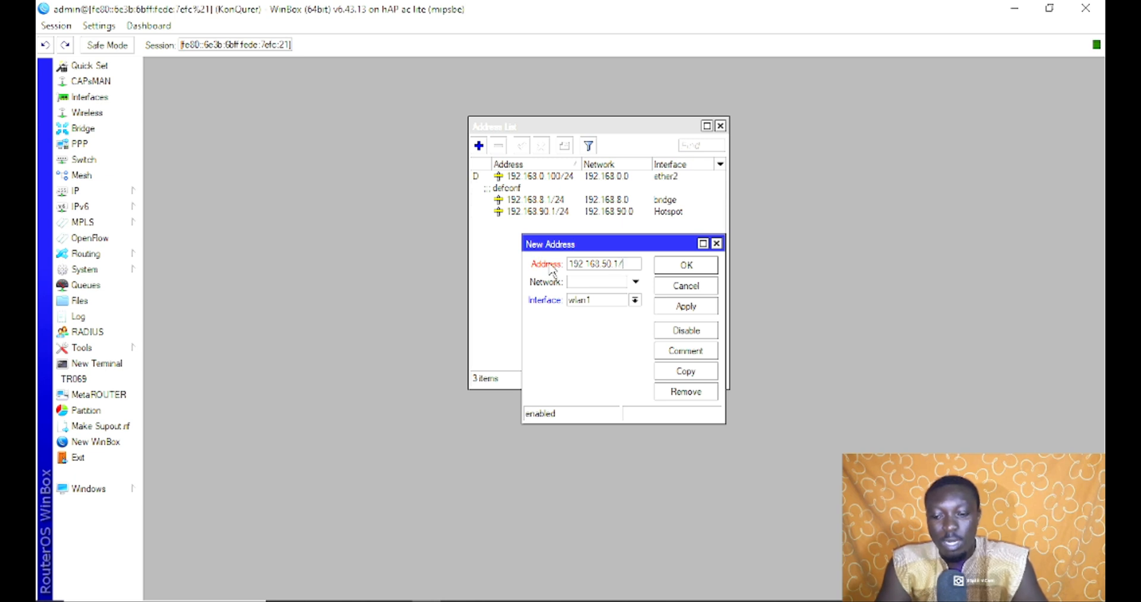
text(24)
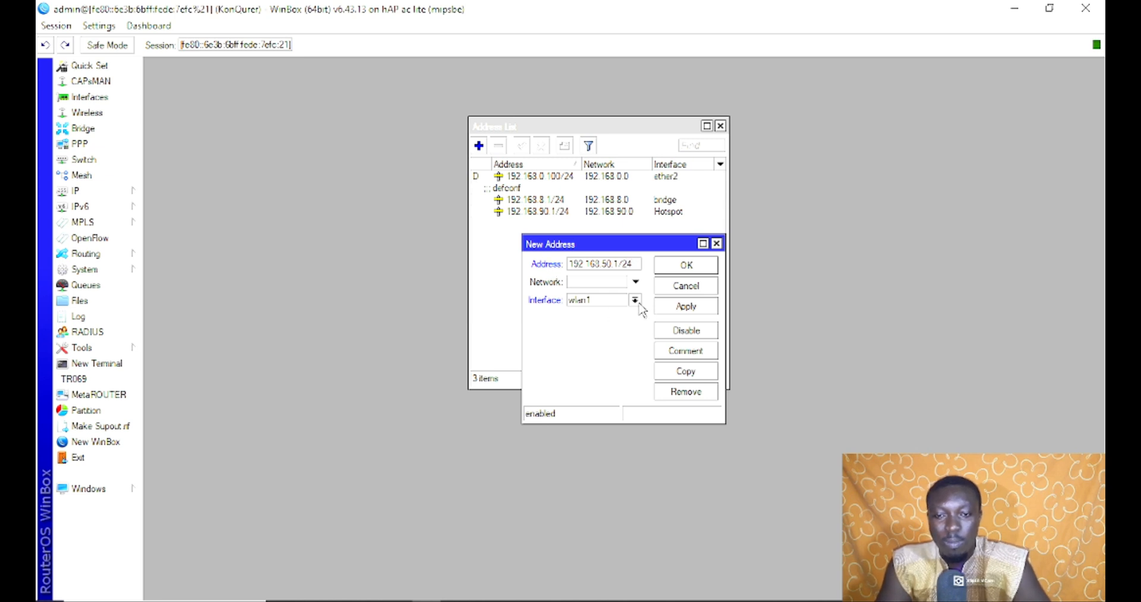
click(634, 300)
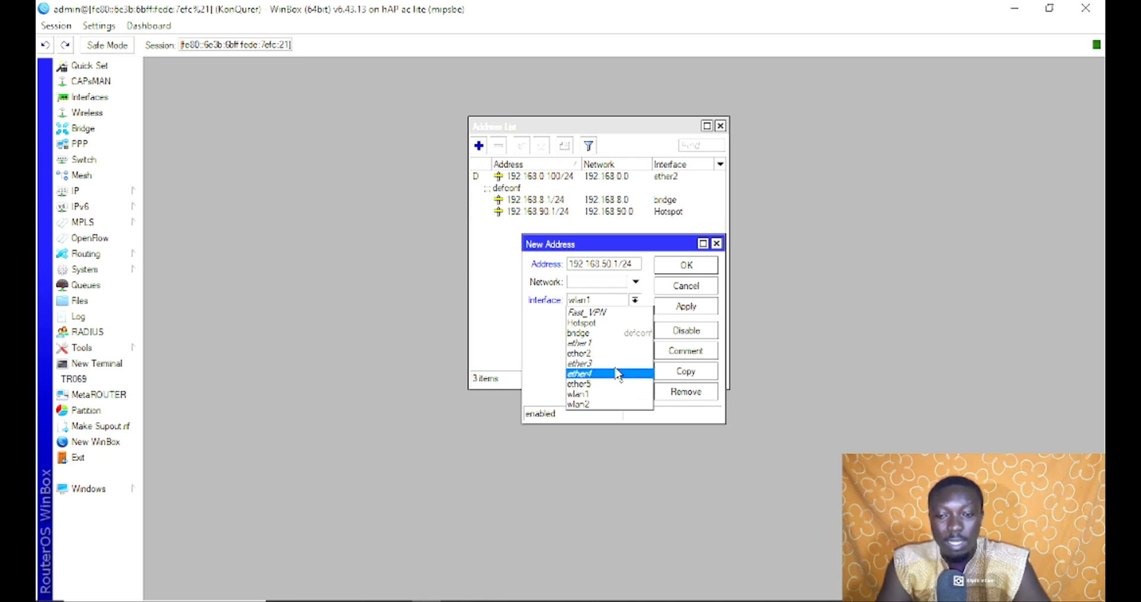
click(582, 363)
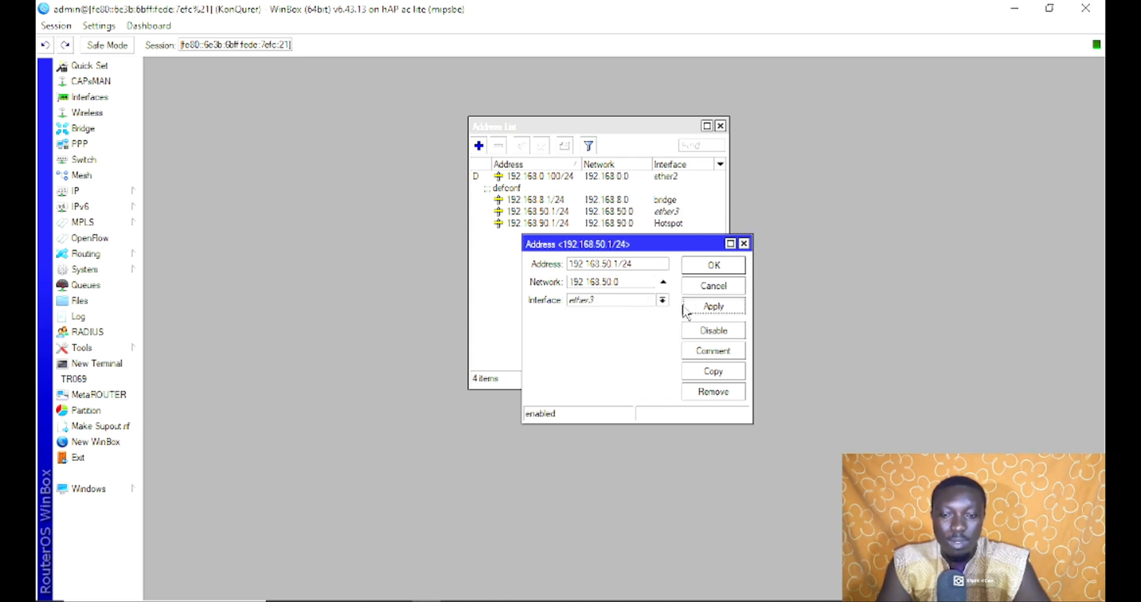
triple_click(594, 280)
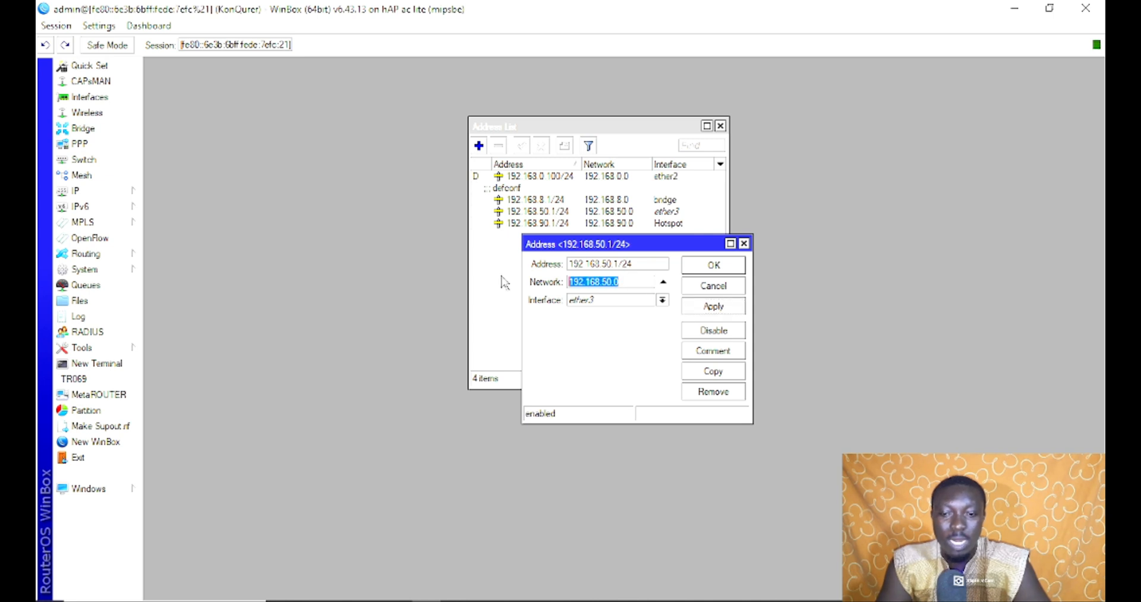
click(712, 264)
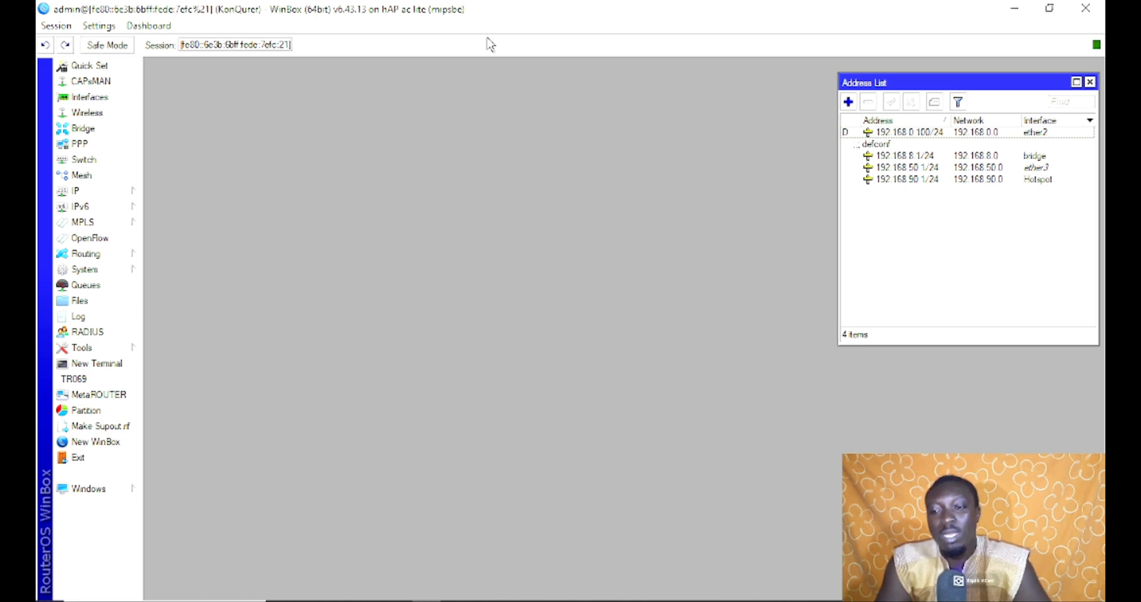
Show the IP > Pool list and move its window lower on screen
click(76, 190)
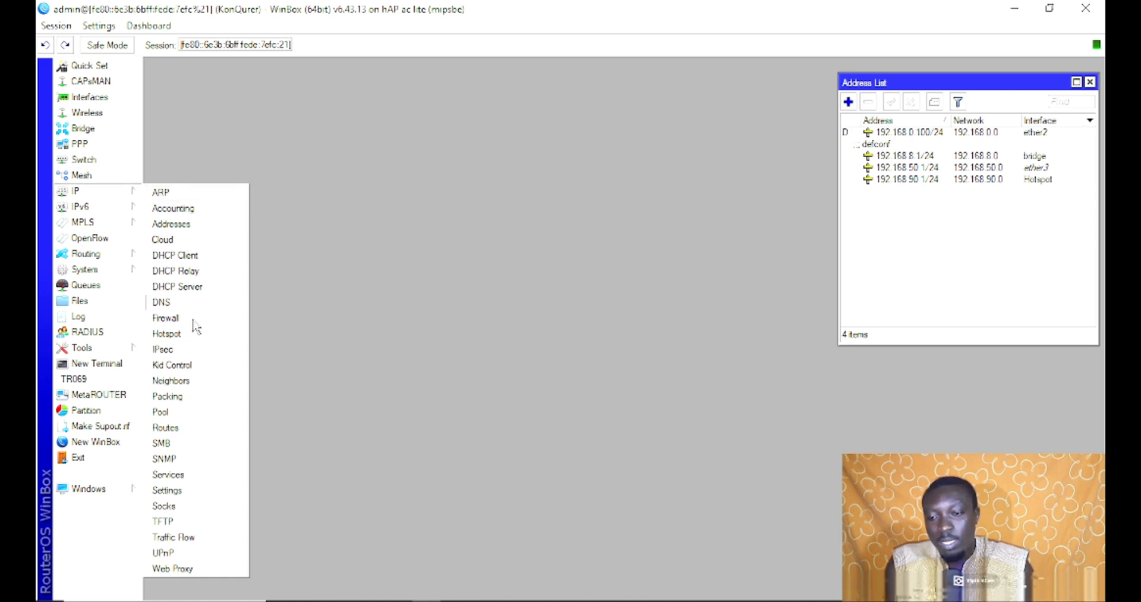
mouse_move(193, 413)
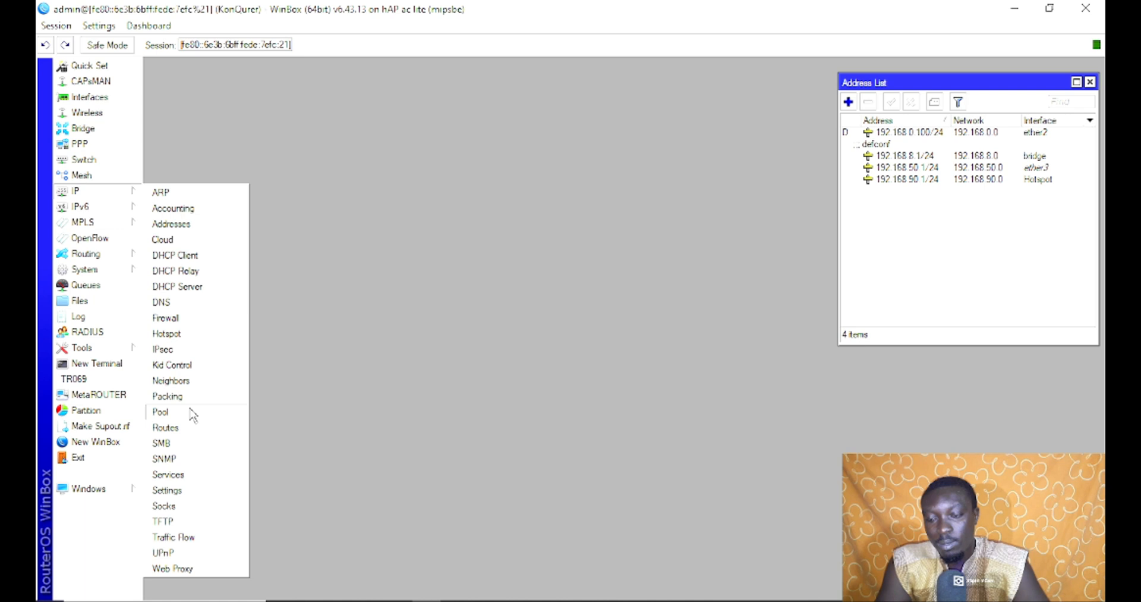
click(161, 411)
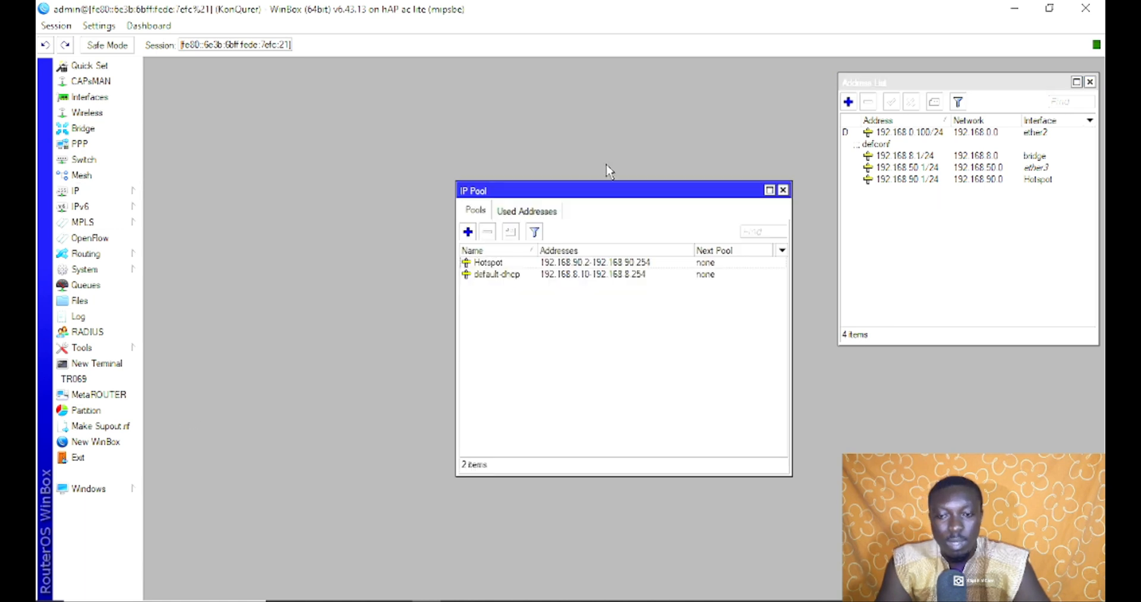
drag(604, 190, 590, 249)
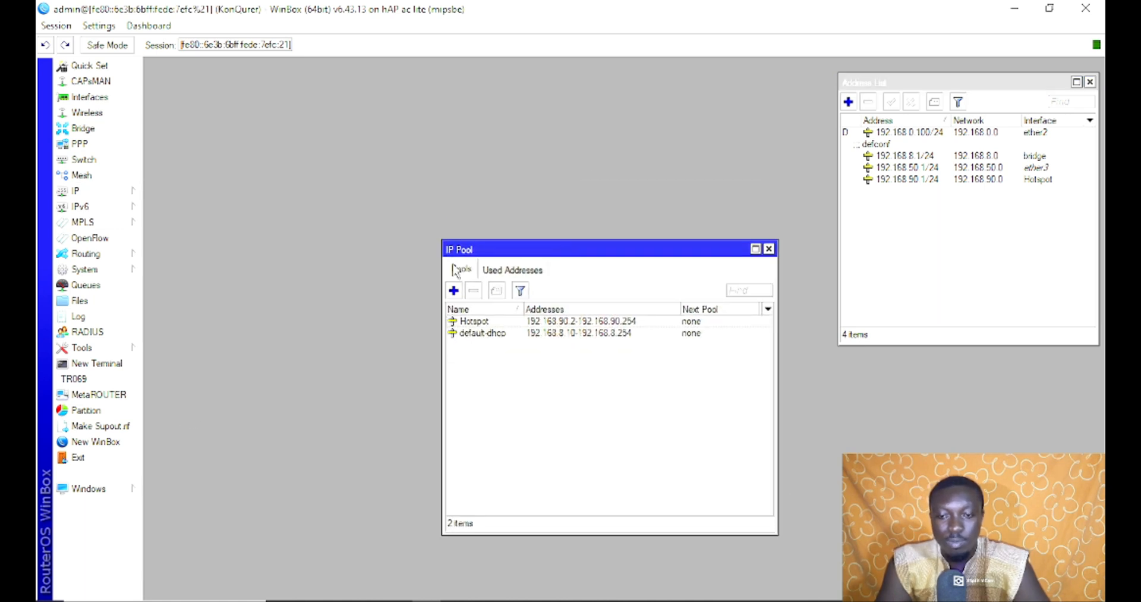
Create pool Test_Hotspot with addresses 192.168.50.2-192.168.50.254 and close its details
click(453, 290)
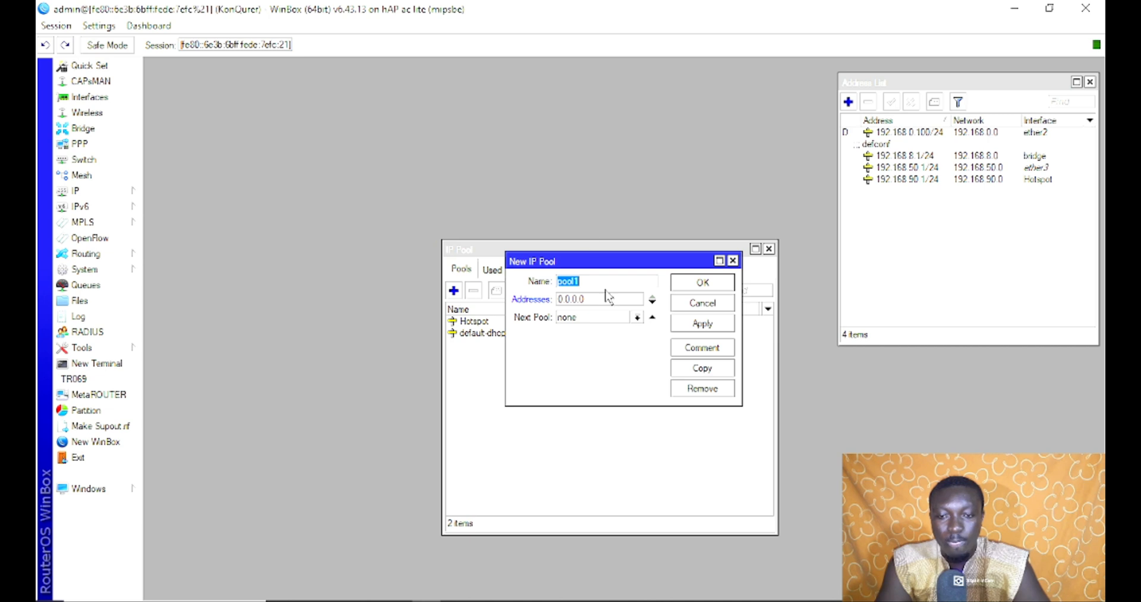
text(Test_Hostspot)
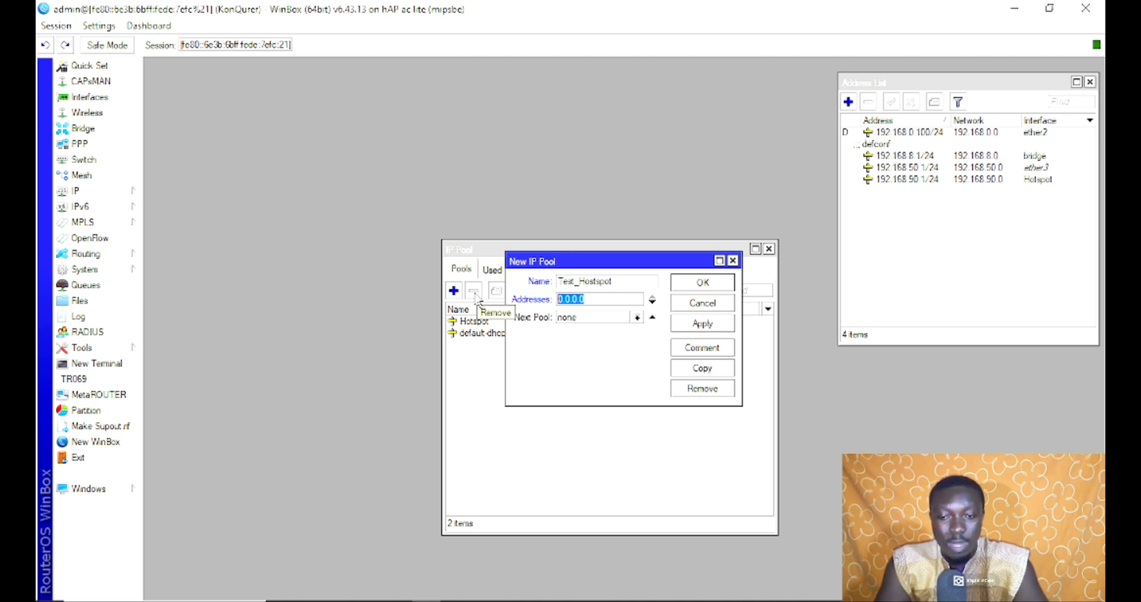
text(192.168.50.2-)
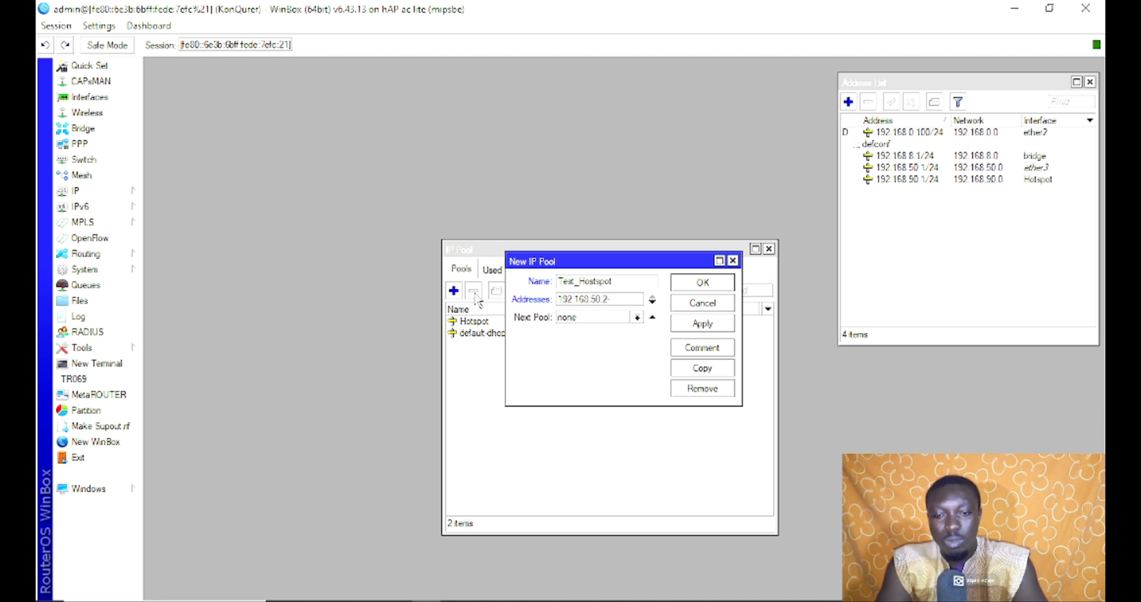
text(192)
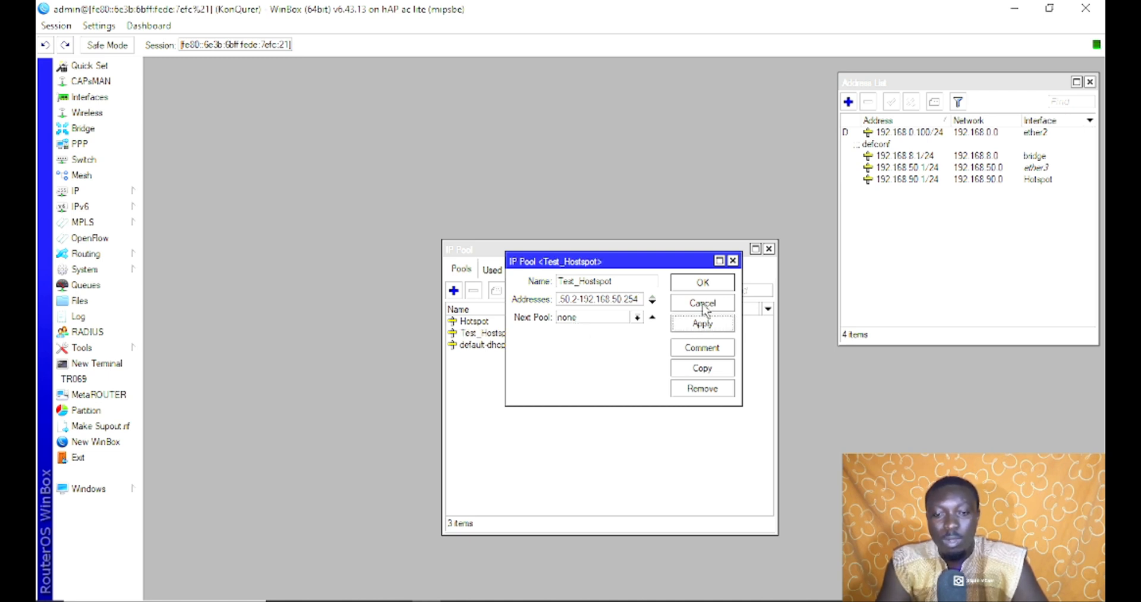
click(701, 302)
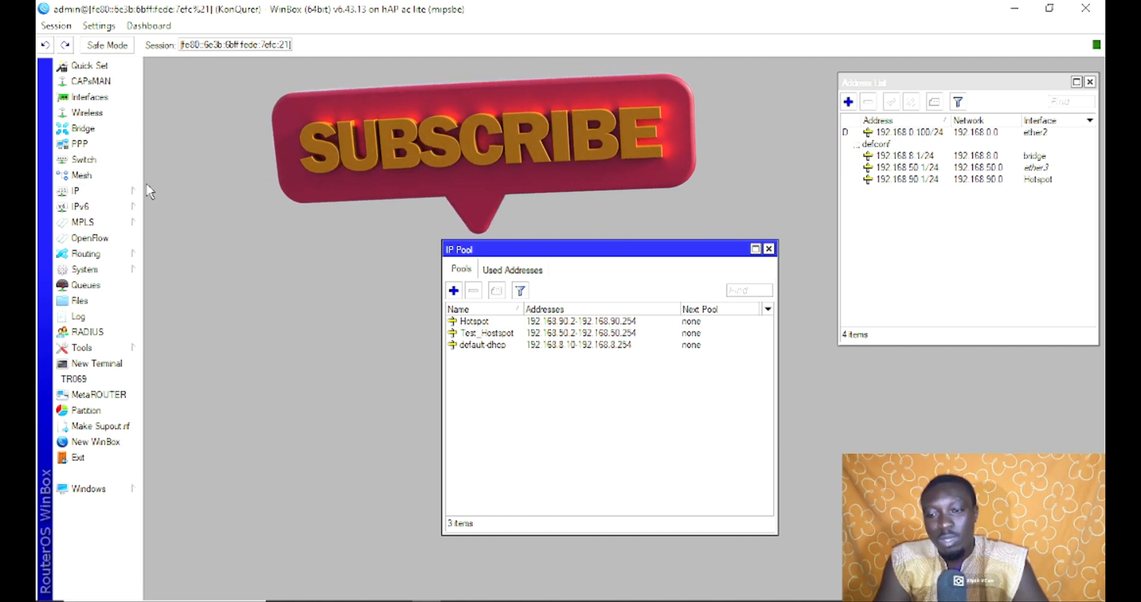
Launch IP > Hotspot's Hotspot Setup wizard and pick the HotSpot interface from the list
click(75, 190)
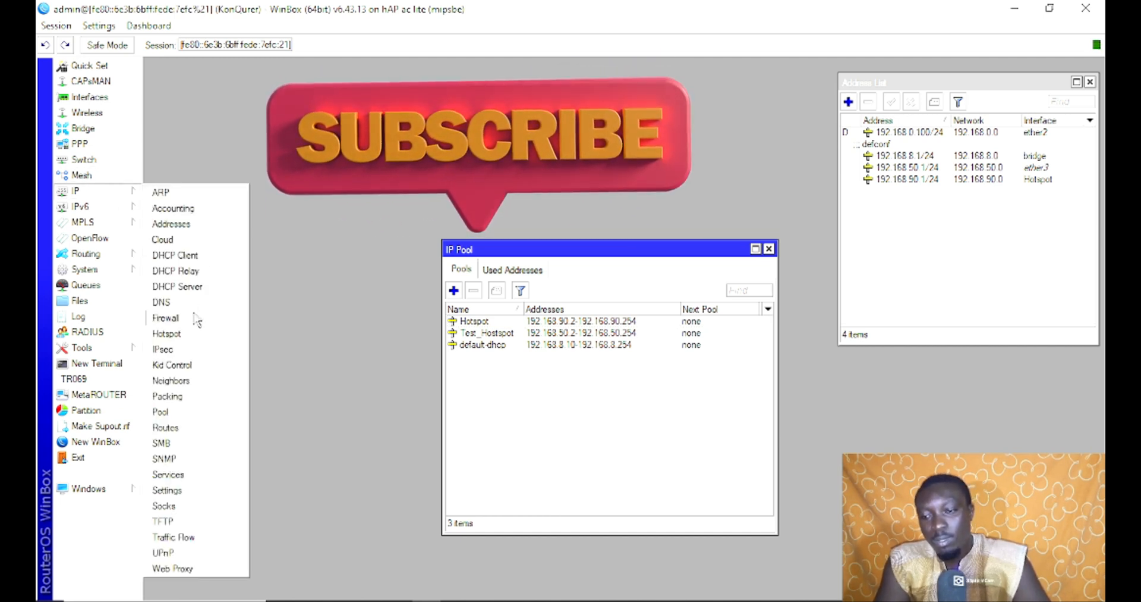
click(166, 333)
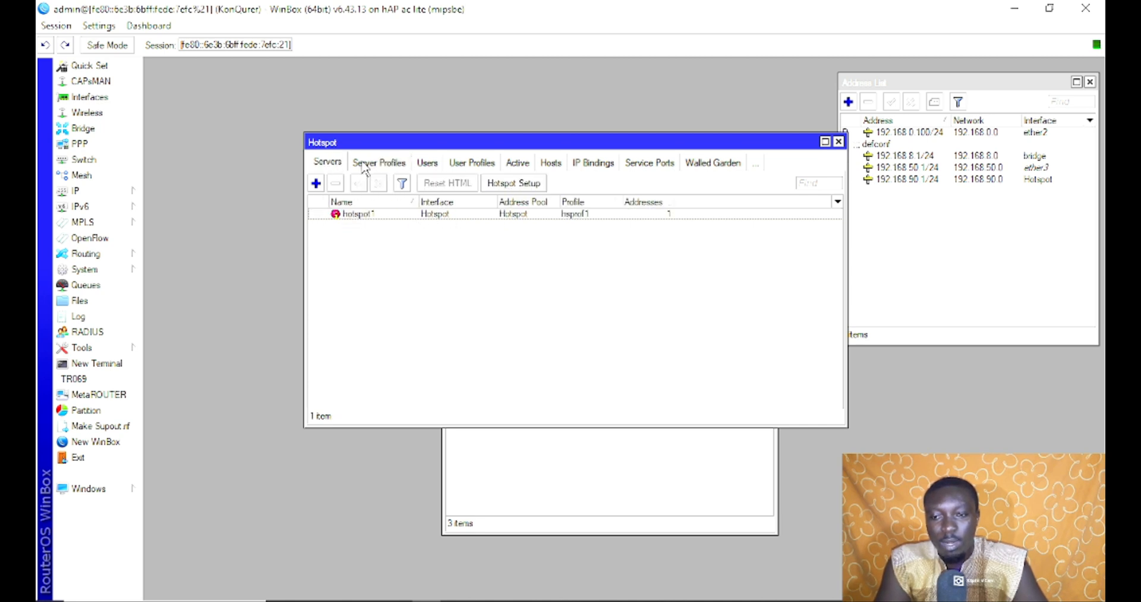
click(514, 184)
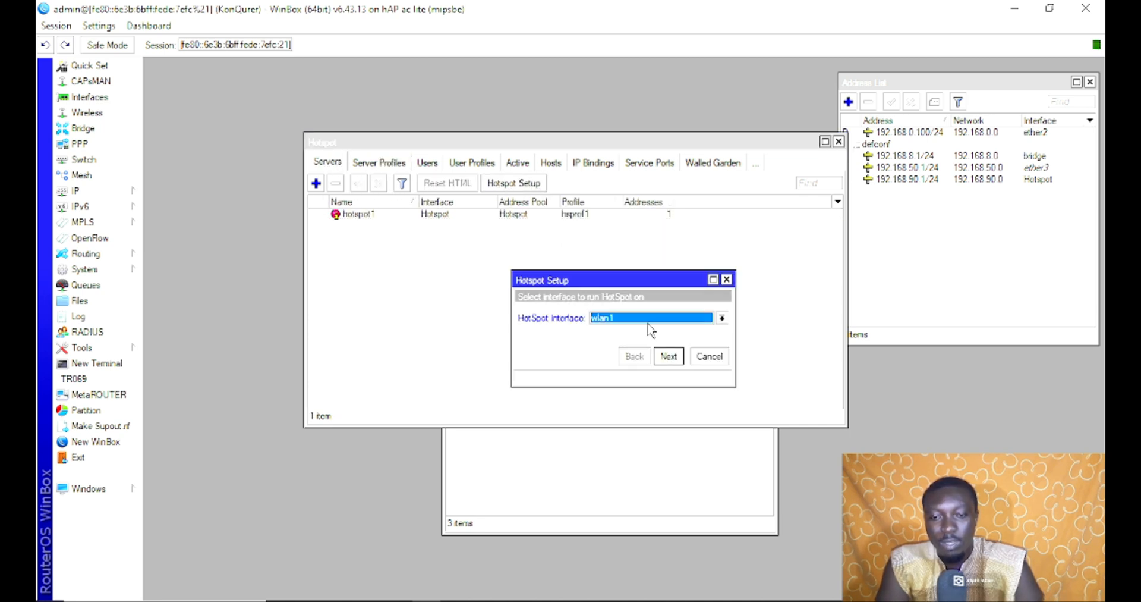
click(722, 317)
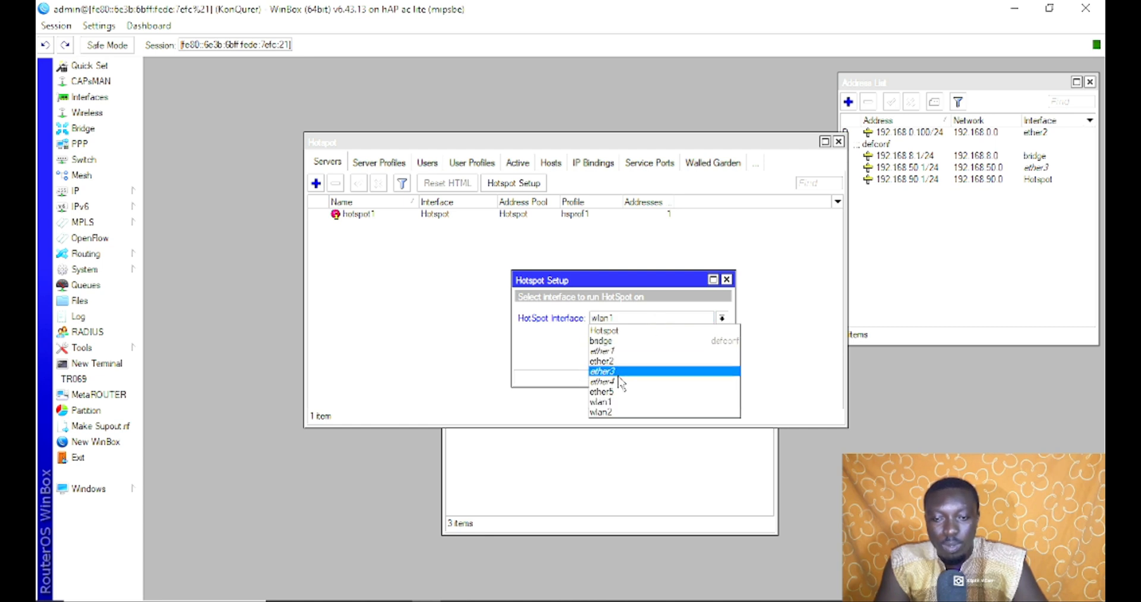
mouse_move(631, 382)
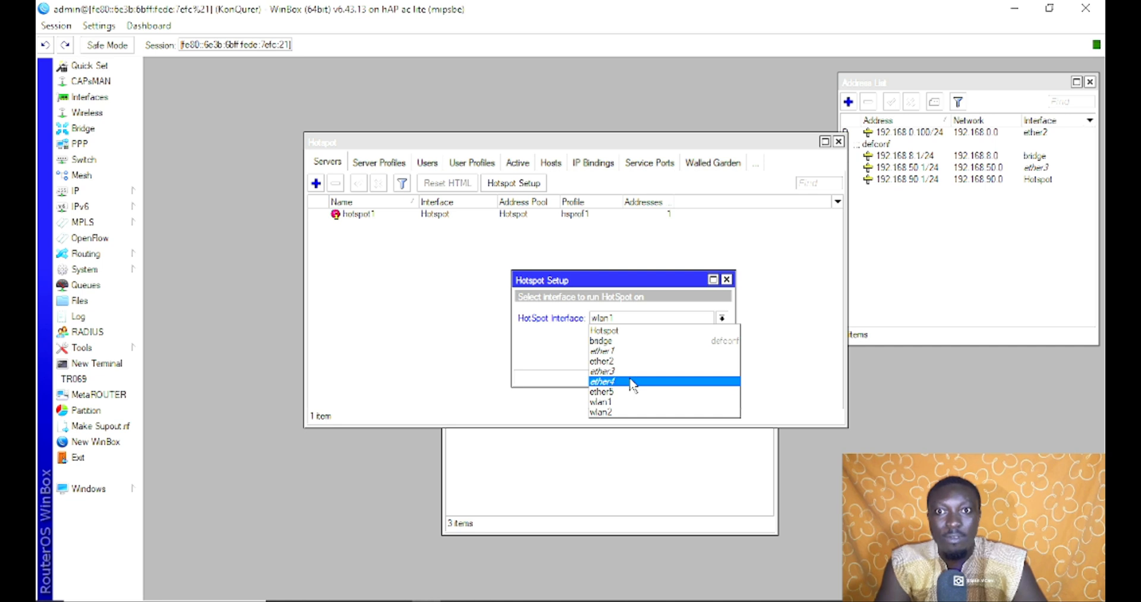
click(601, 380)
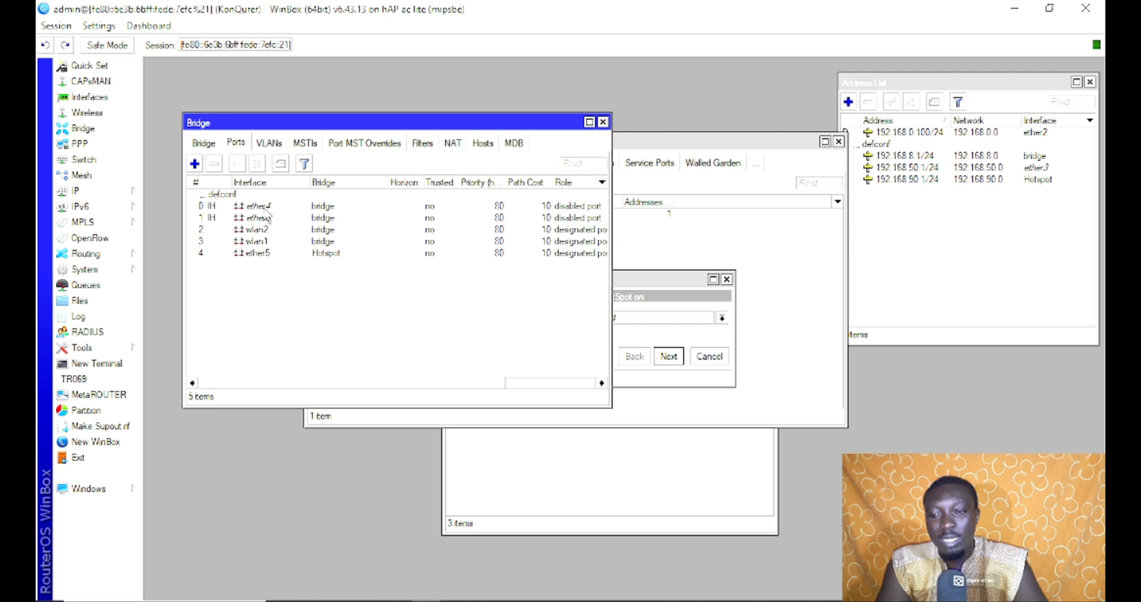
Review ether4's bridge port Interface and Bridge fields, then close the dialog and Bridge window
double_click(258, 206)
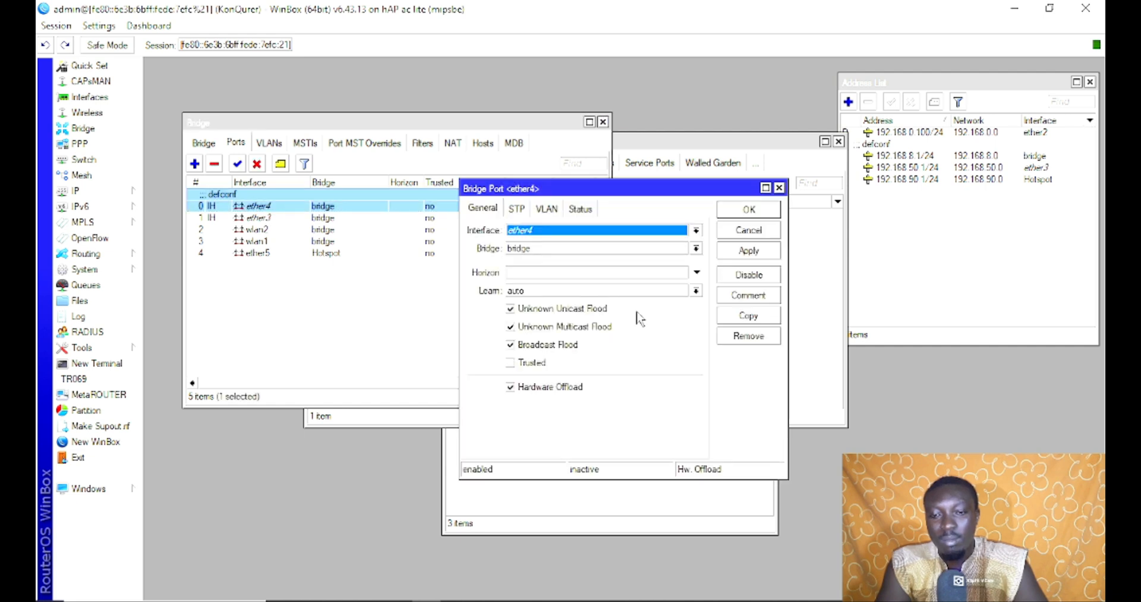
click(696, 249)
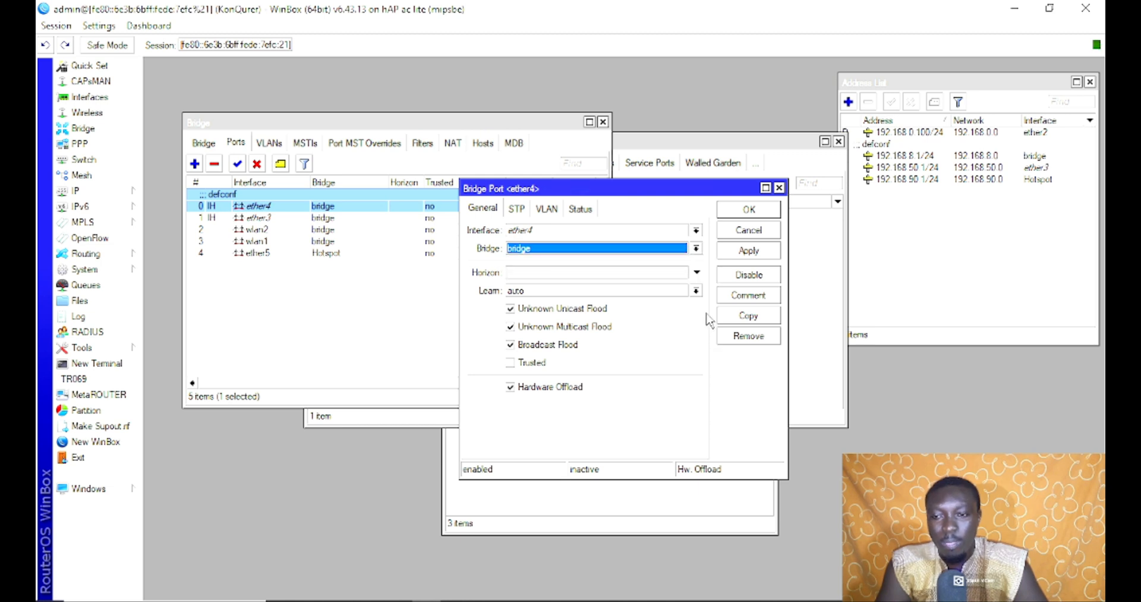
click(747, 209)
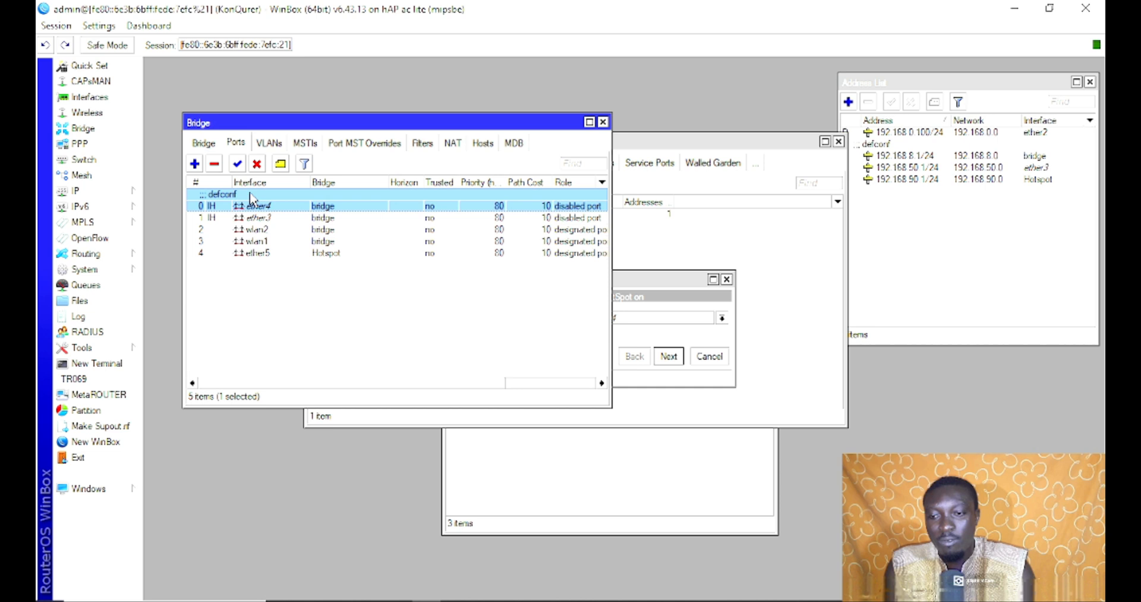
click(213, 163)
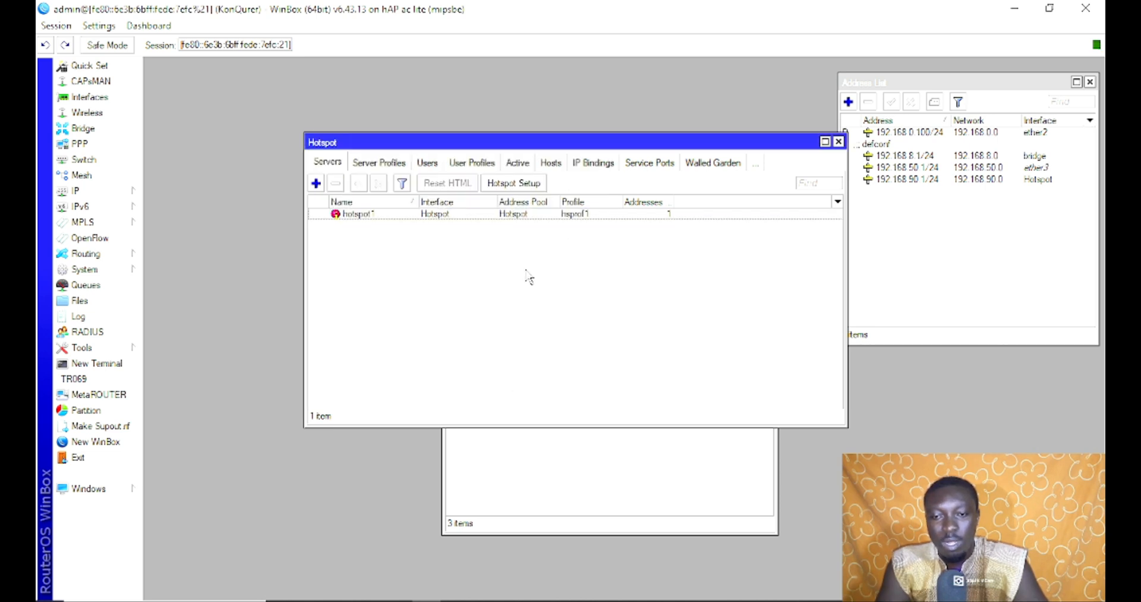
In Hotspot Setup accept ether4, local address 192.168.50.1/24 with masquerade, and the suggested pool
click(513, 183)
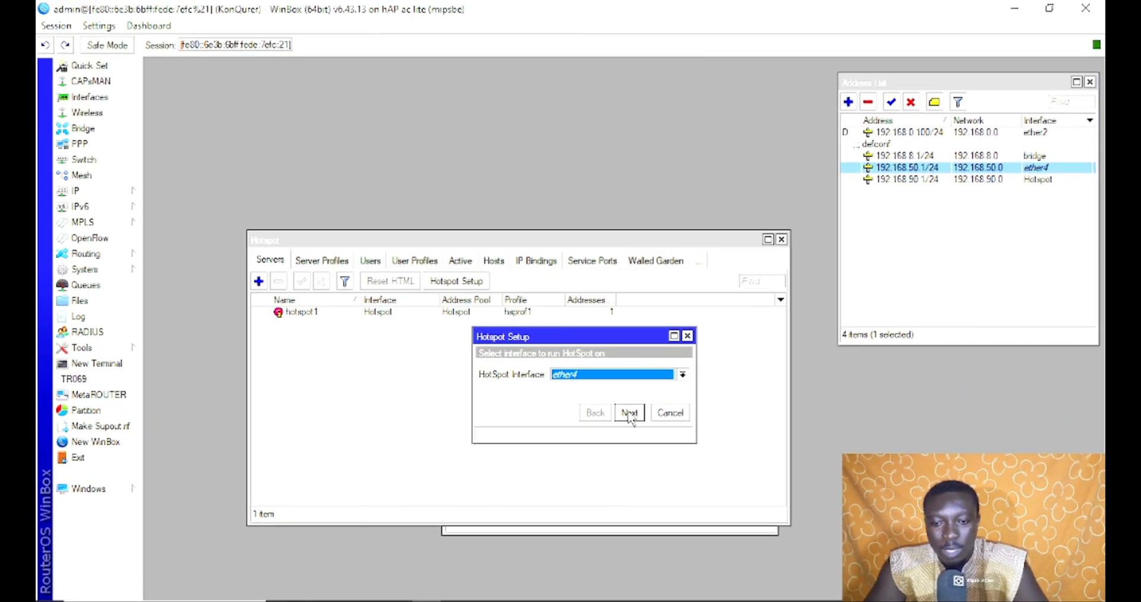
click(629, 413)
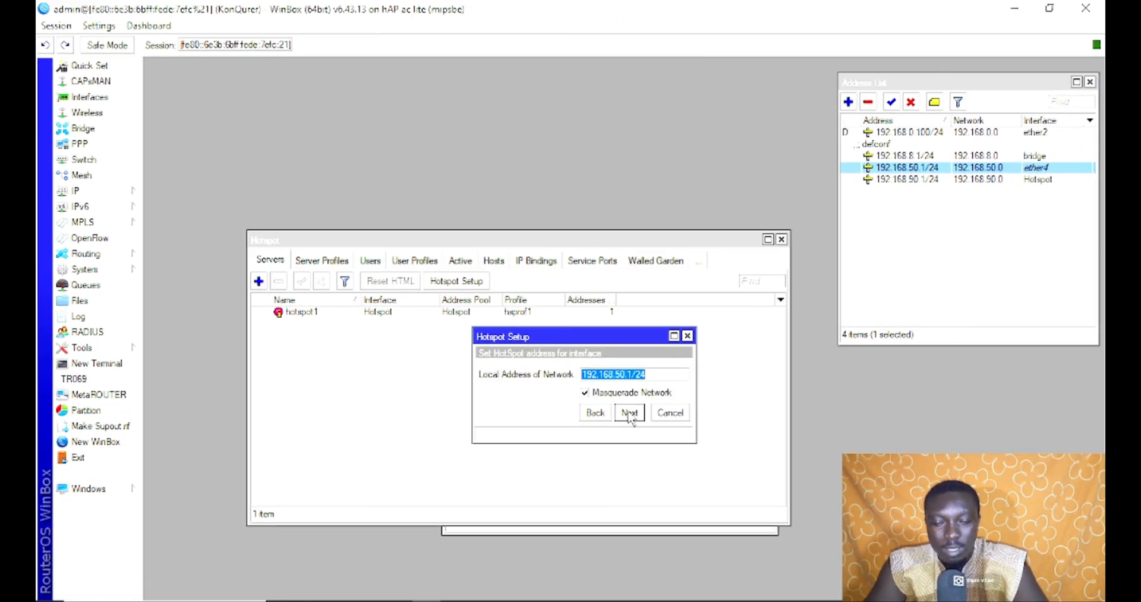
click(628, 413)
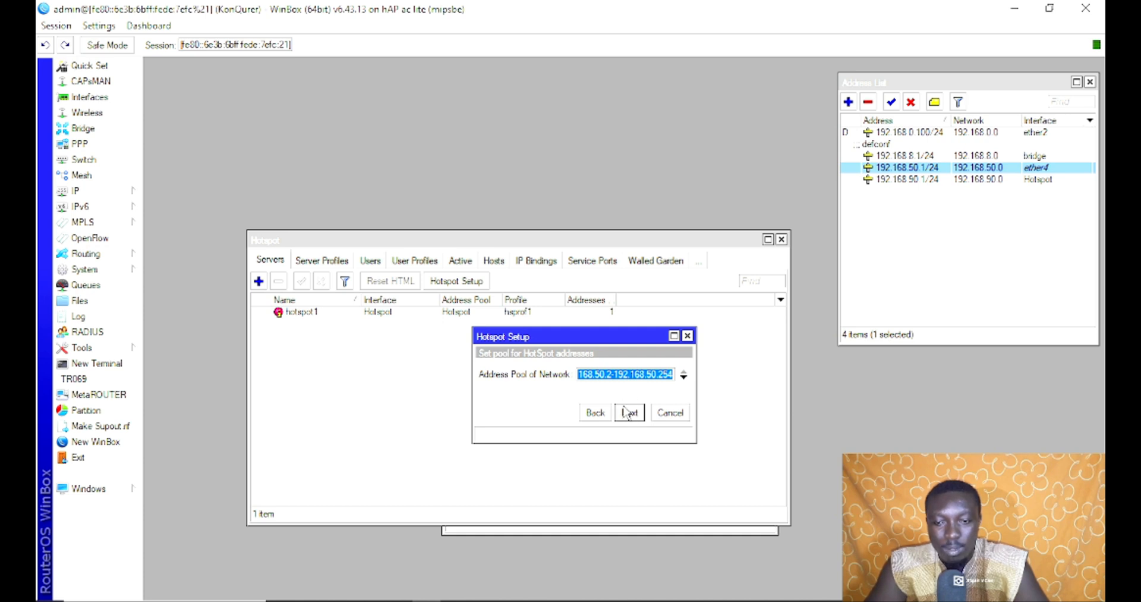
click(629, 412)
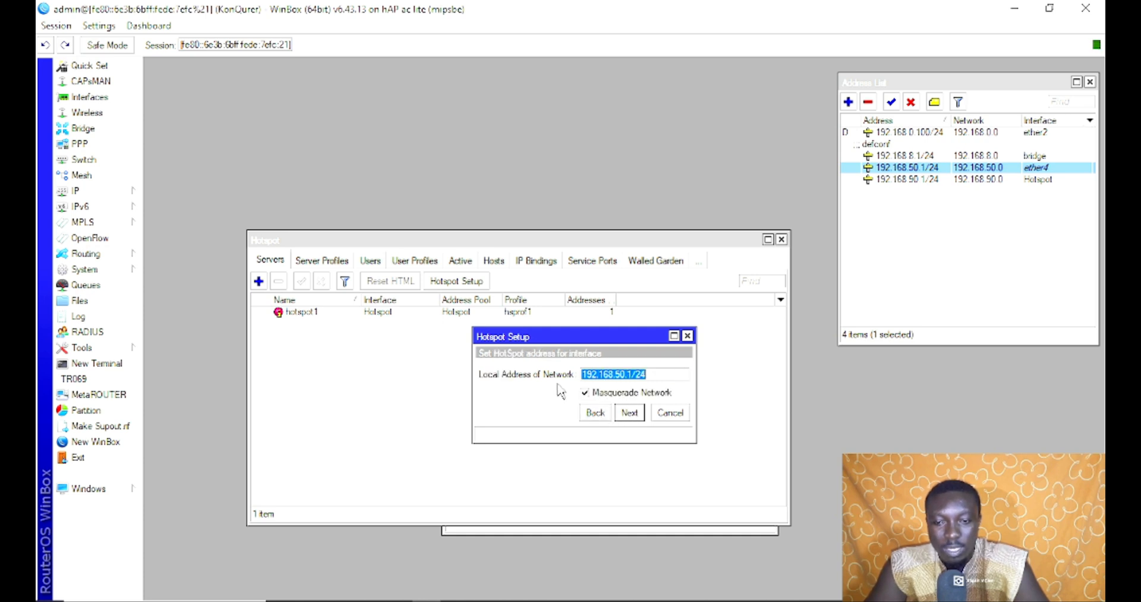
mouse_move(628, 407)
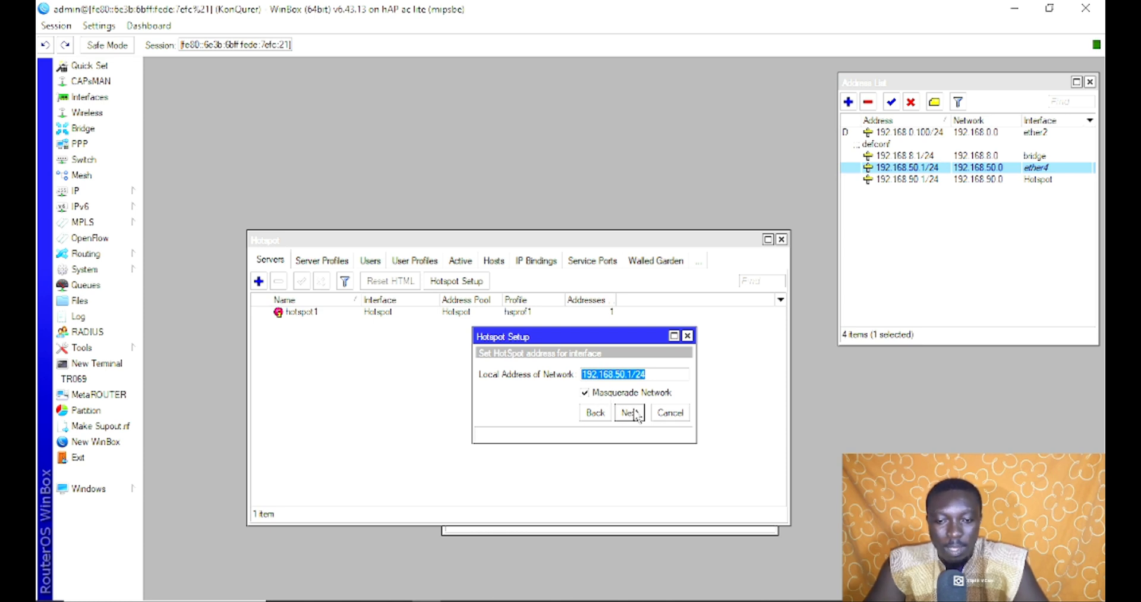
click(630, 411)
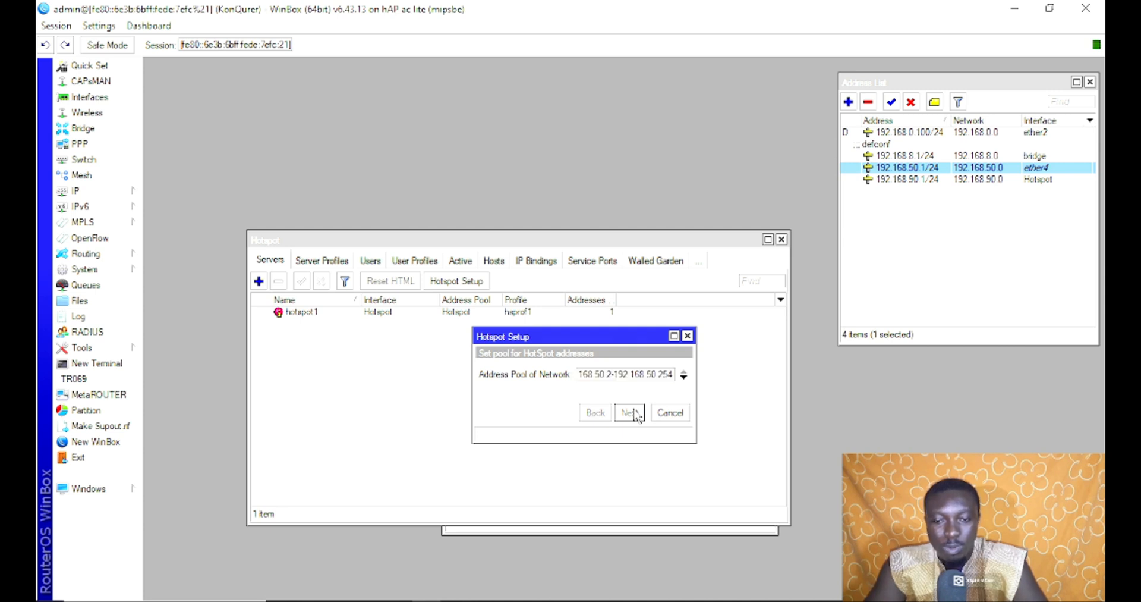
click(629, 412)
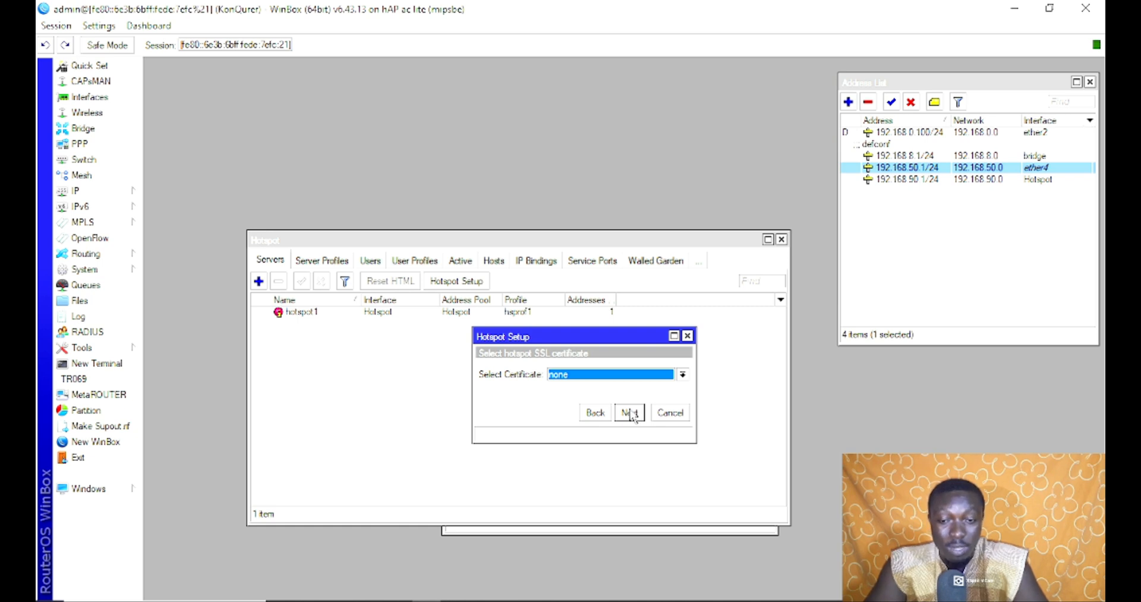
click(630, 413)
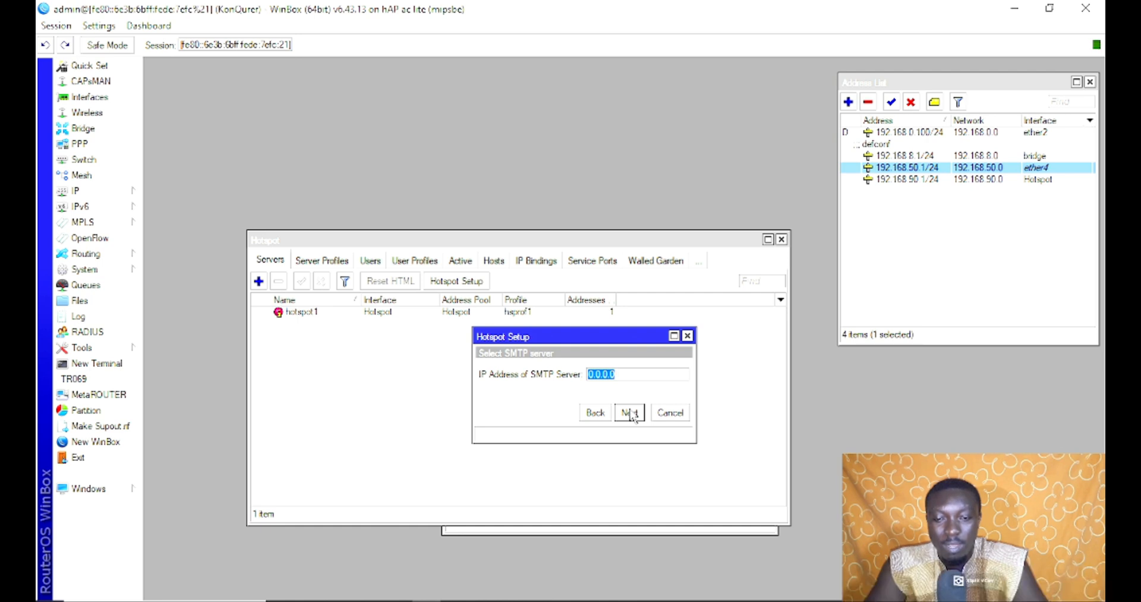
click(629, 413)
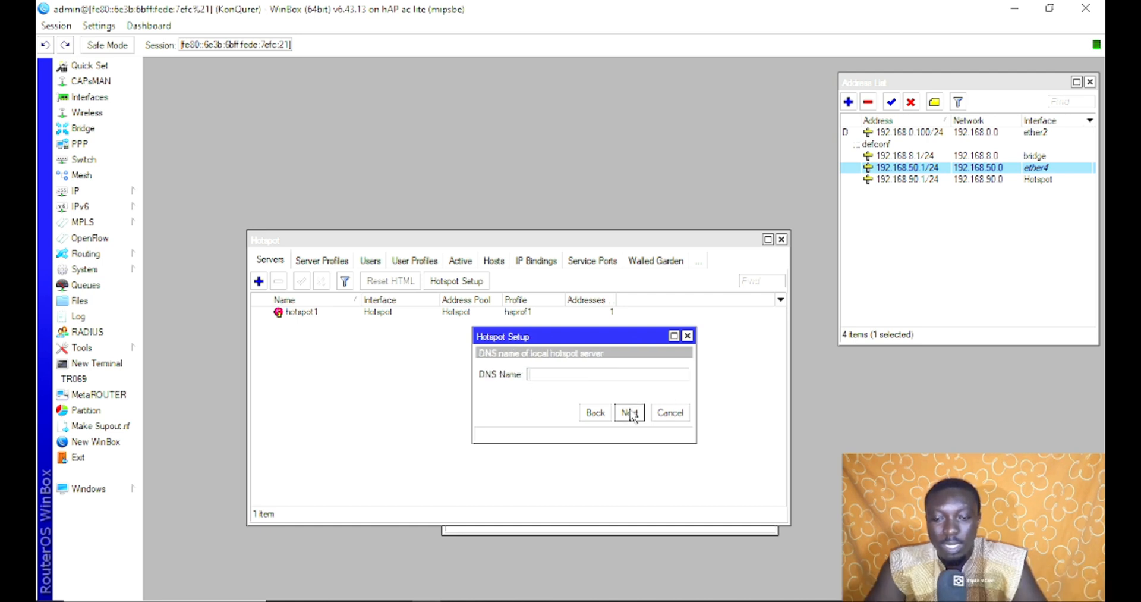
text(www.owuubi)
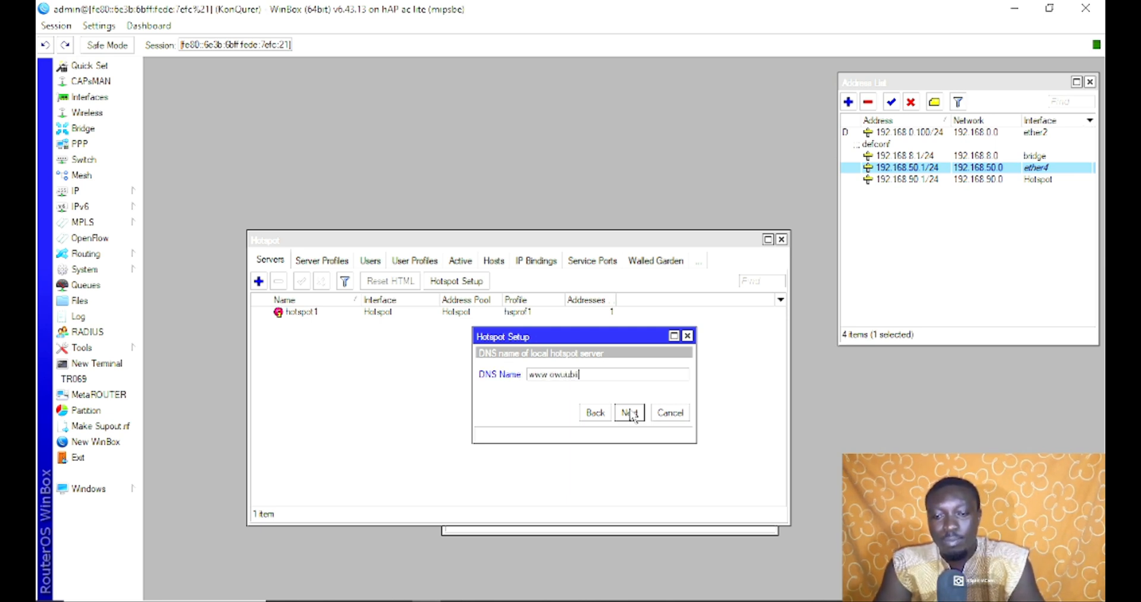
text(test)
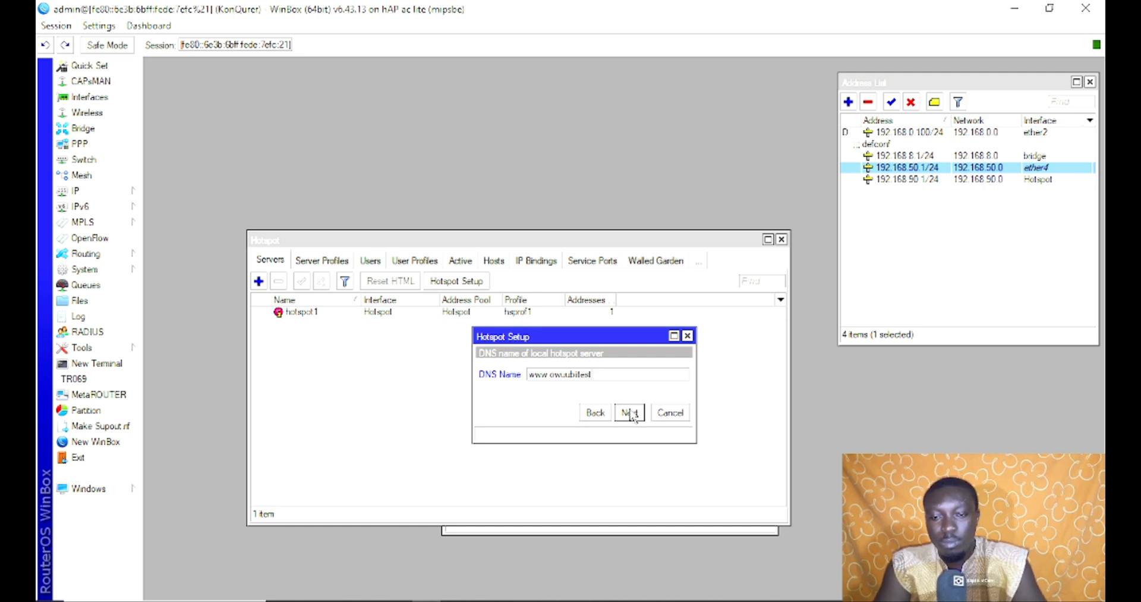
key(BackSpace)
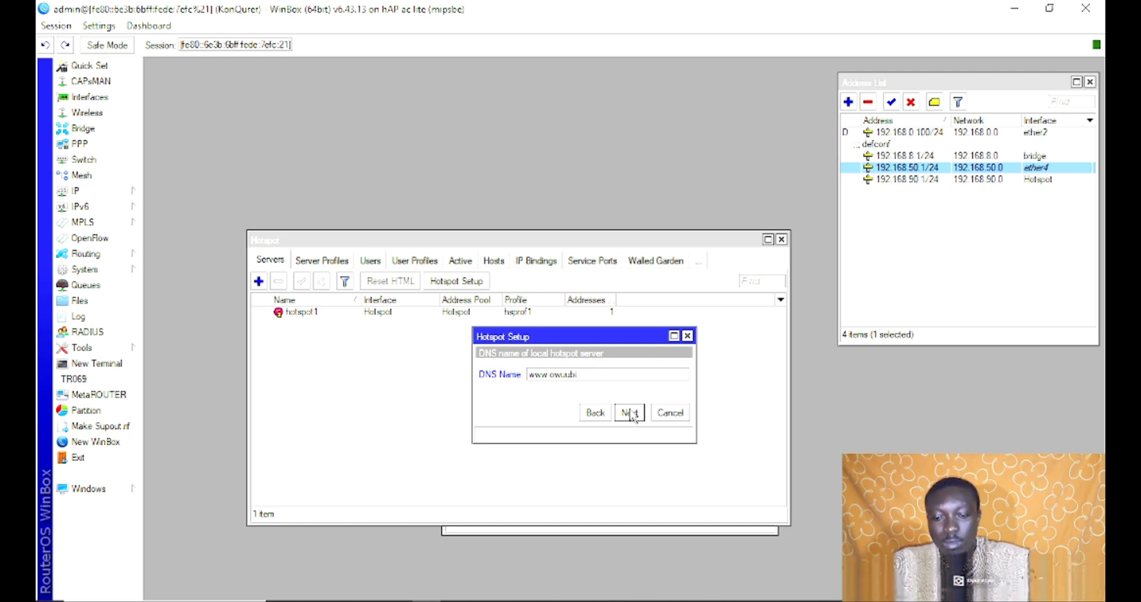
text(.com)
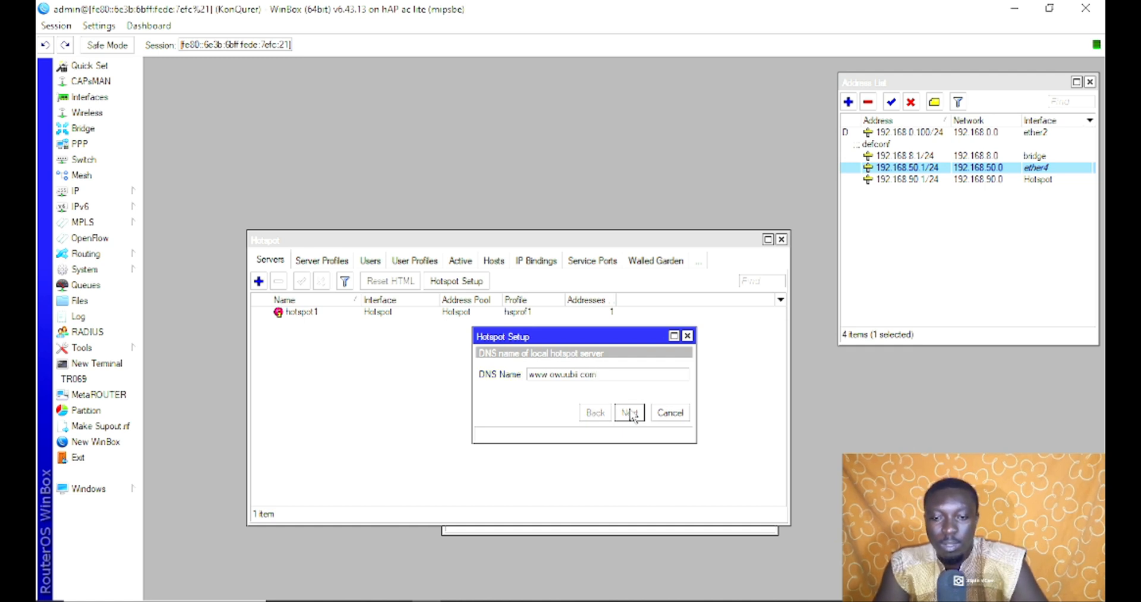
click(629, 413)
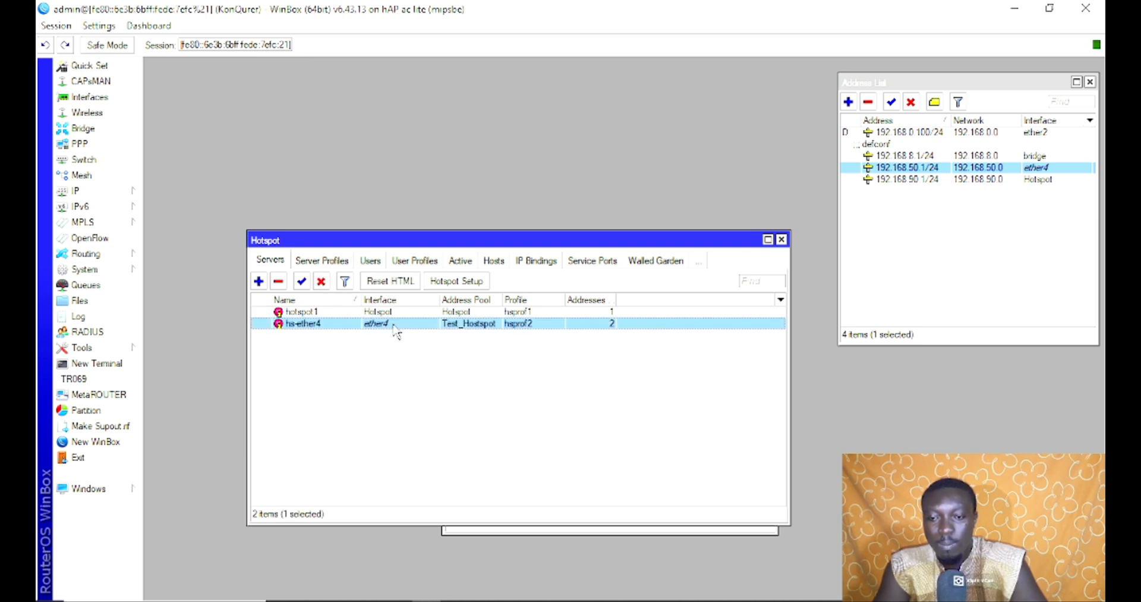
double_click(300, 322)
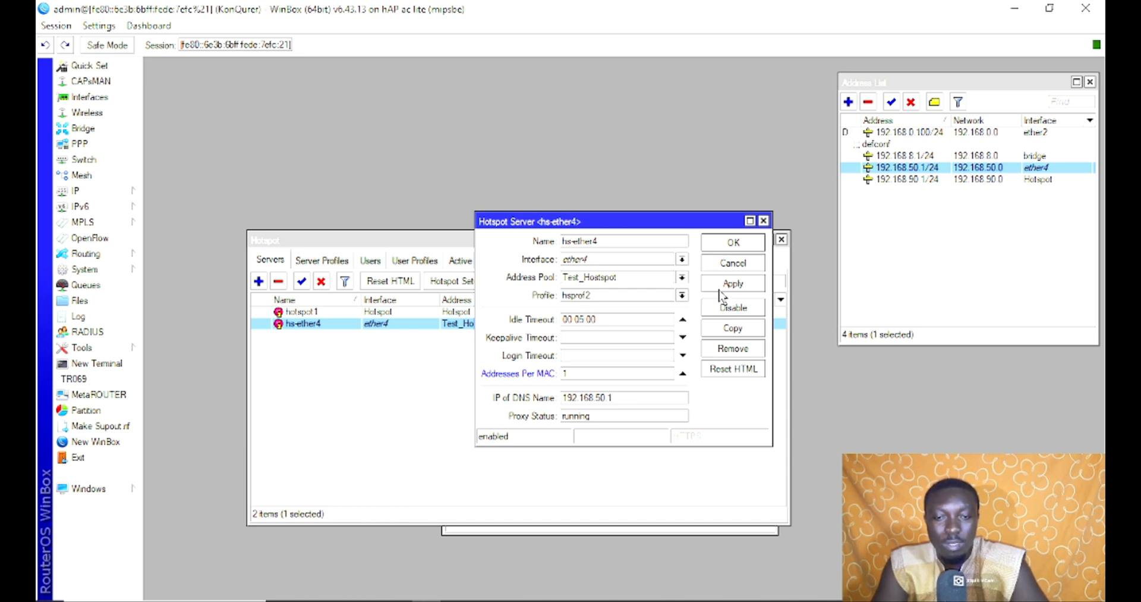
click(733, 242)
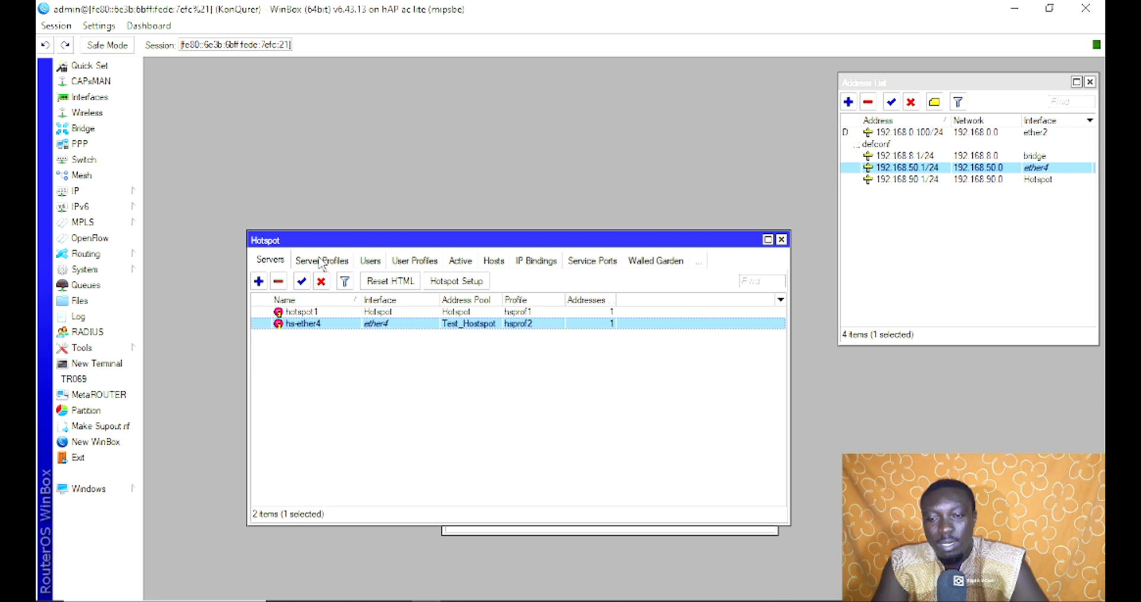
From Server Profiles, bring up hsprof2's Login settings
click(323, 260)
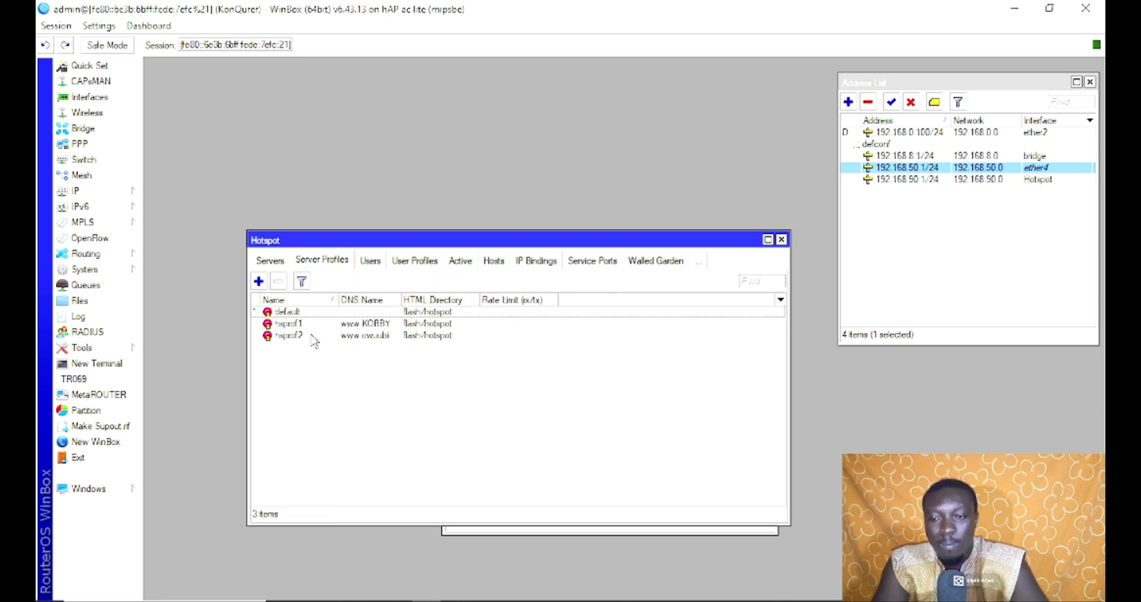
click(290, 323)
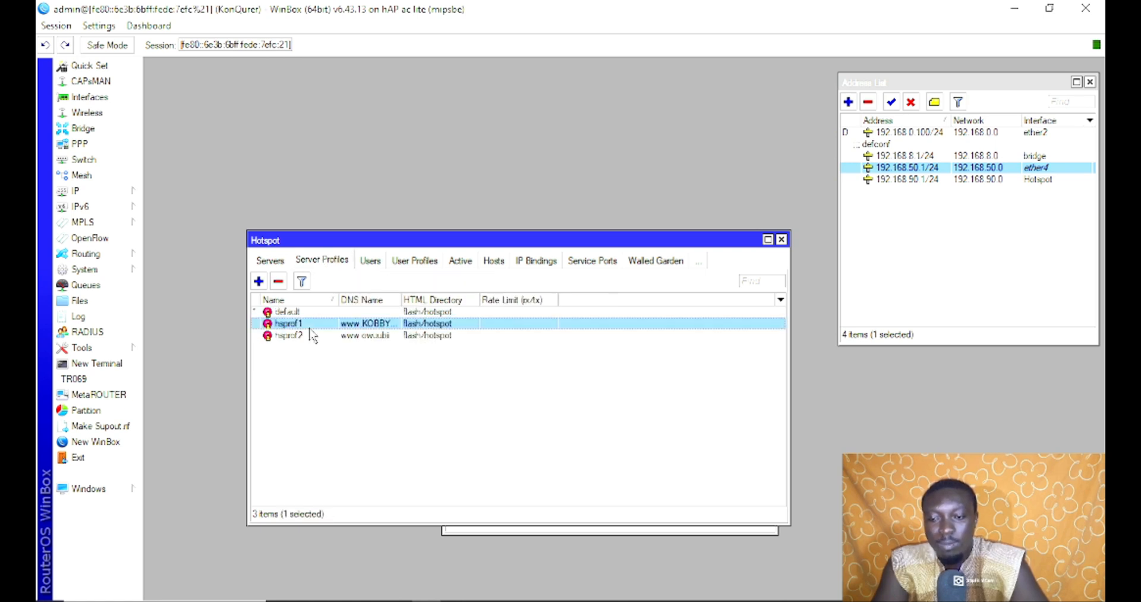
click(291, 335)
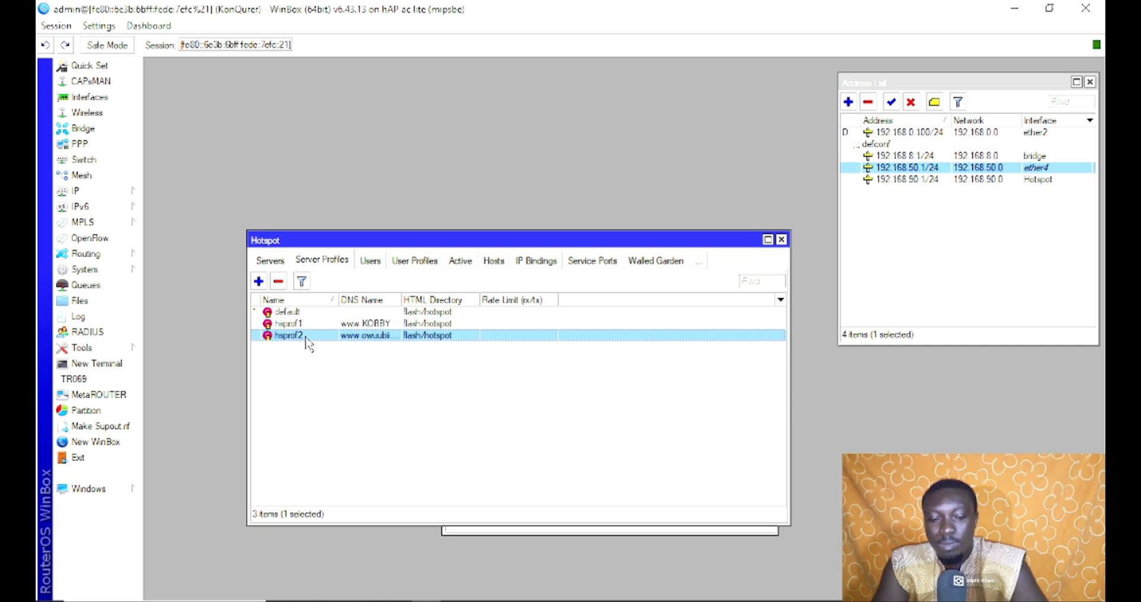
double_click(290, 335)
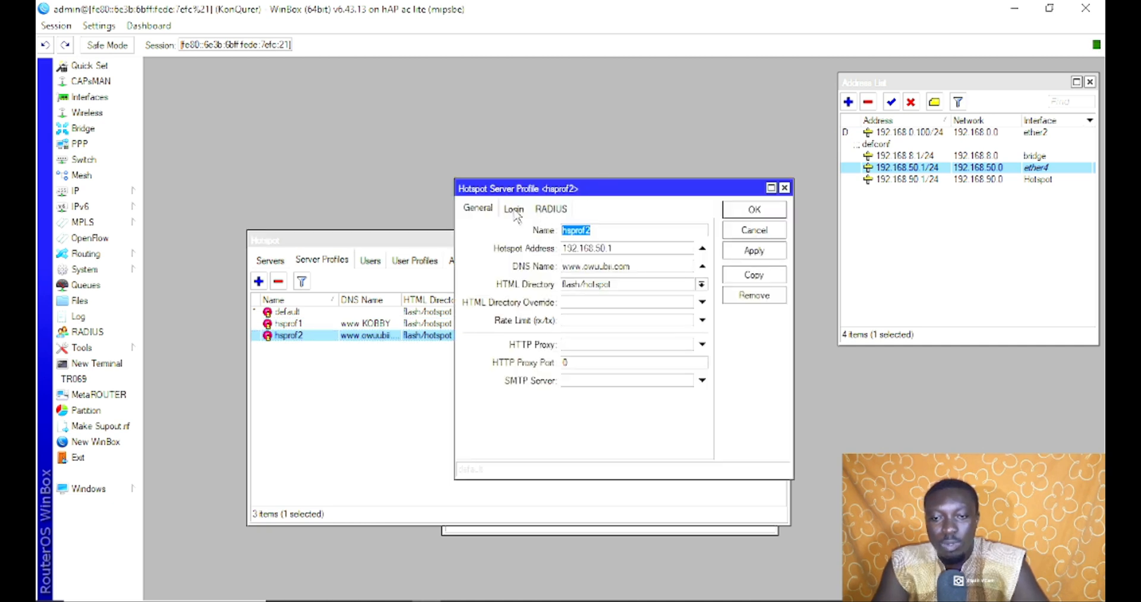
click(514, 209)
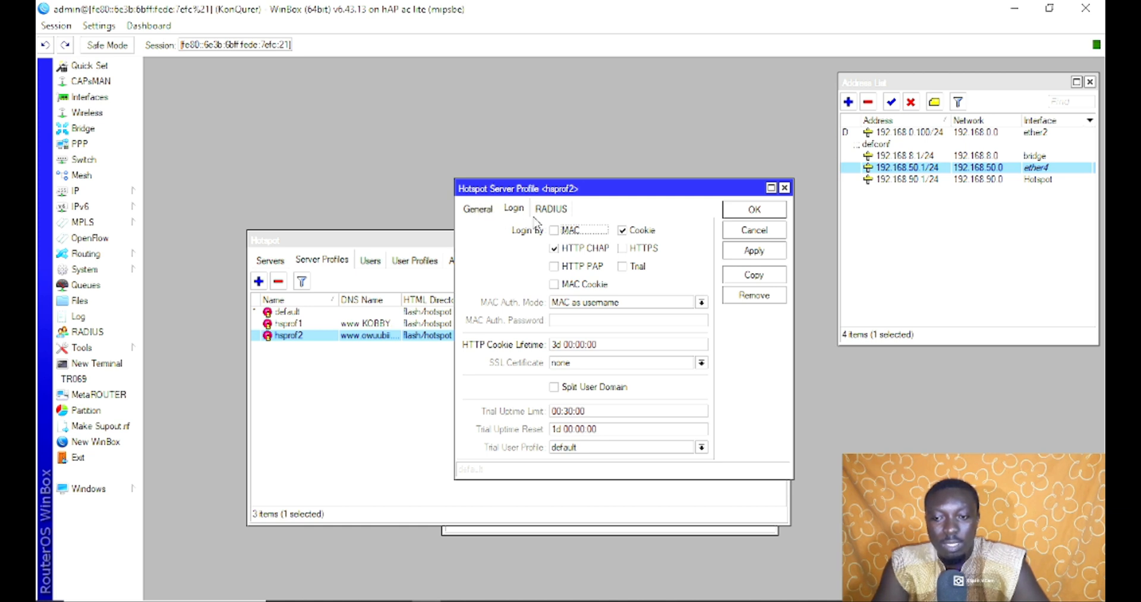
mouse_move(598, 234)
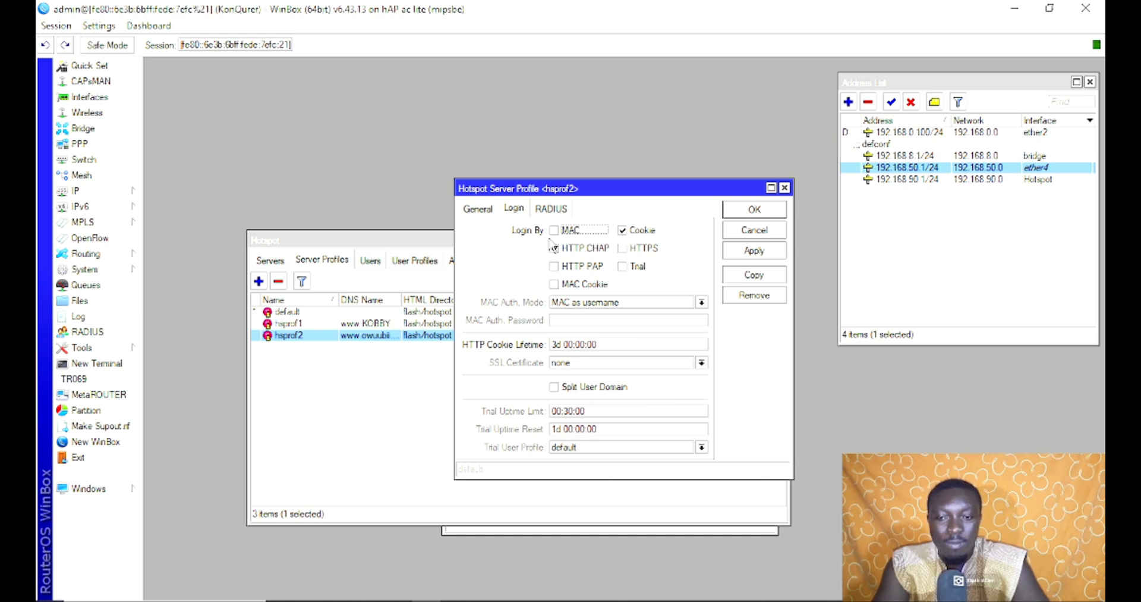
Enable login by MAC Cookie for hsprof2 and save the profile with OK
click(553, 248)
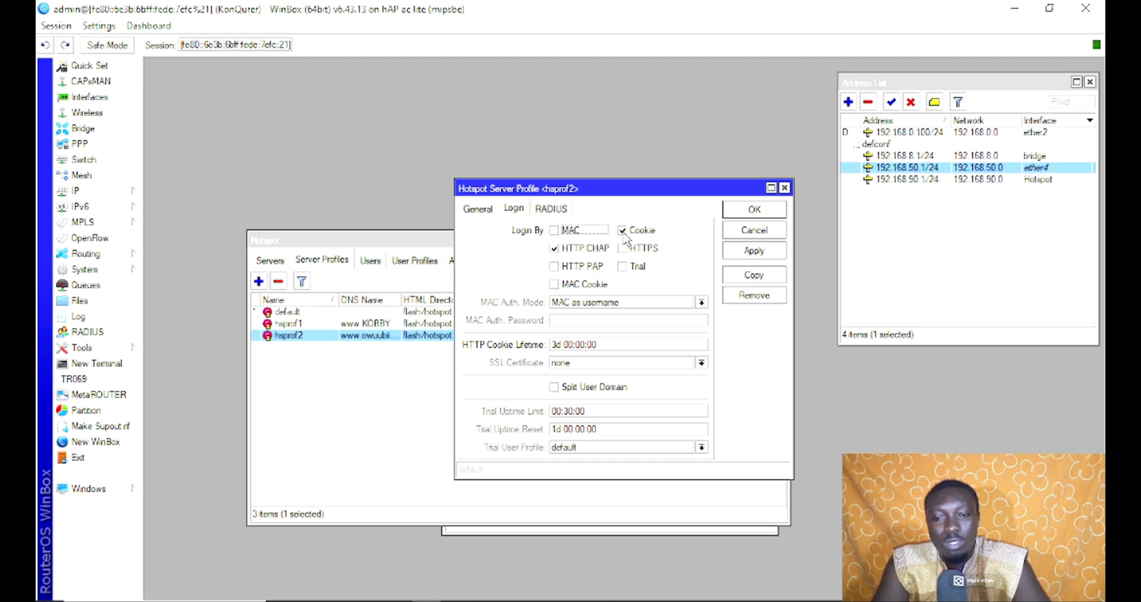
click(622, 231)
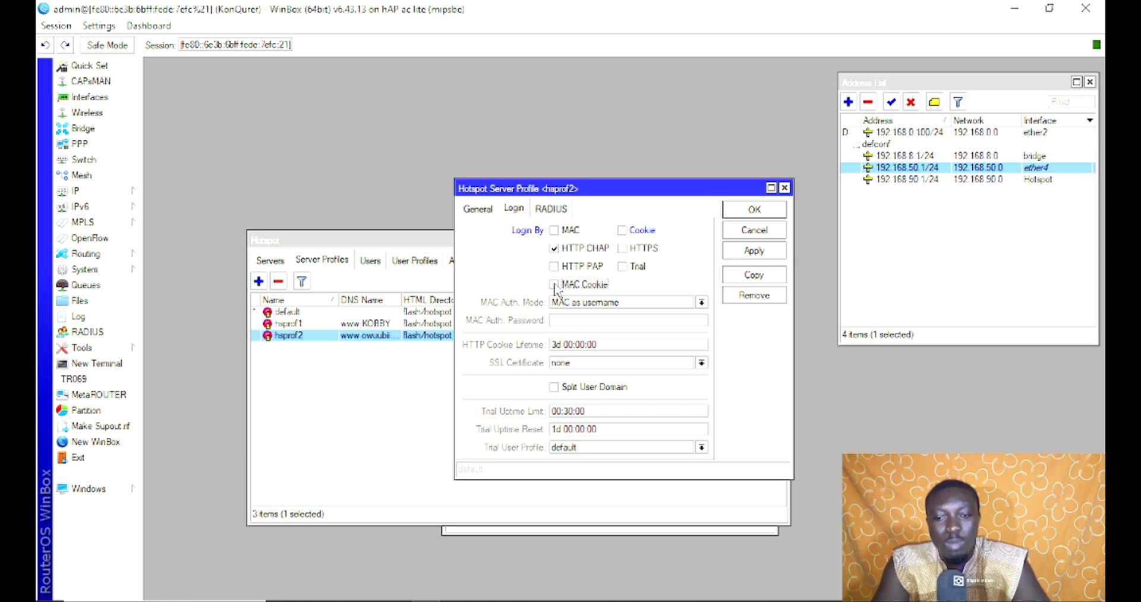
click(554, 284)
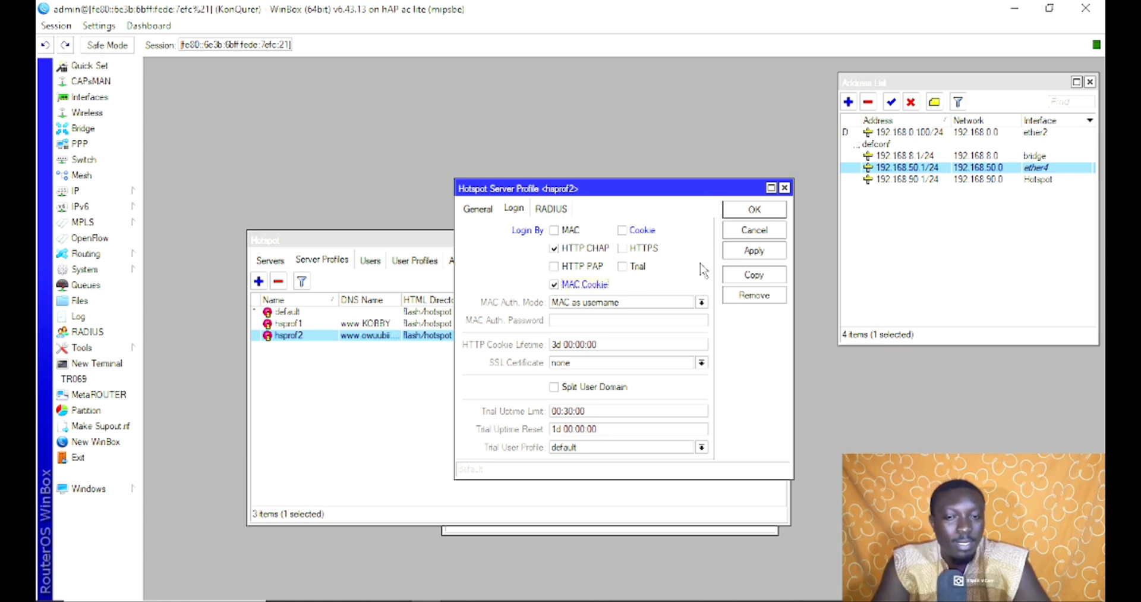
mouse_move(661, 283)
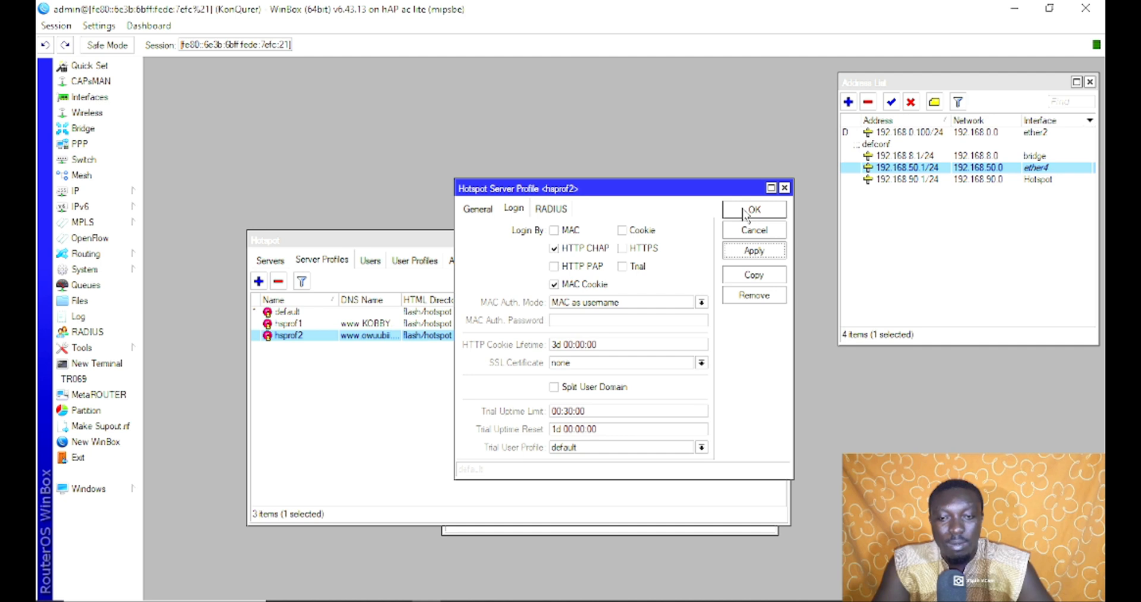
click(754, 210)
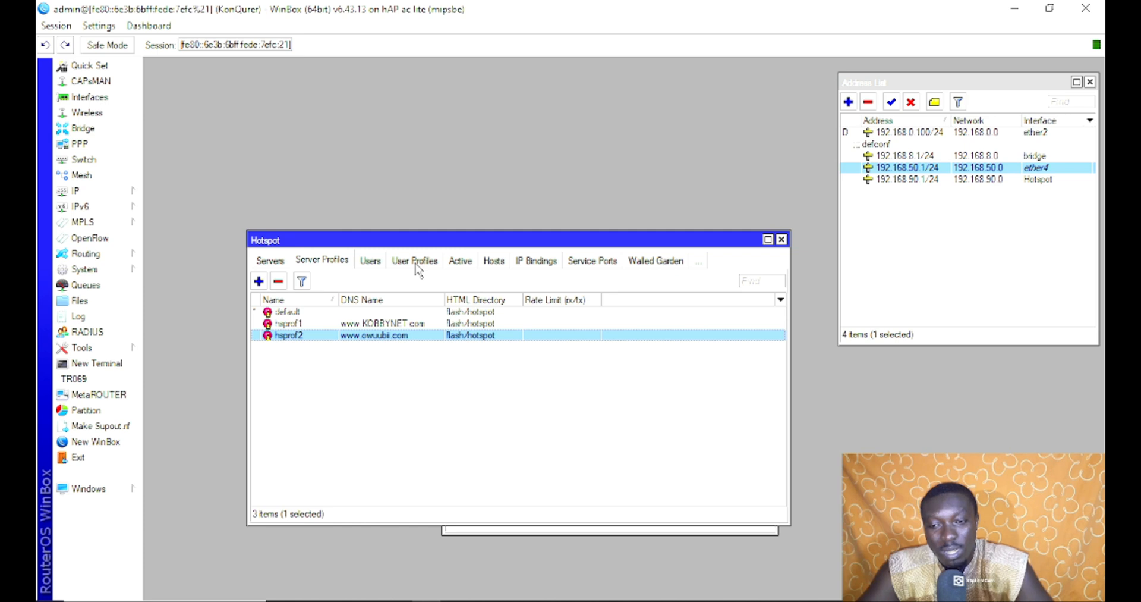
Start a new hotspot user profile from the User Profiles list and position its window
click(311, 259)
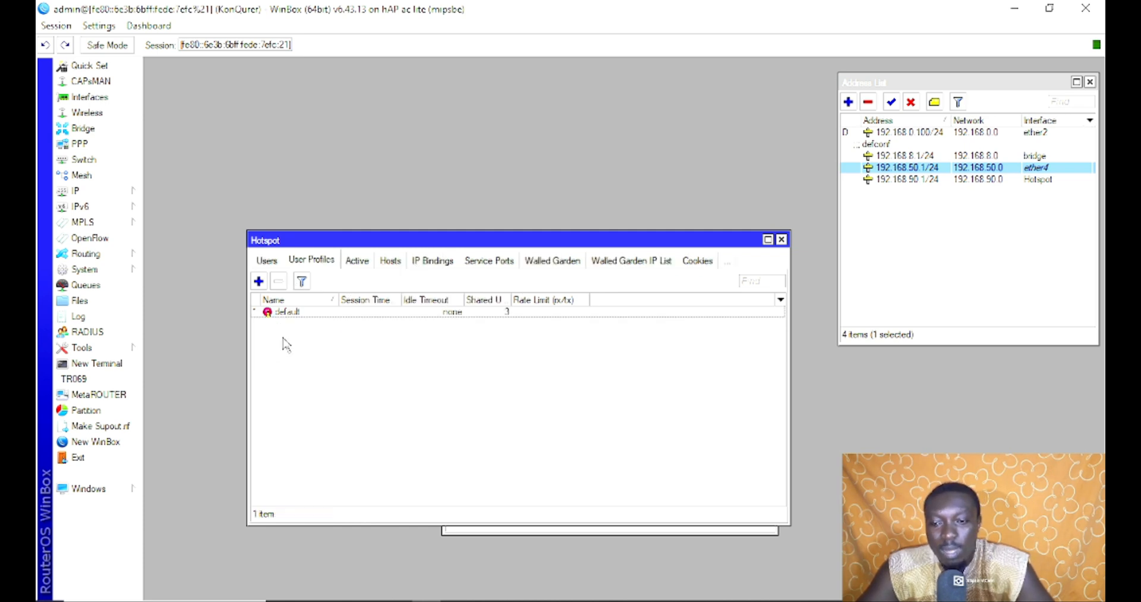
click(258, 281)
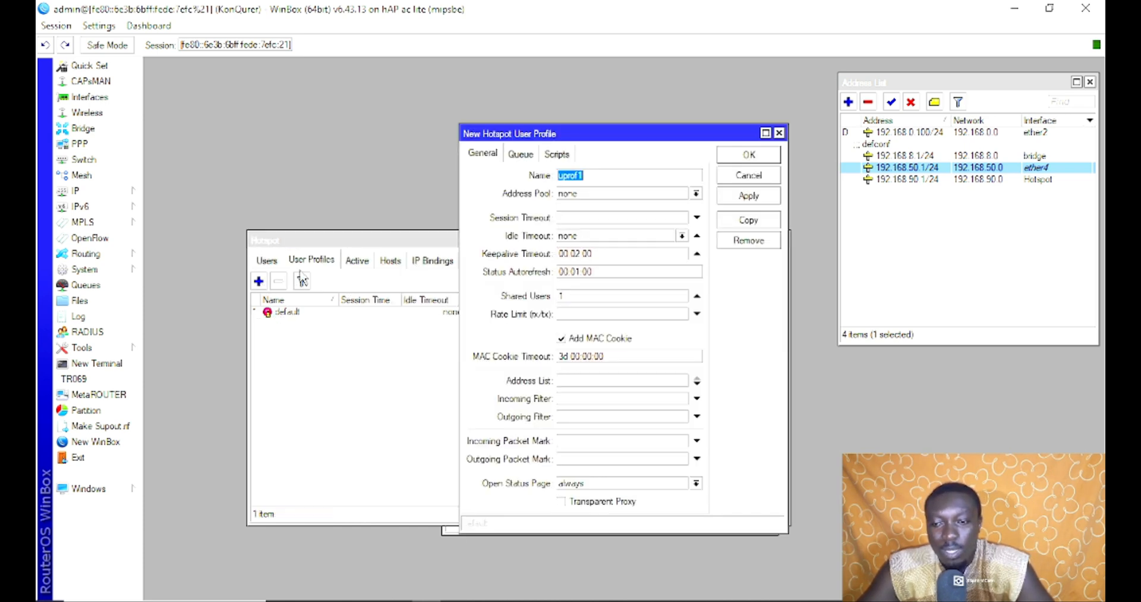
drag(510, 133, 422, 158)
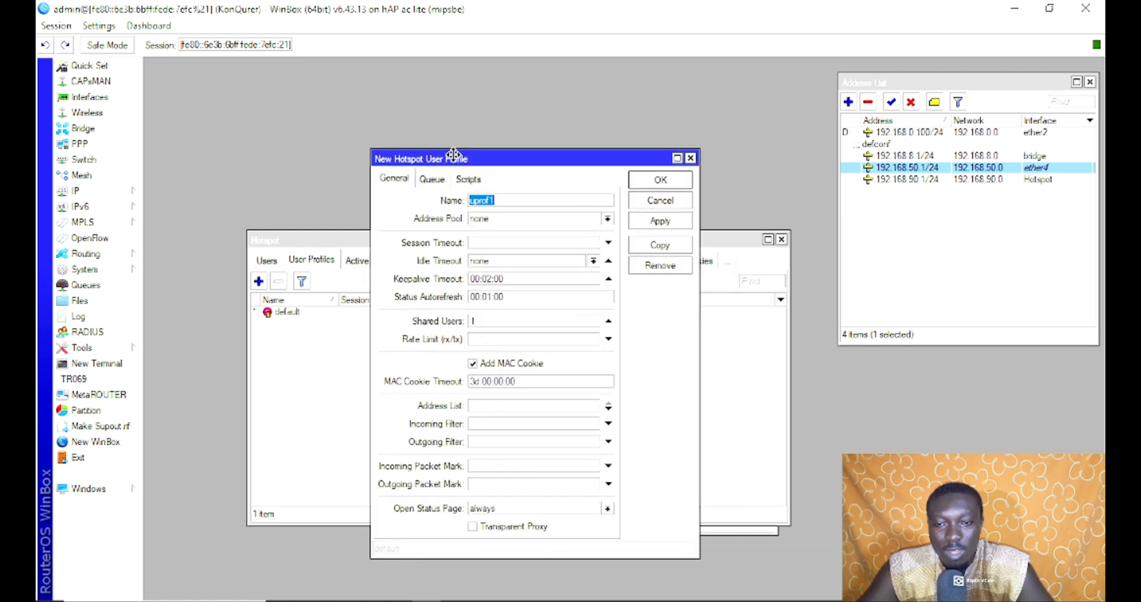
drag(452, 157, 430, 154)
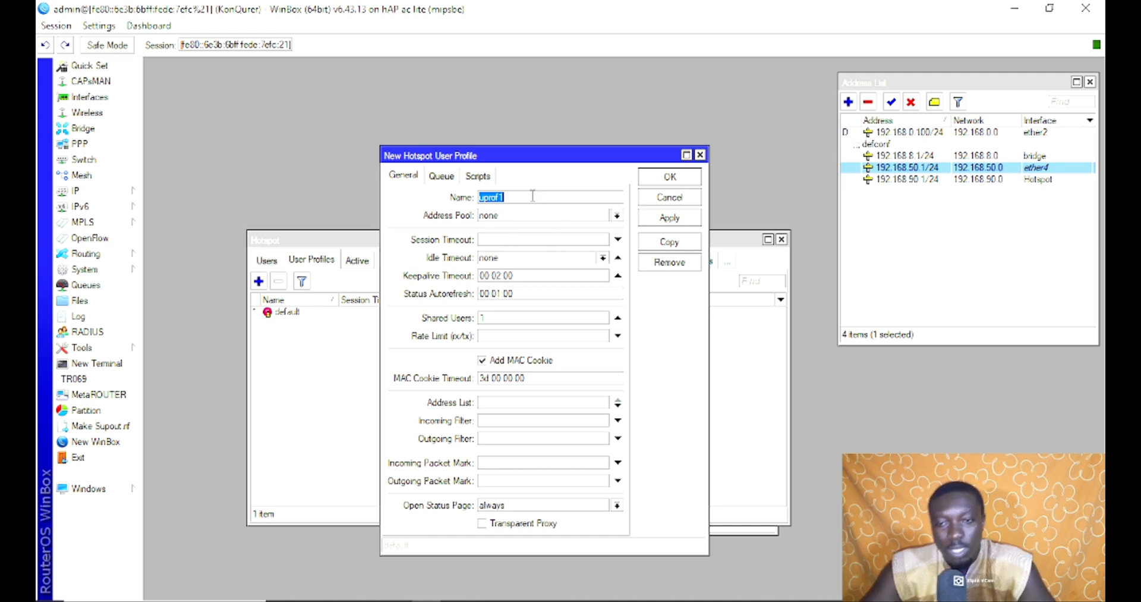
Name the profile Test_Hotspot and choose the Test_Hotspot address pool
text(Test_Hotspot)
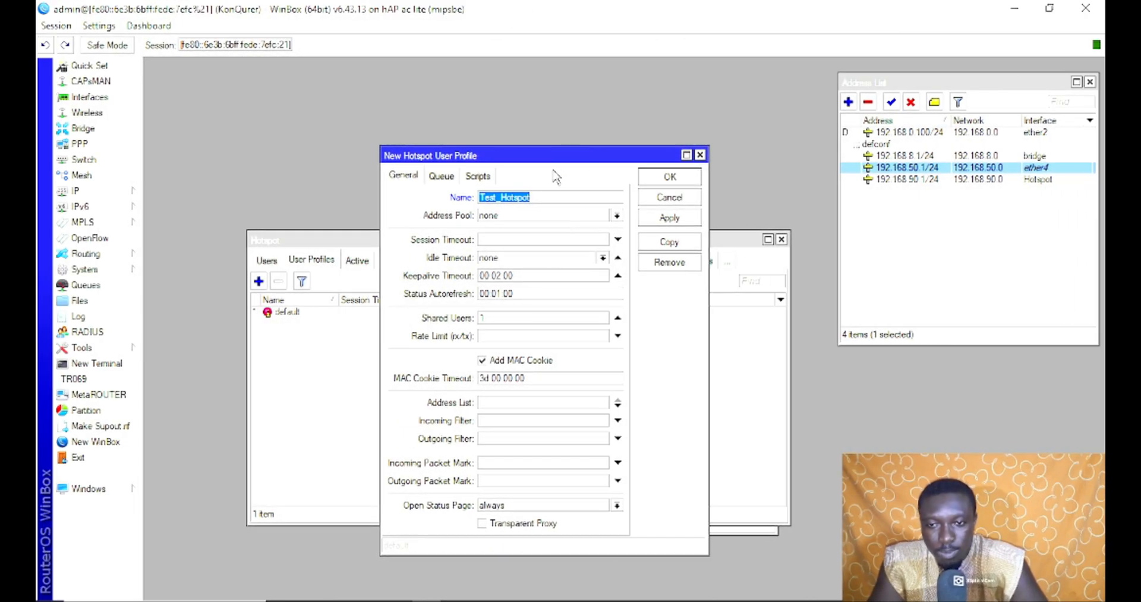
mouse_move(535, 184)
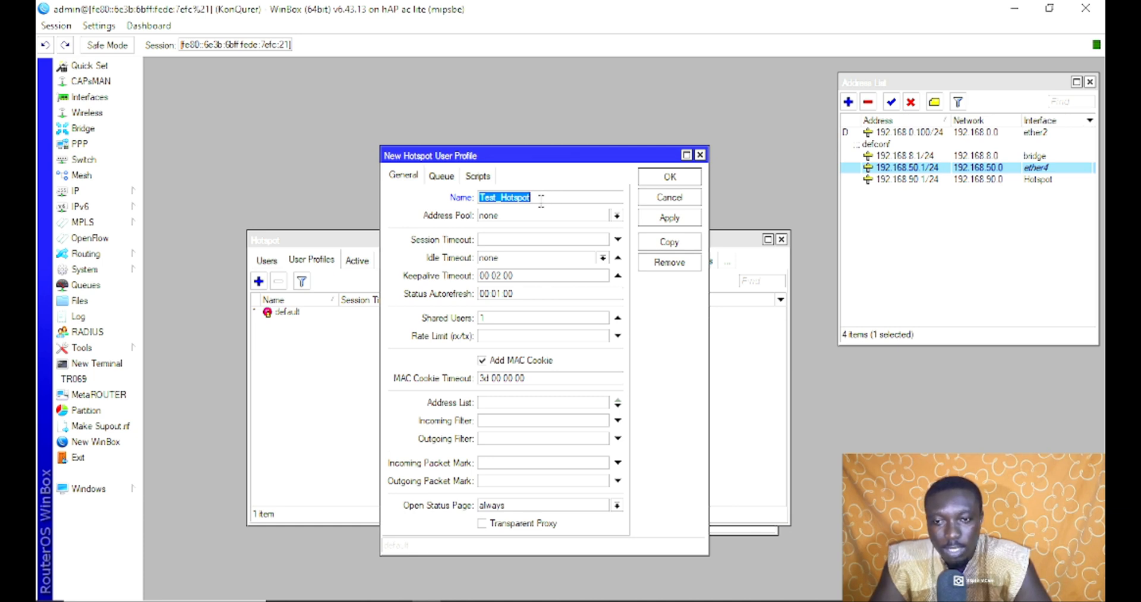
click(517, 196)
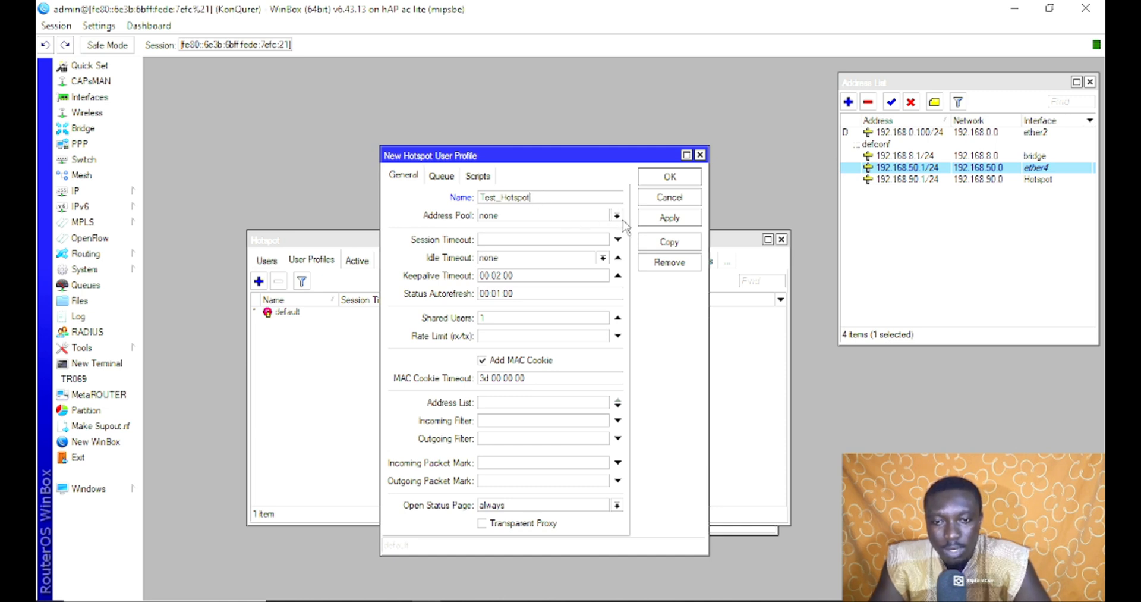
click(617, 215)
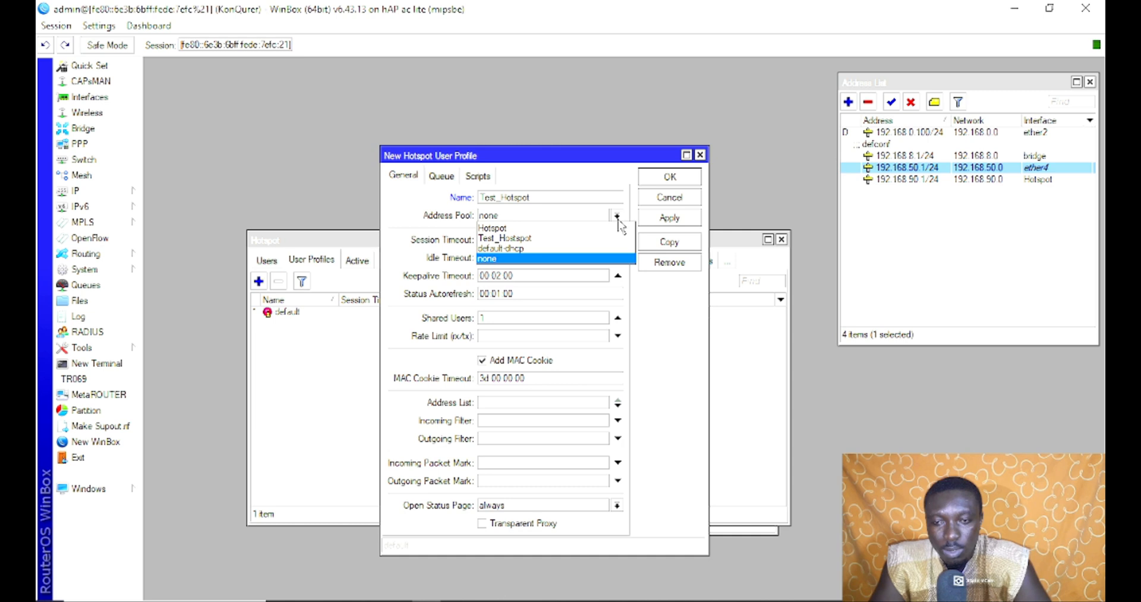
click(505, 238)
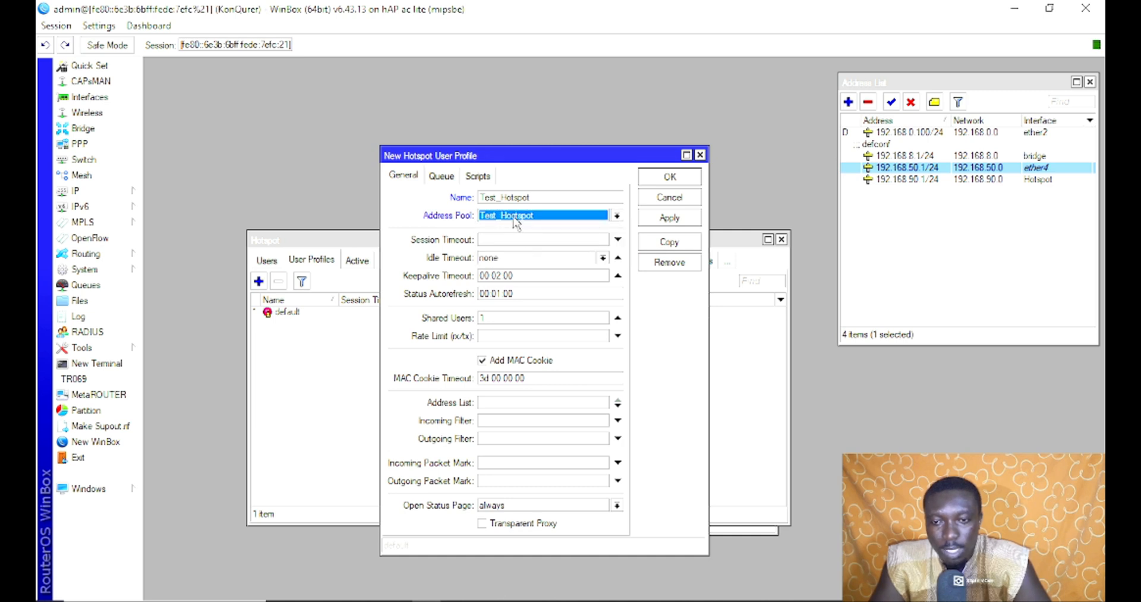
mouse_move(605, 242)
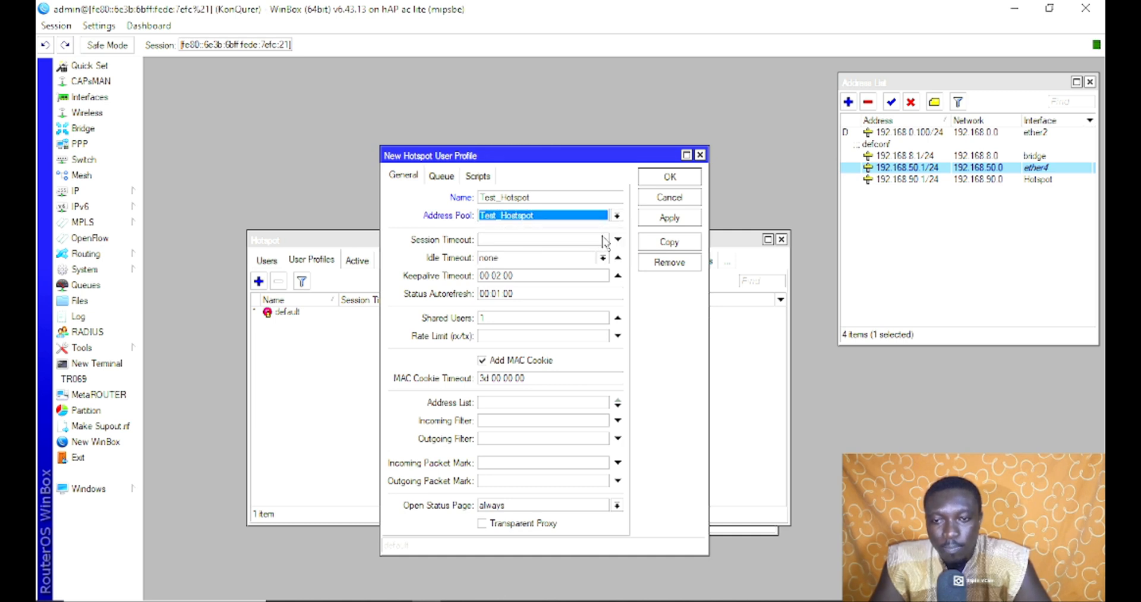
click(538, 239)
text(48:00:00)
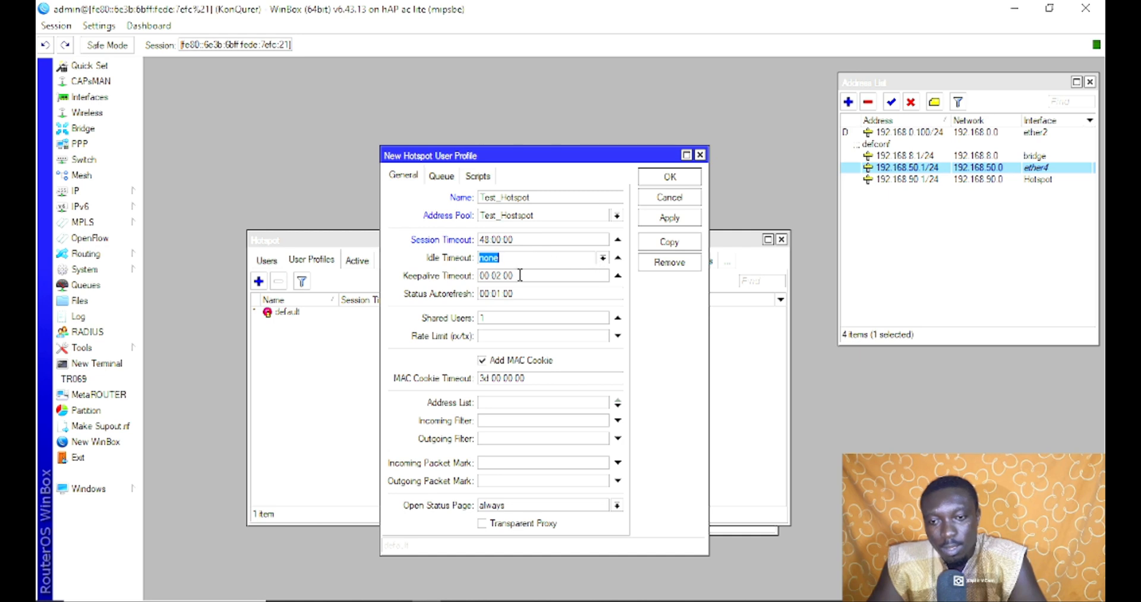
Set the profile's shared users to 3 and rate limit to 10/10
click(519, 275)
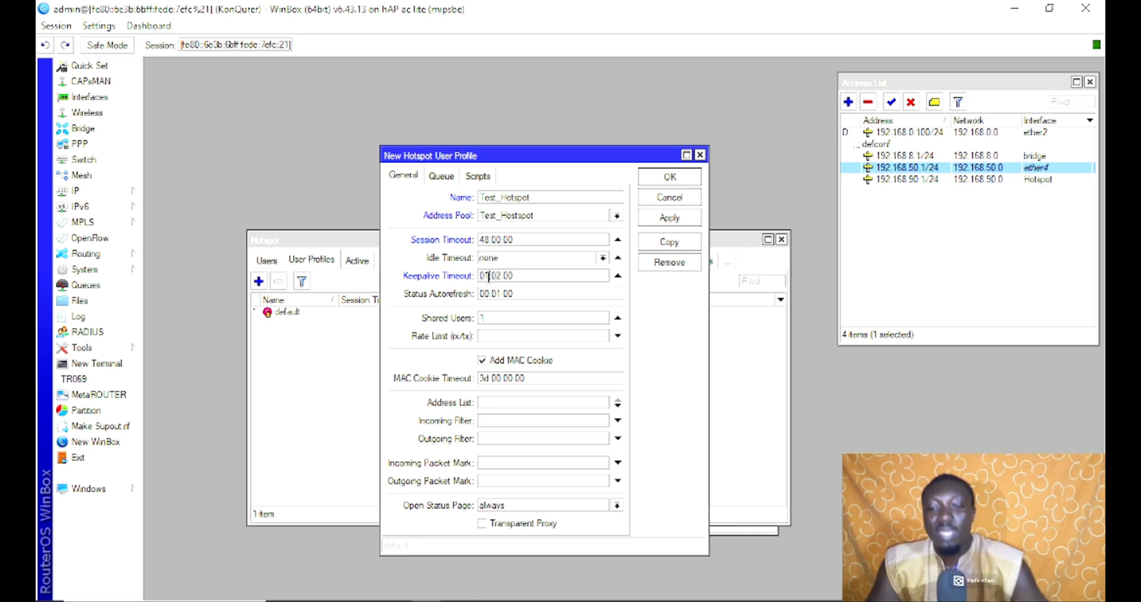
mouse_move(548, 269)
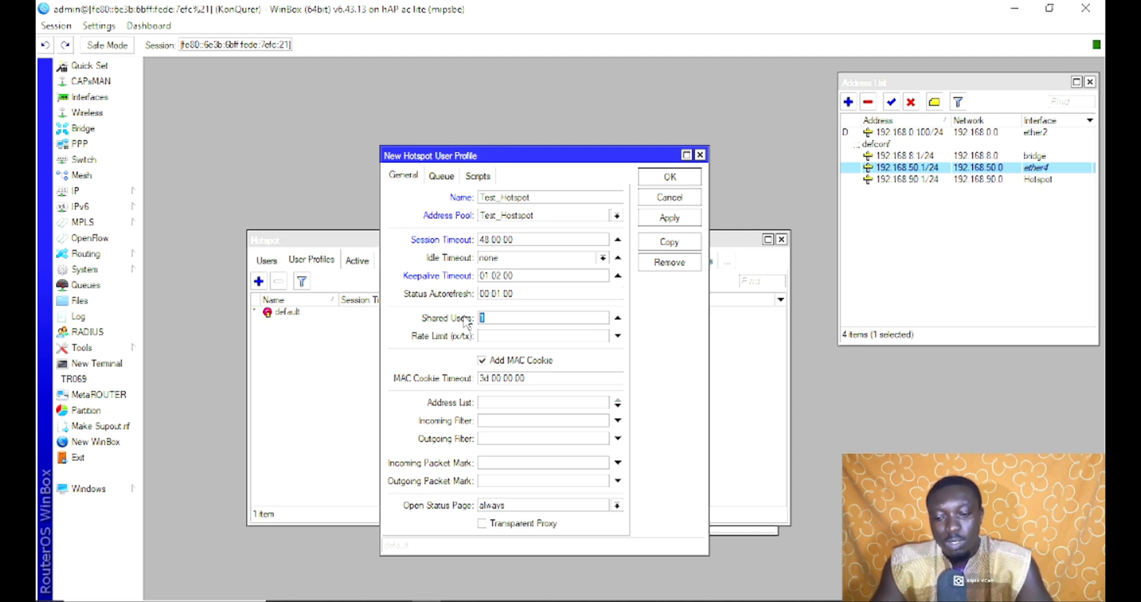
text(3)
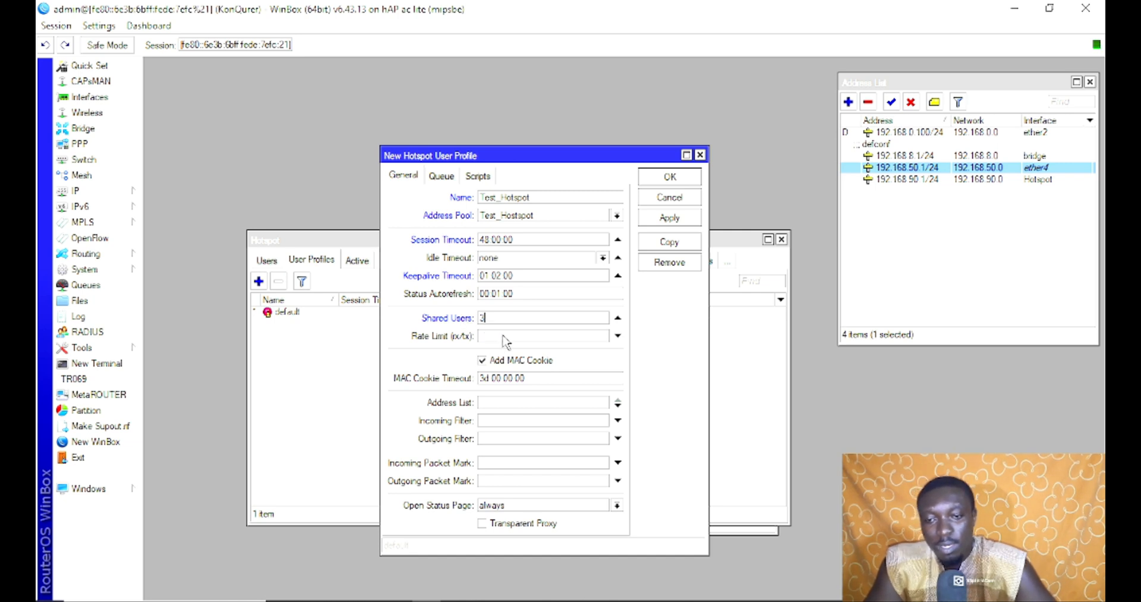
click(542, 335)
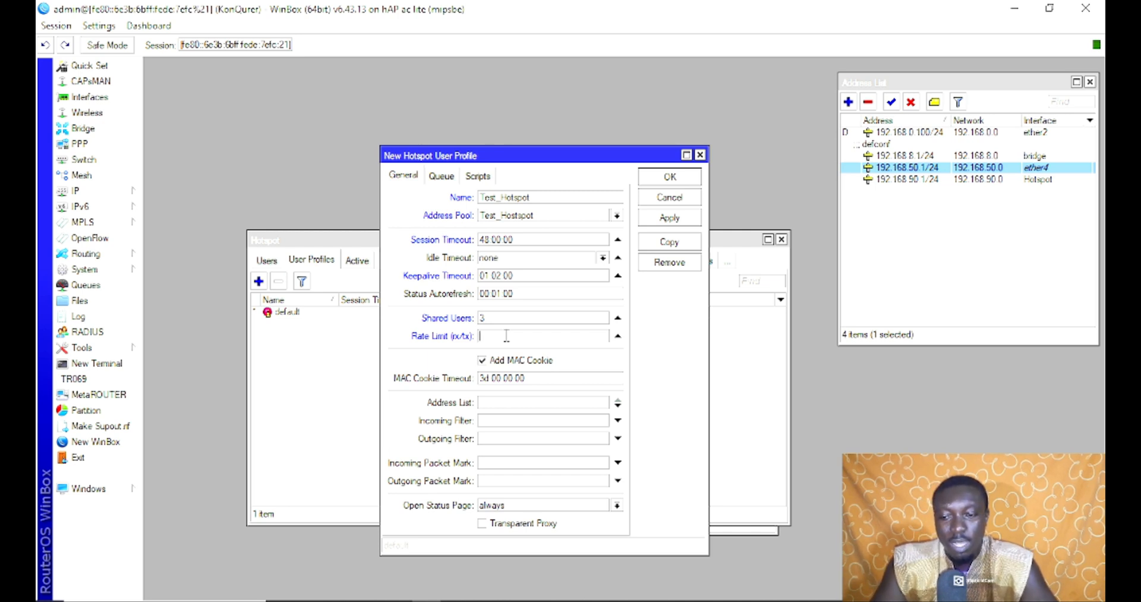
text(10/10)
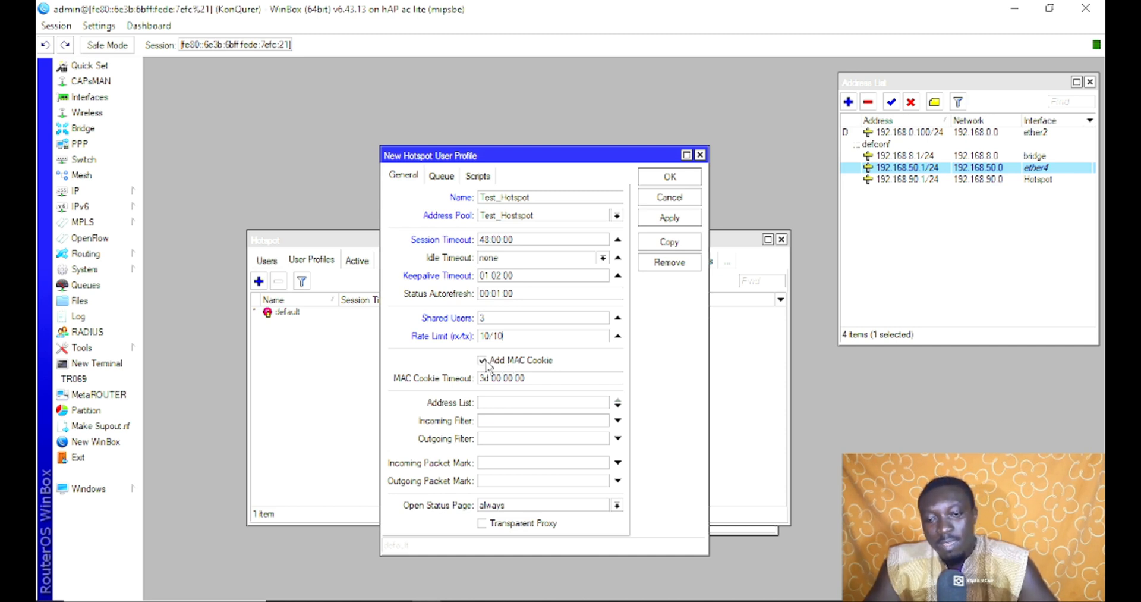
Enable Add MAC Cookie with a 48-hour MAC cookie timeout
click(481, 360)
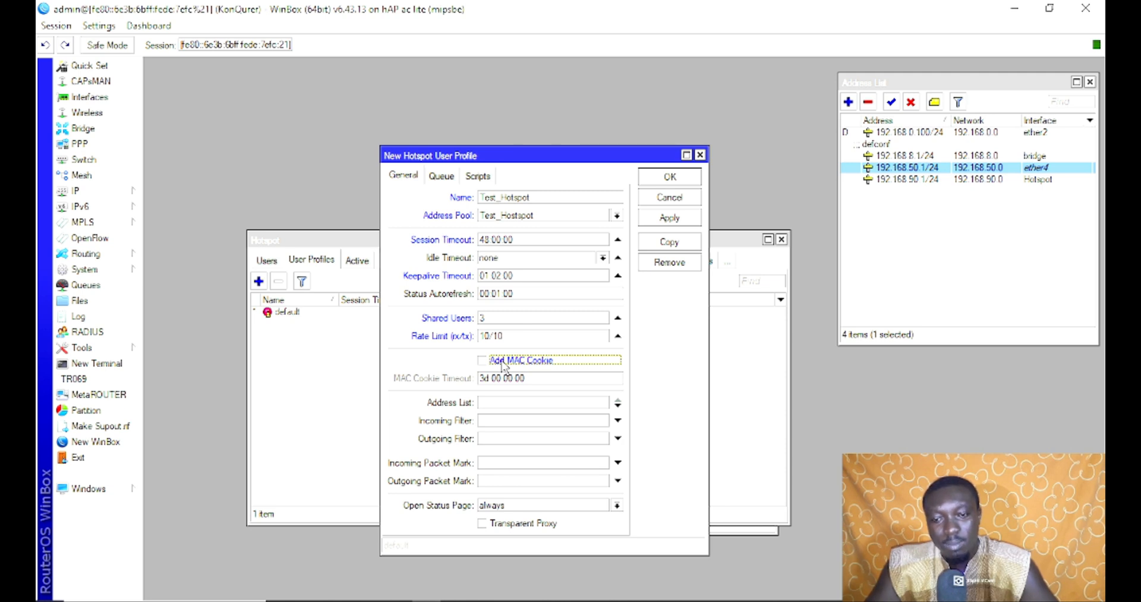
click(482, 360)
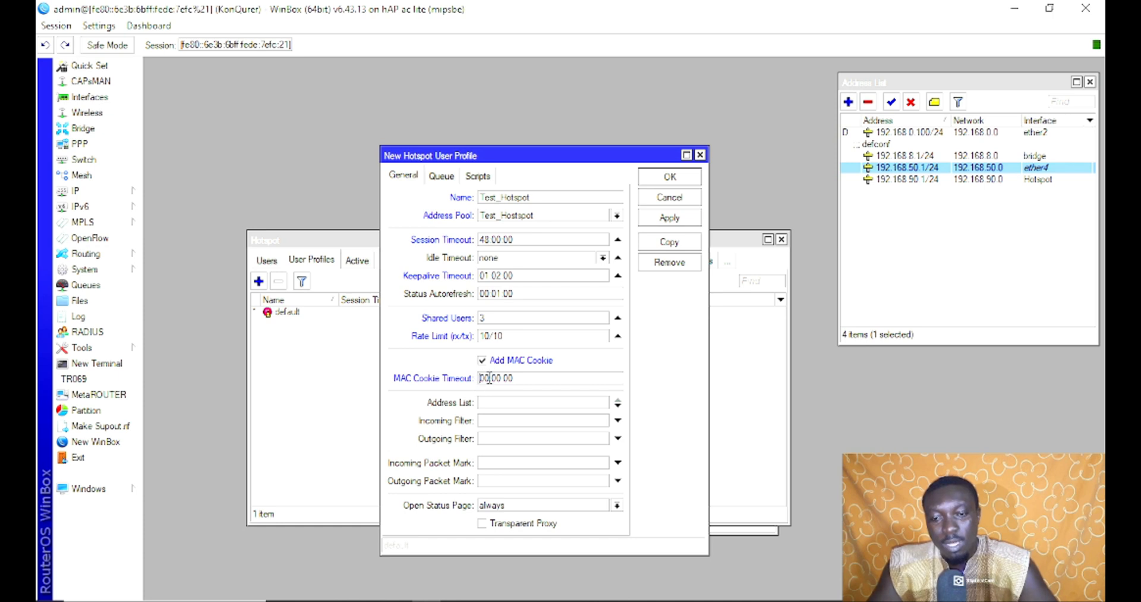
text(4:00:00)
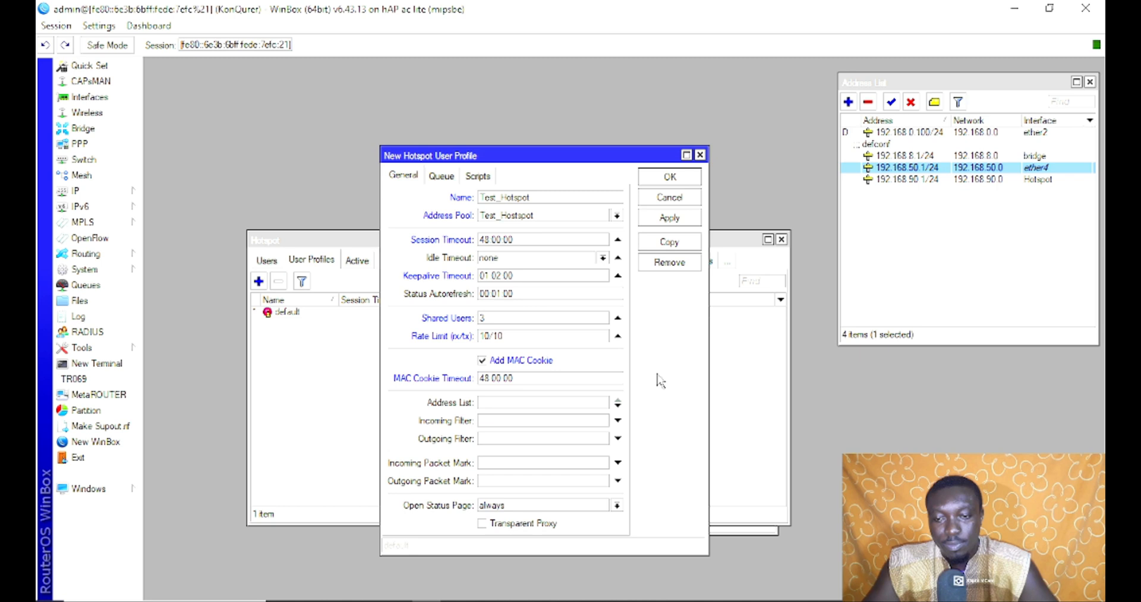
click(543, 402)
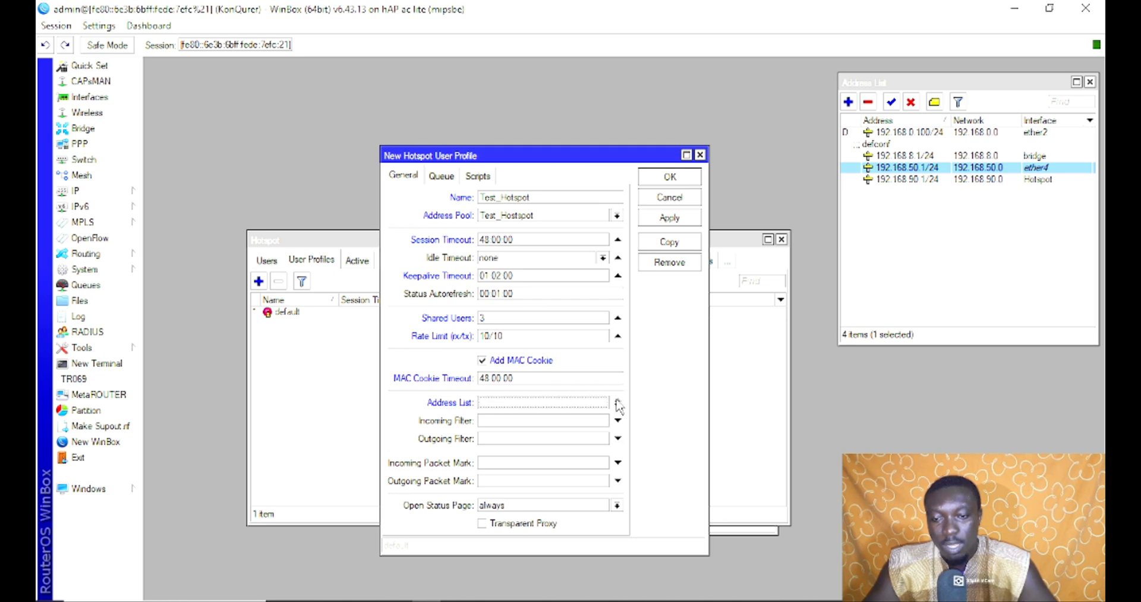
mouse_move(612, 425)
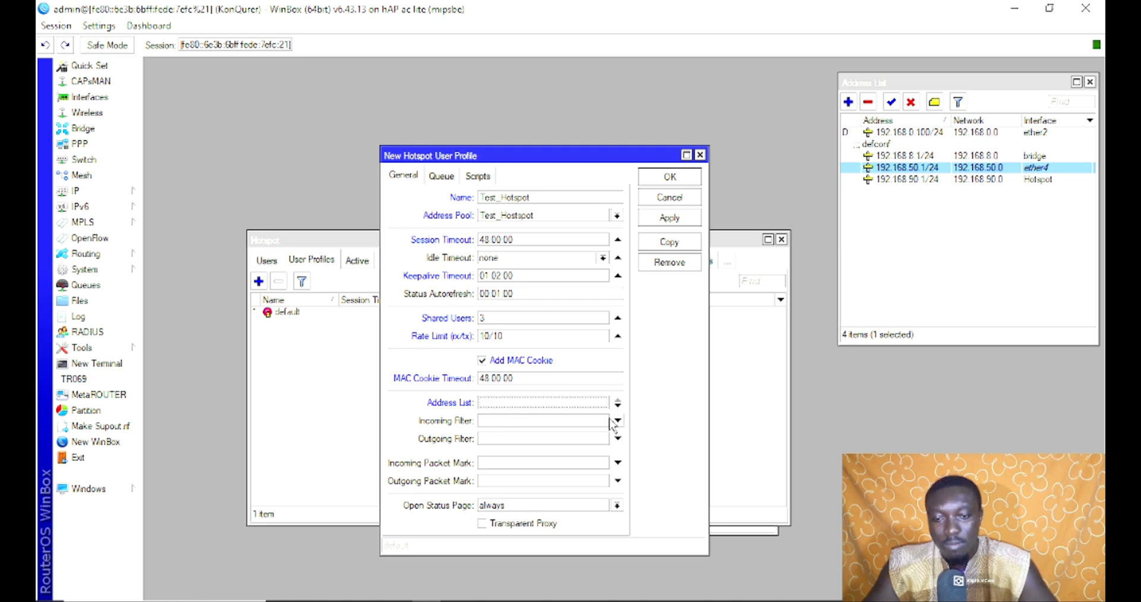
click(619, 420)
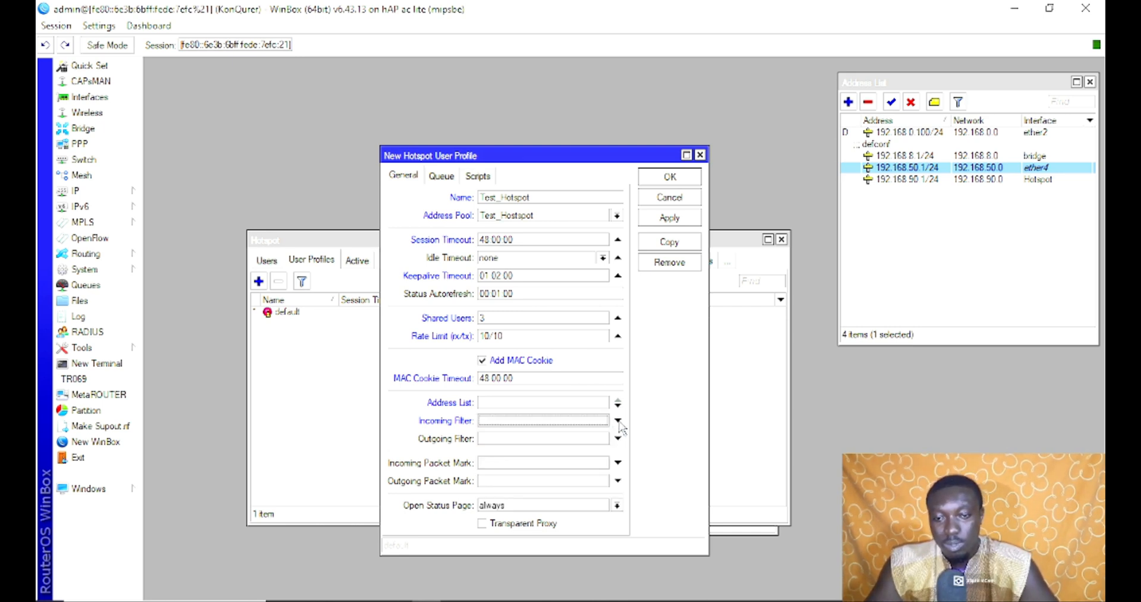
mouse_move(576, 442)
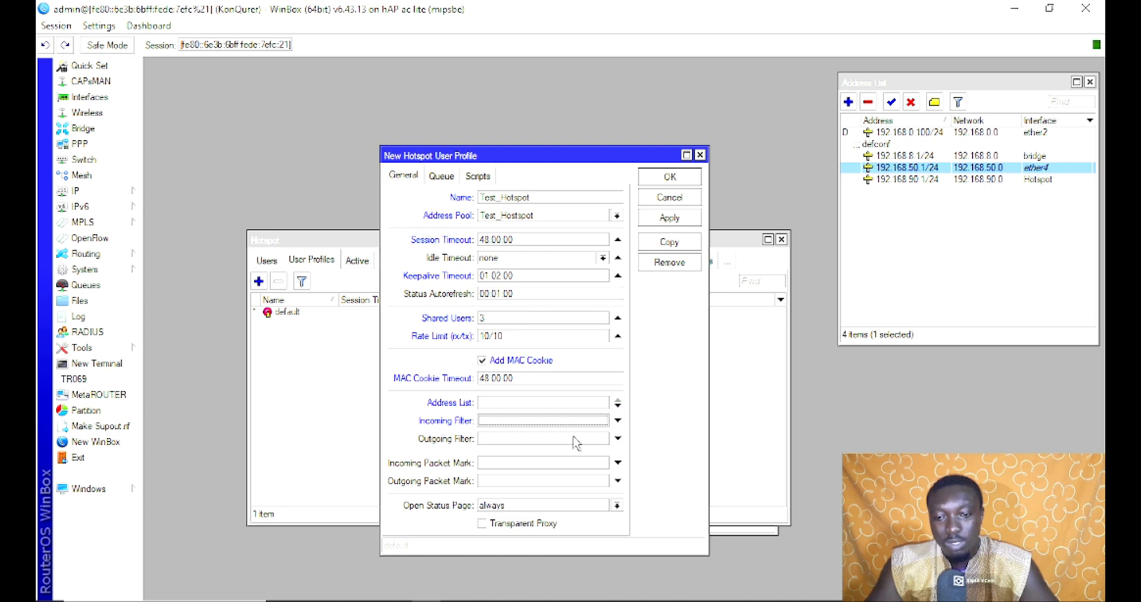
mouse_move(614, 457)
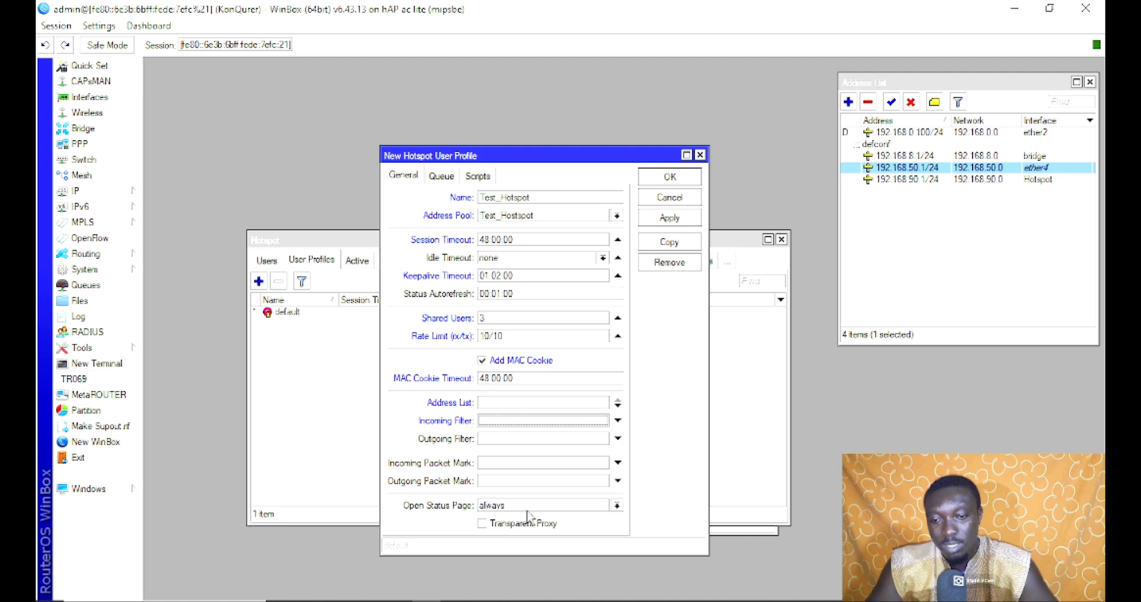
mouse_move(580, 431)
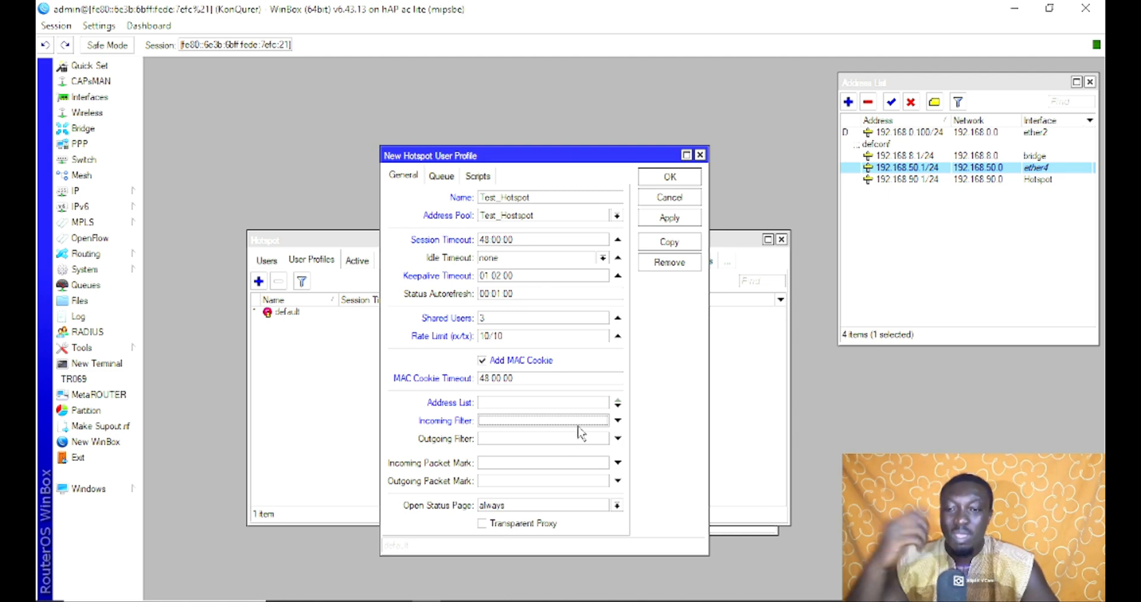
mouse_move(565, 460)
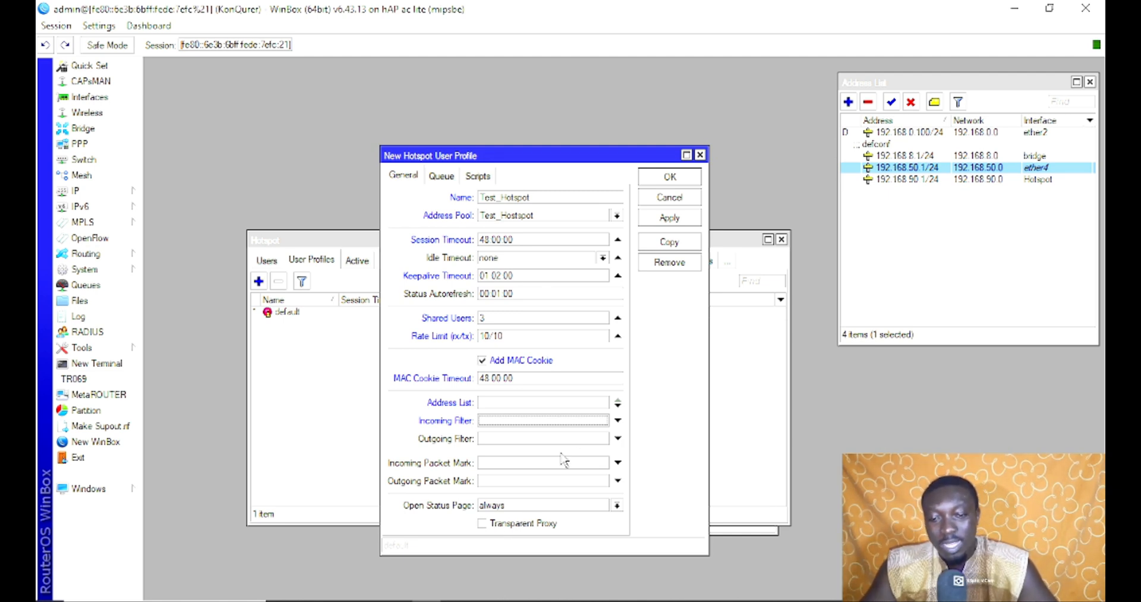
mouse_move(596, 457)
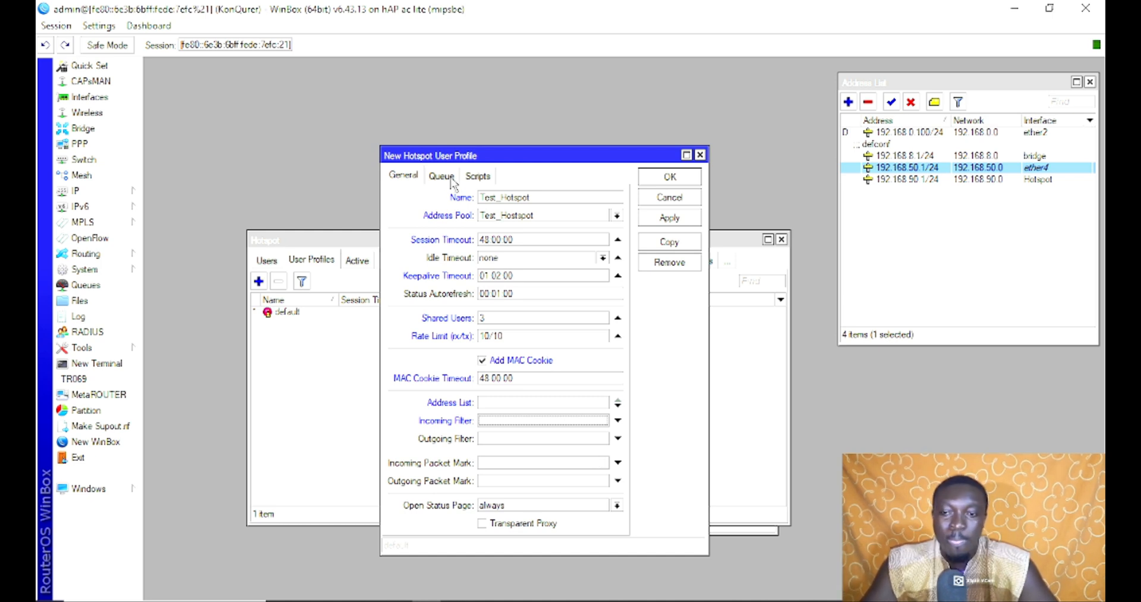
In Queue settings insert the profile's queue before HOTSPOT and review the parent queue and queue type choices
click(441, 176)
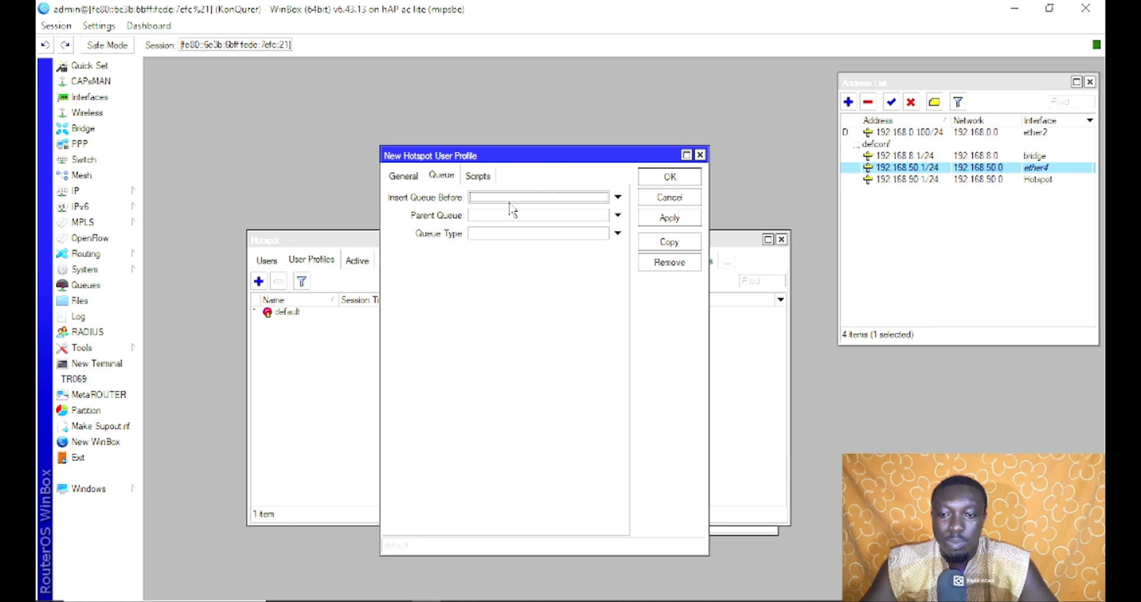
mouse_move(610, 208)
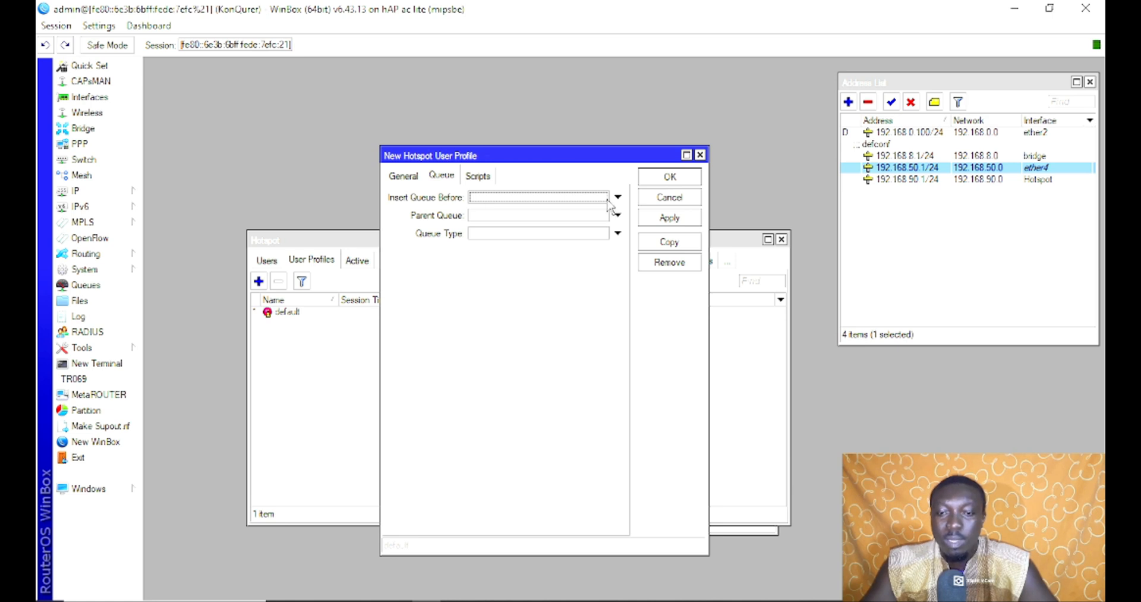
click(618, 196)
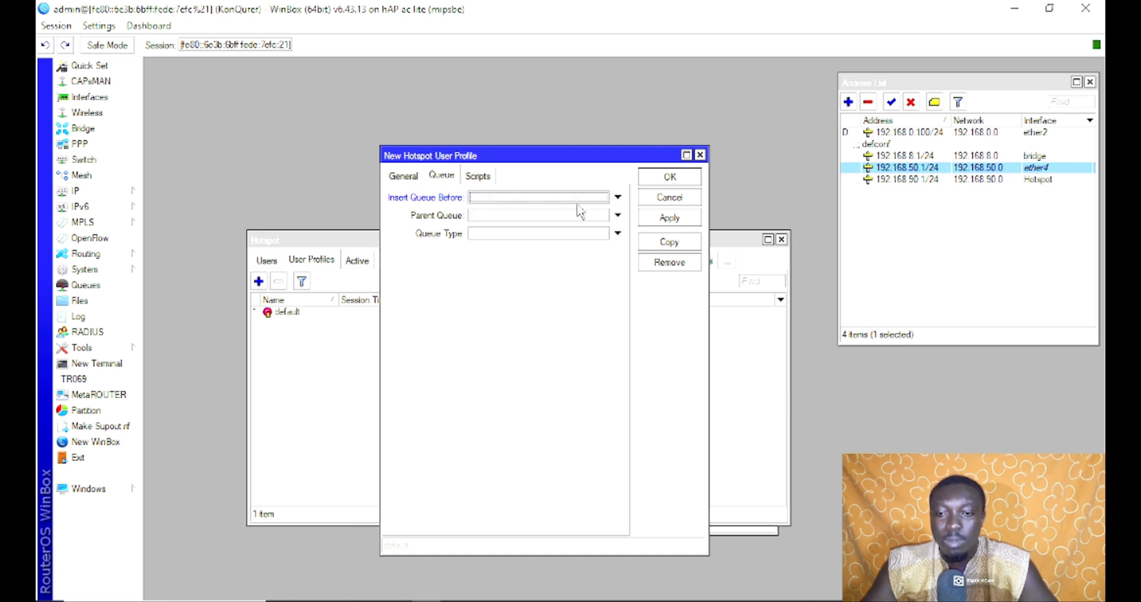
click(539, 215)
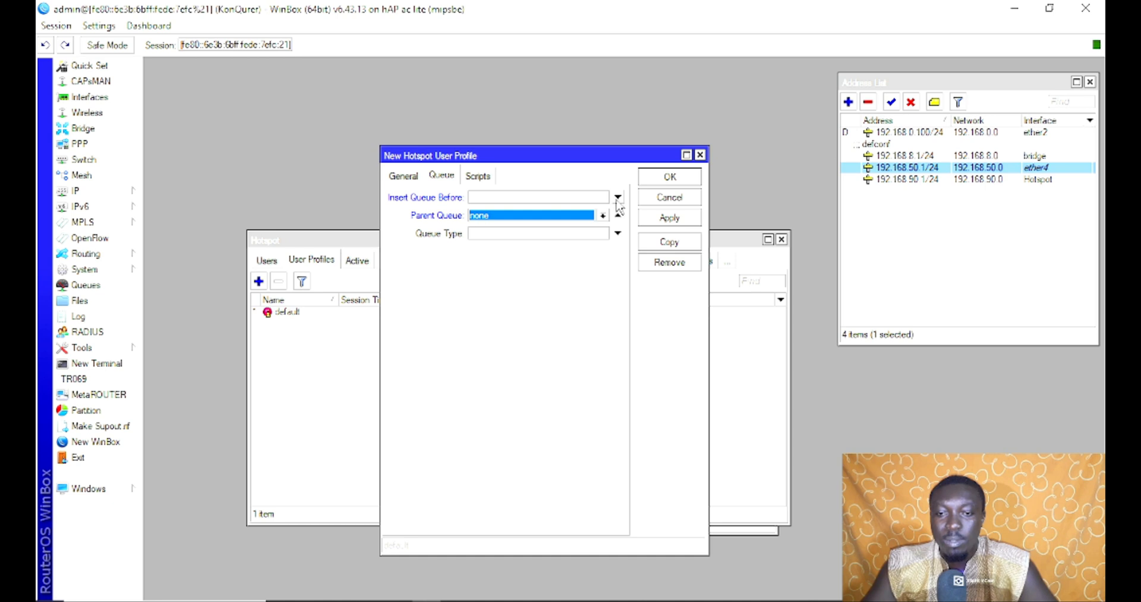
click(618, 196)
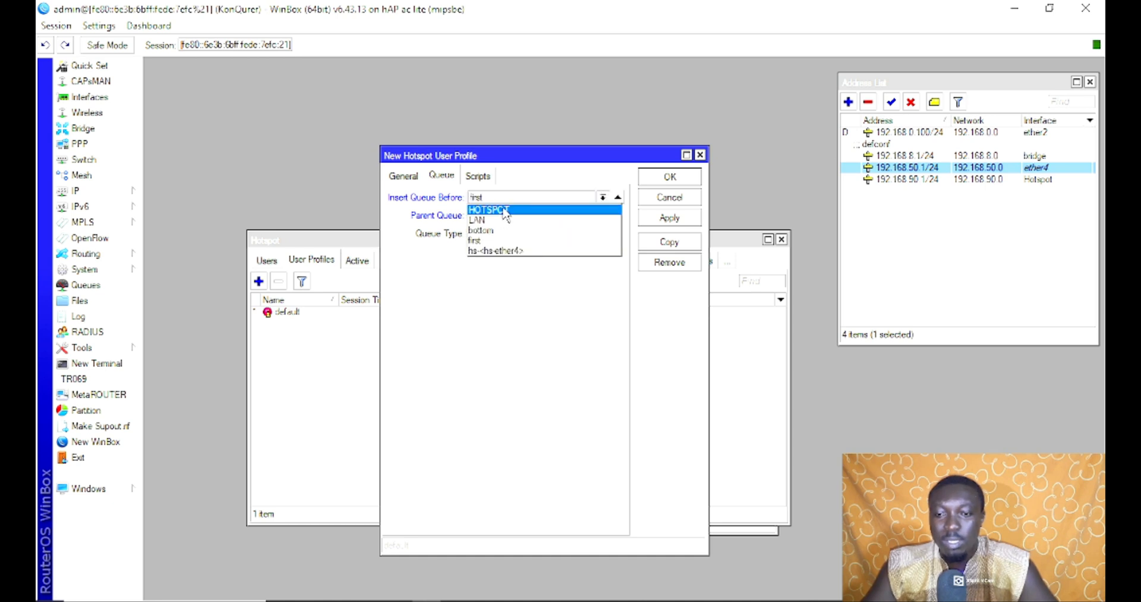
click(495, 209)
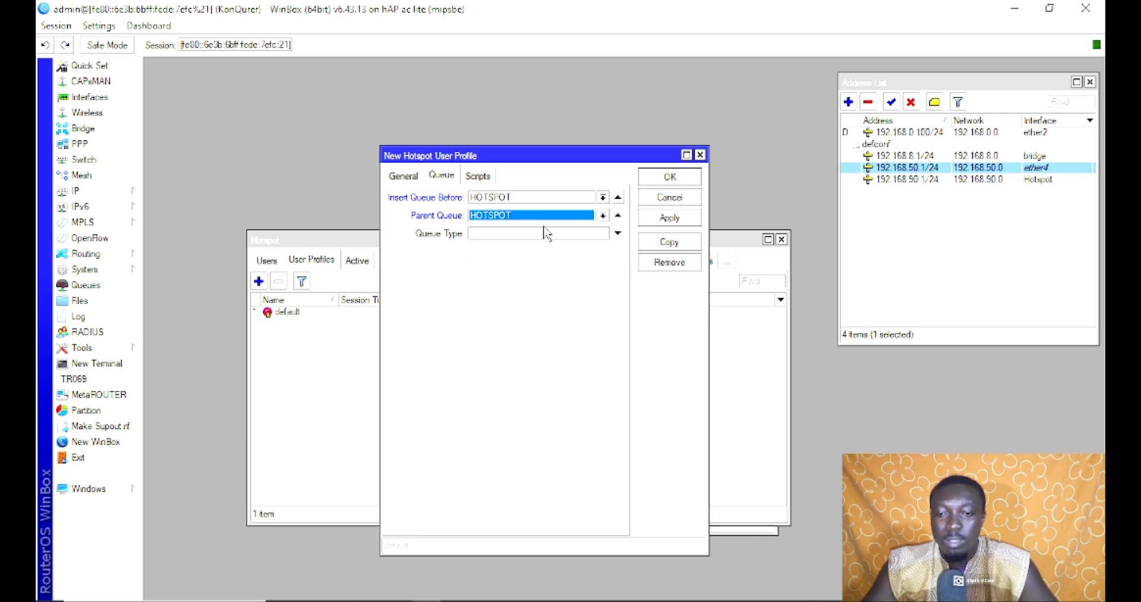
click(618, 233)
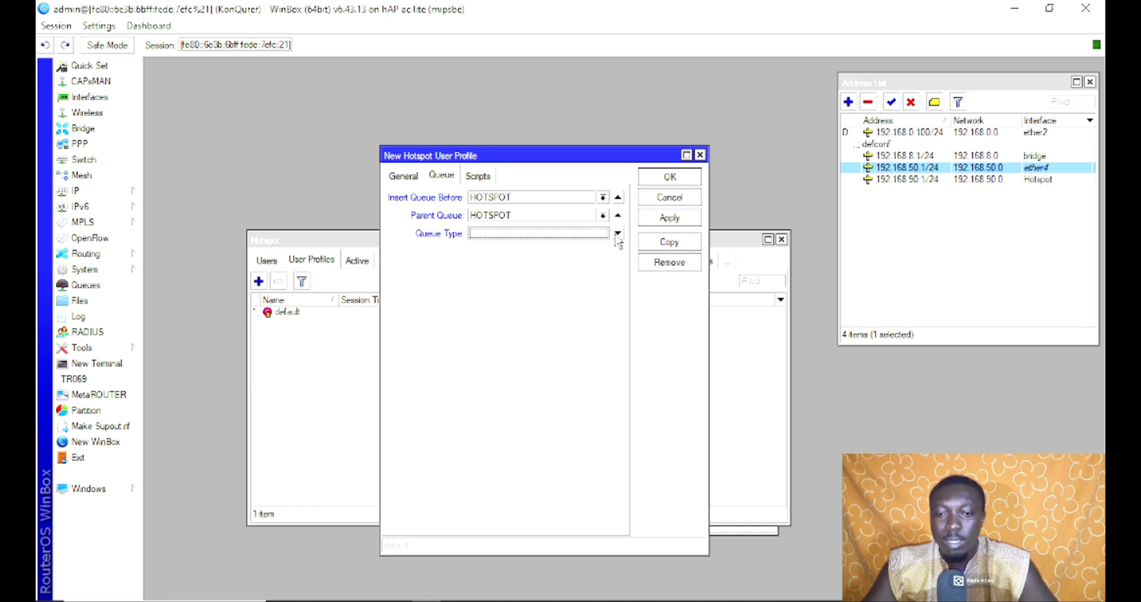
click(478, 176)
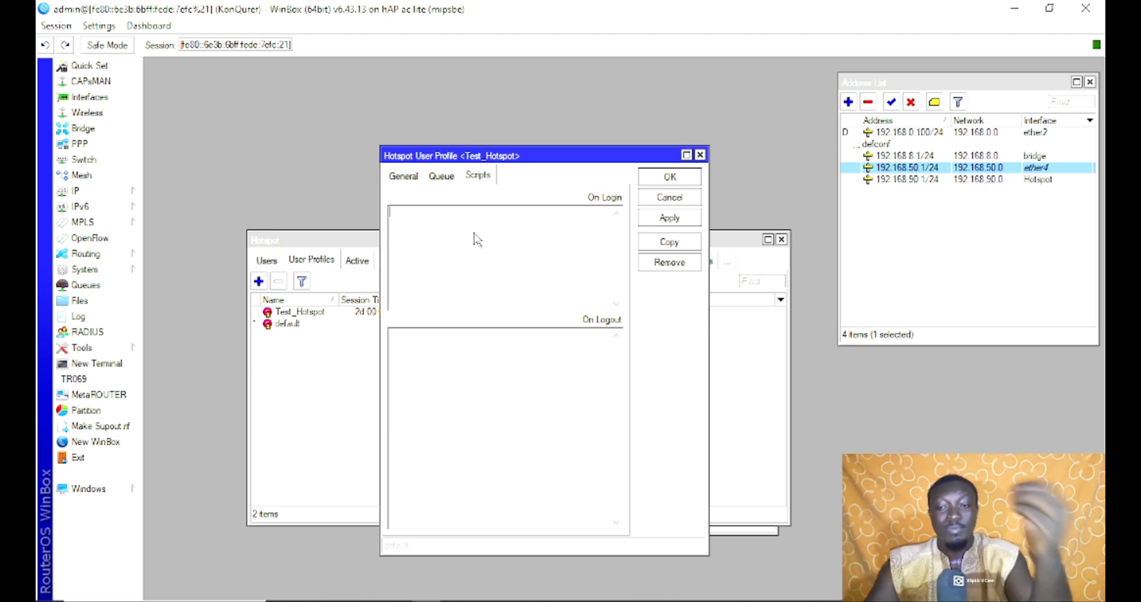
Set the On Login script to 'Welcome to Owuubi Test Hotspot'
text(W)
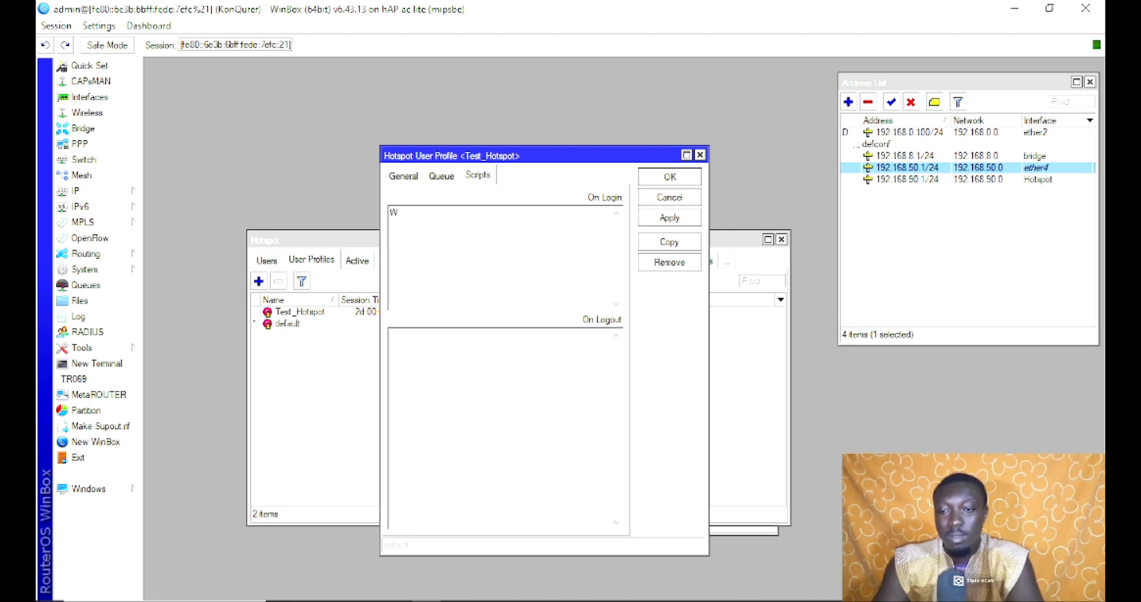
text(elcome to)
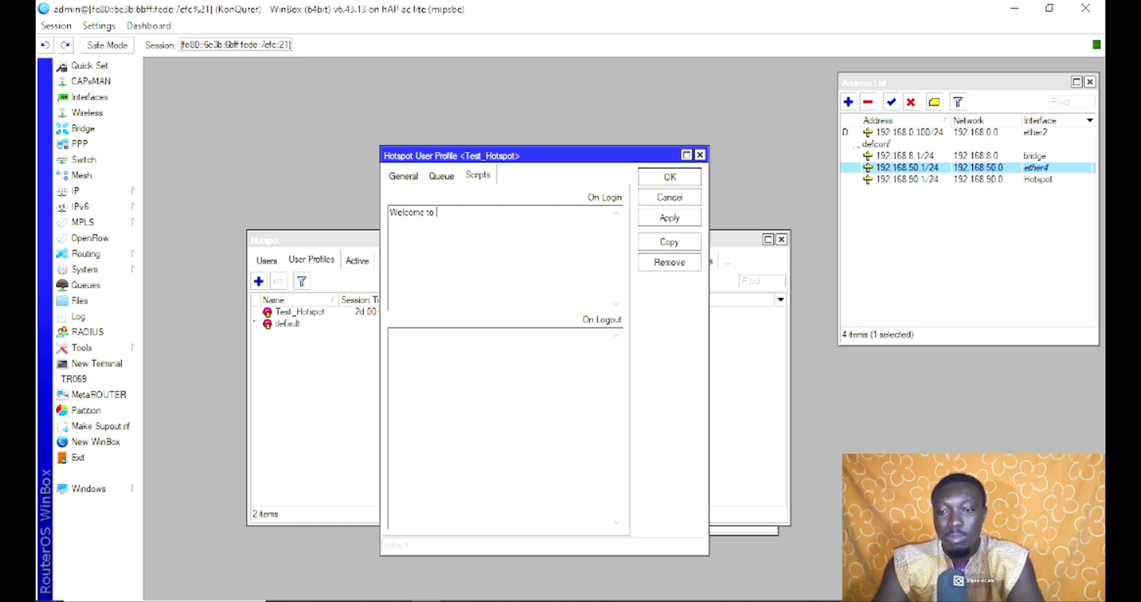
text(Owuubi)
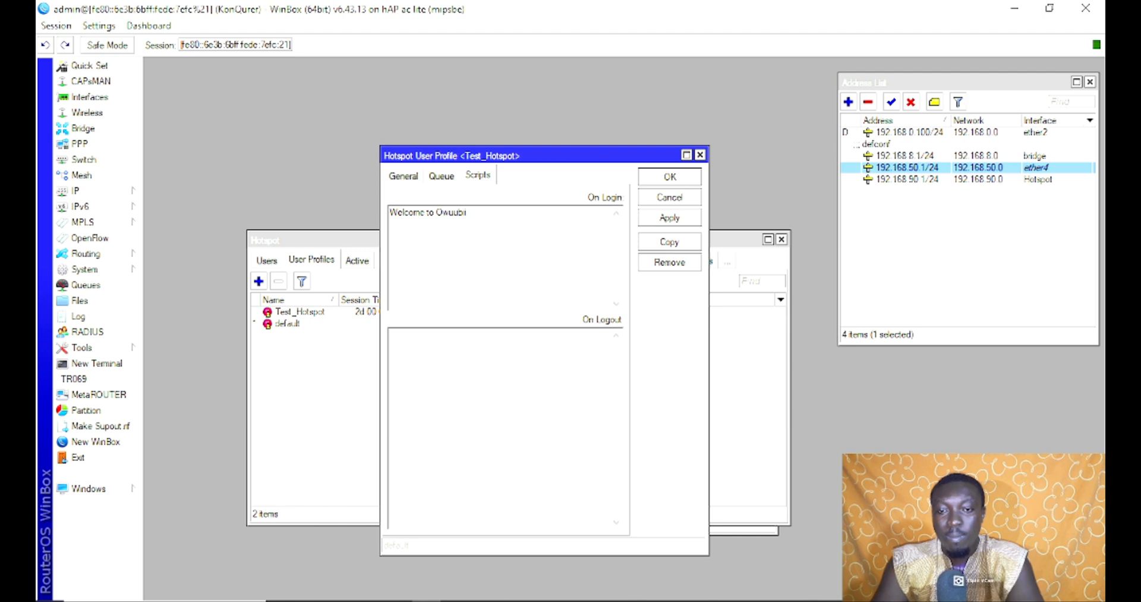
text(H)
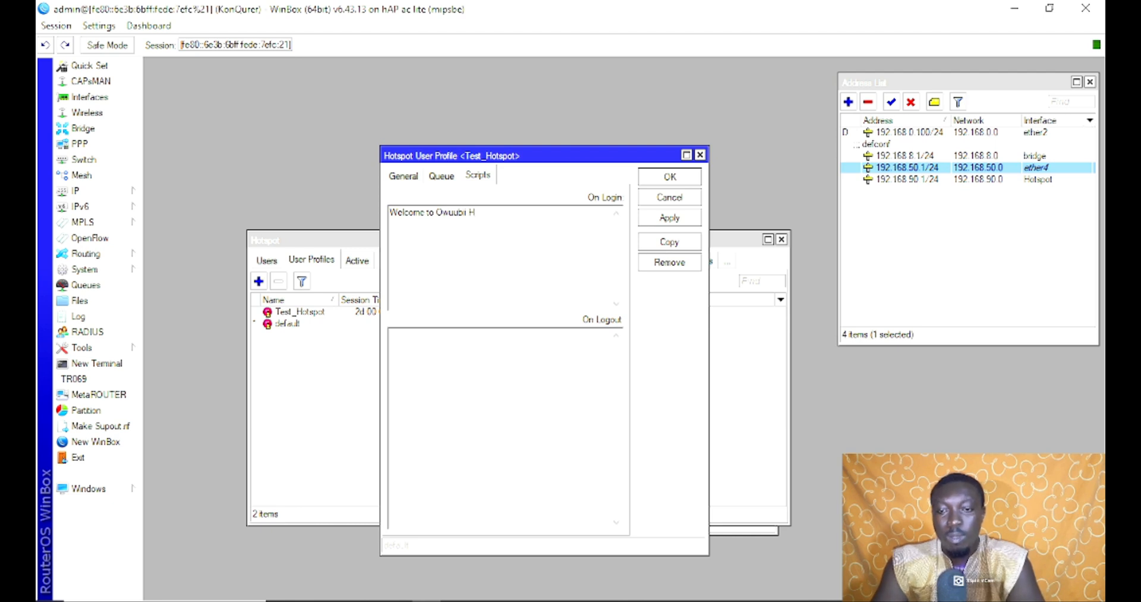
text(Test Hotspot)
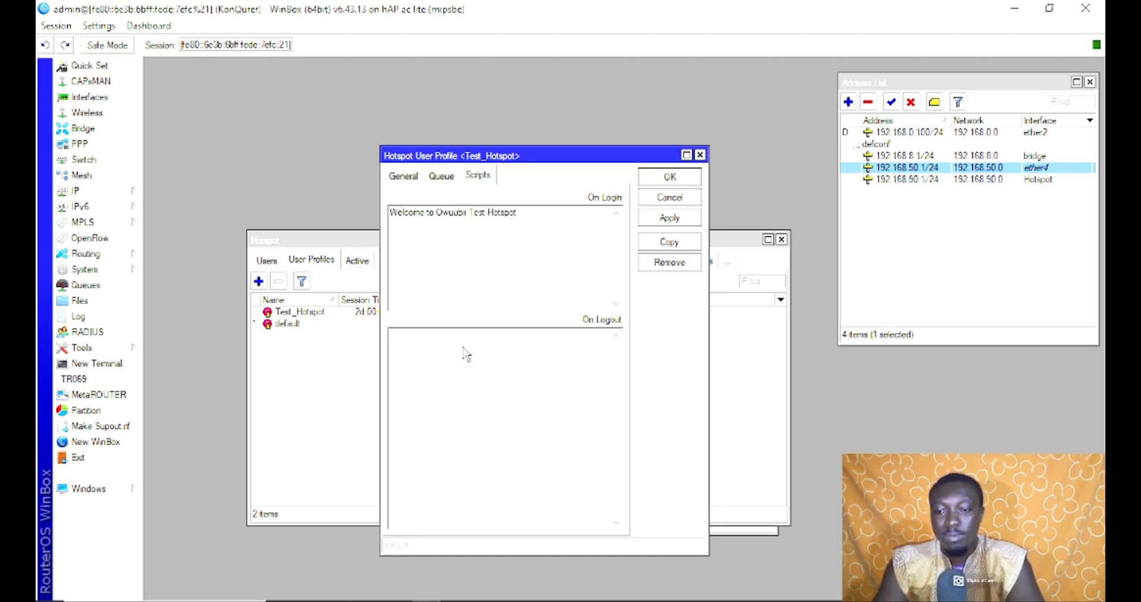
mouse_move(494, 357)
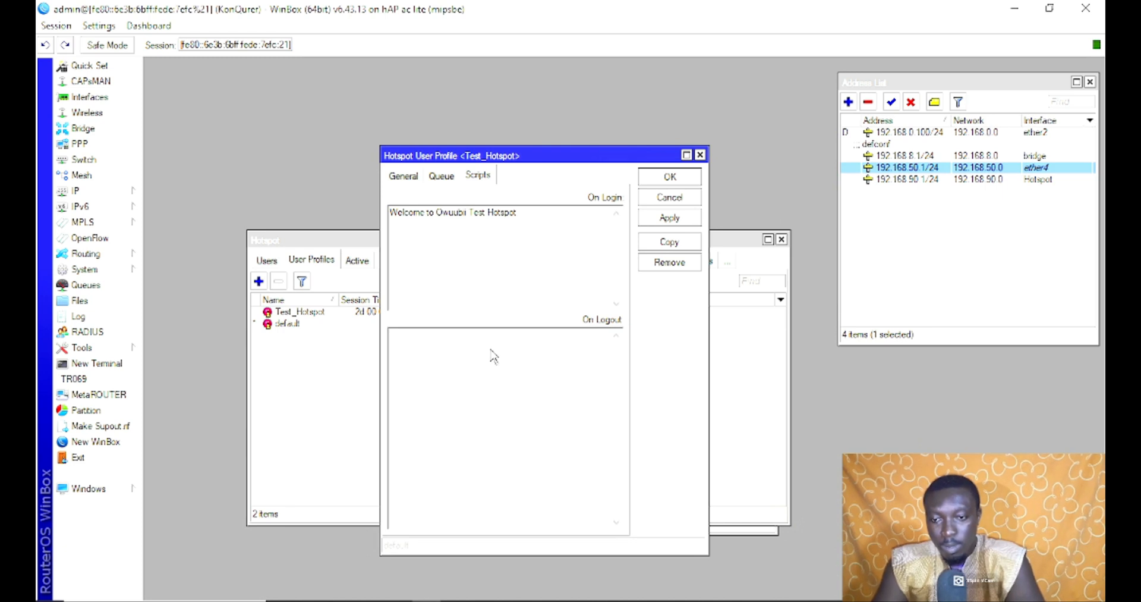
Set the On Logout script to 'Goodbye to Owuubi Test Hotspot' and save the profile
text(Welcome to Owuubi Test Hotspot)
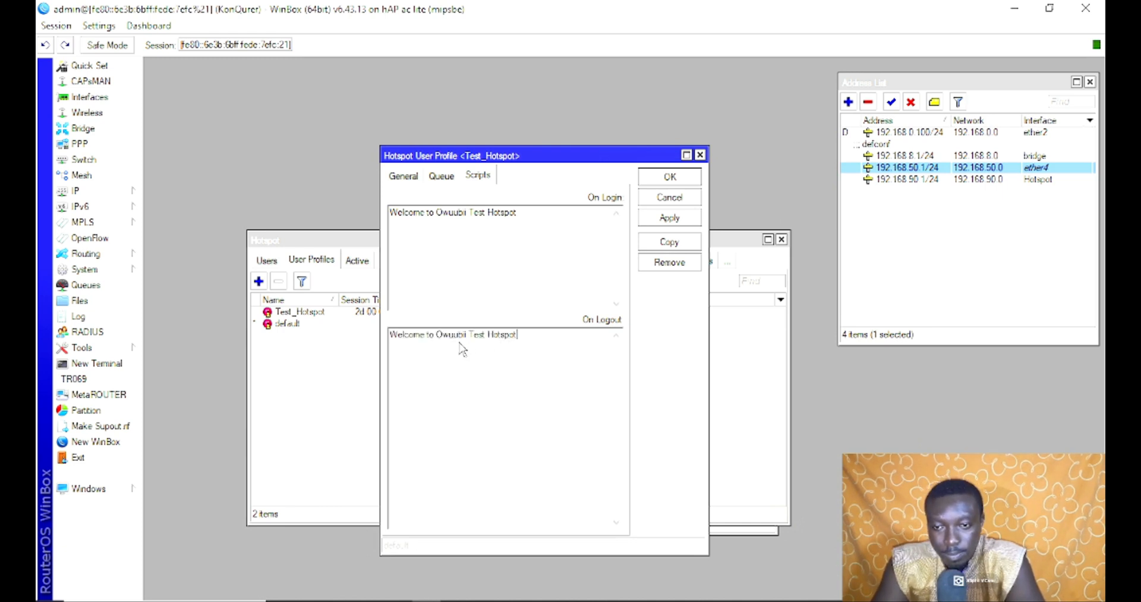
double_click(408, 334)
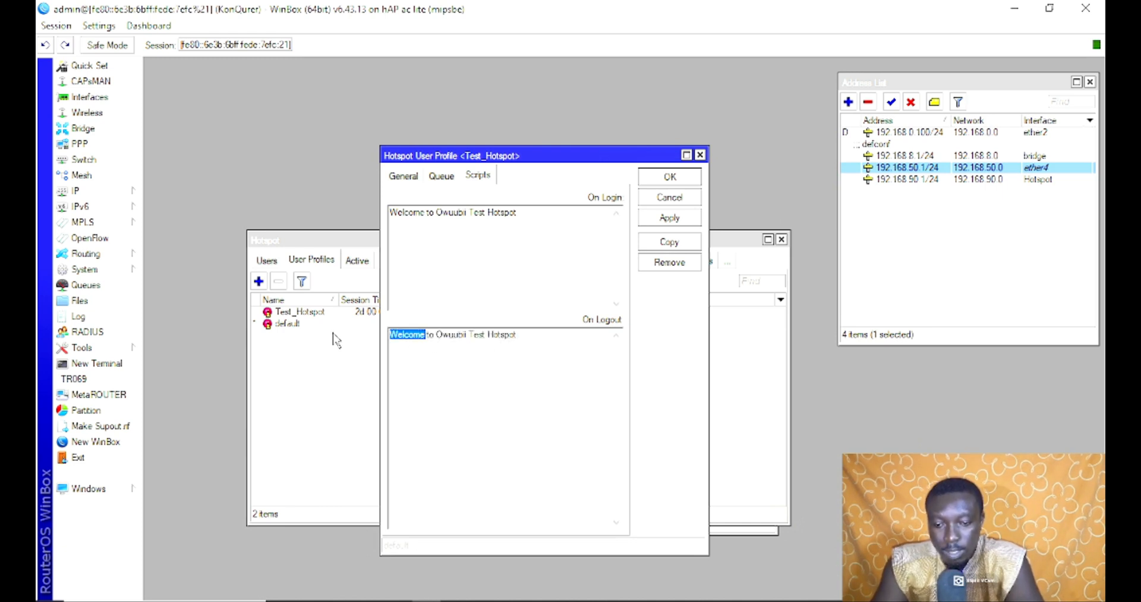
text(Goodbye)
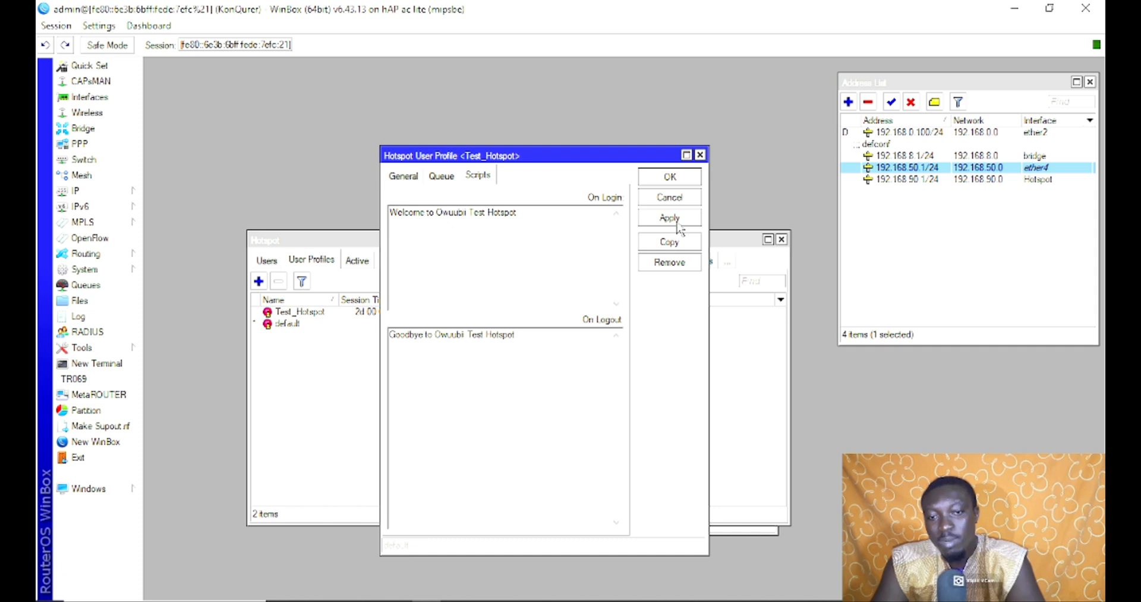
click(668, 176)
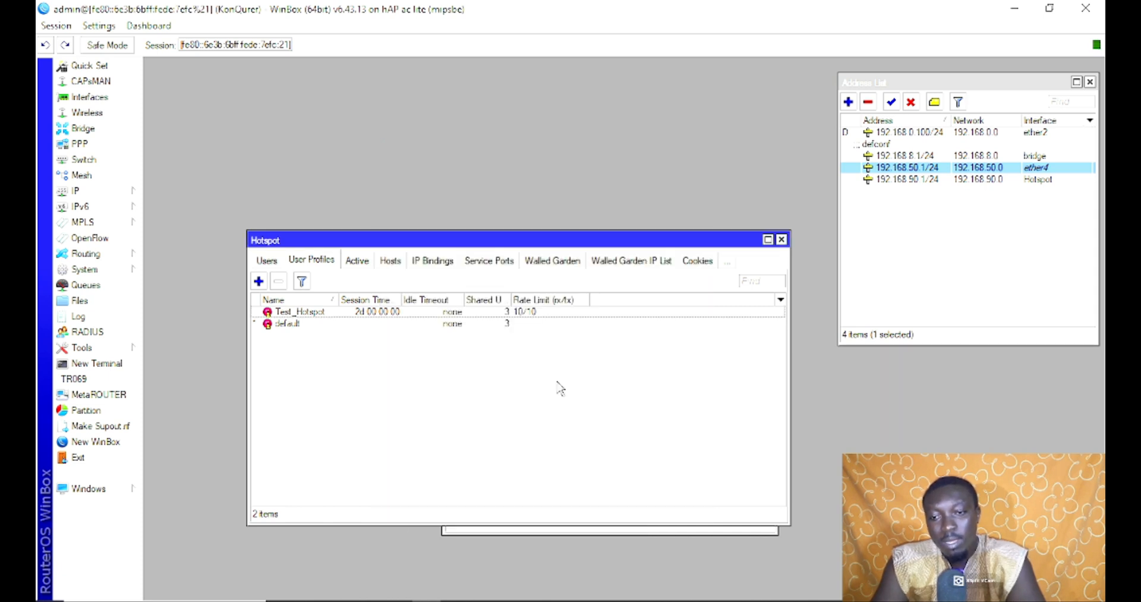
mouse_move(452, 351)
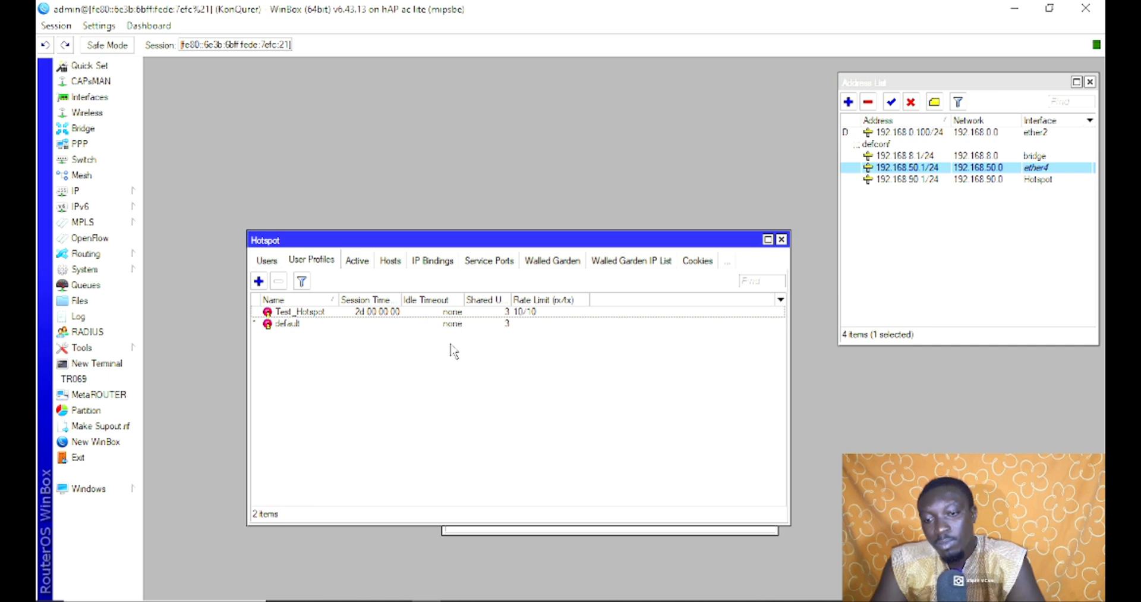
click(298, 311)
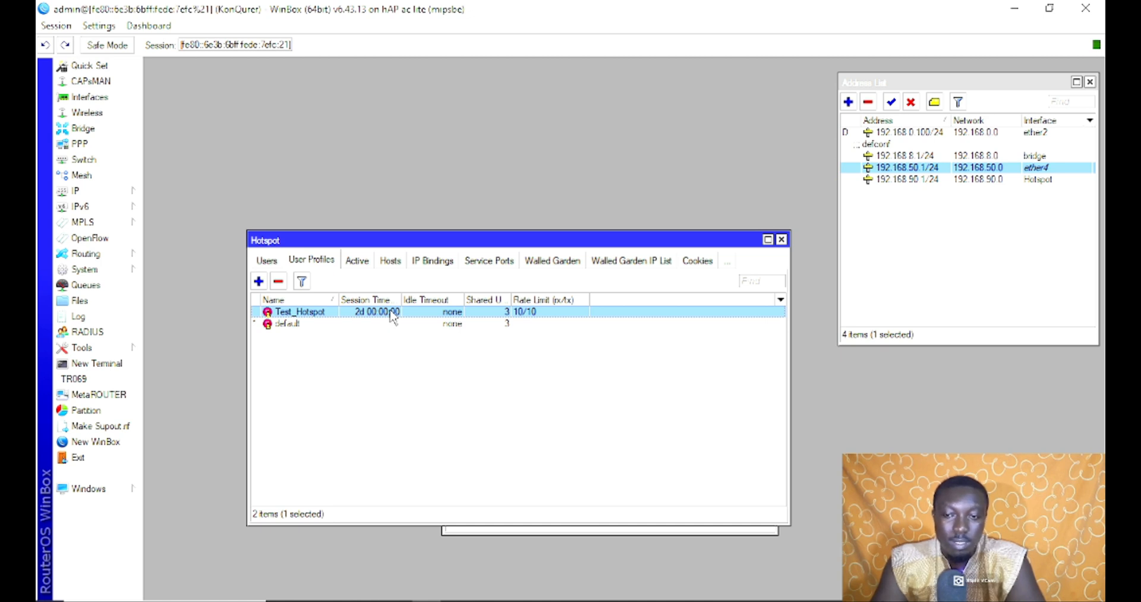
mouse_move(495, 313)
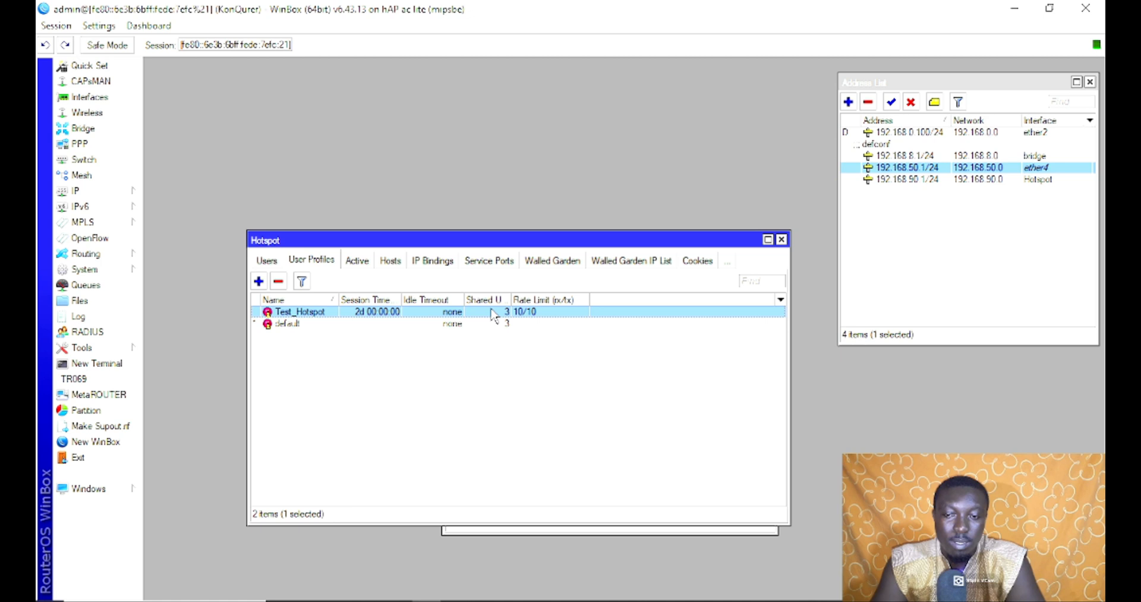
mouse_move(538, 312)
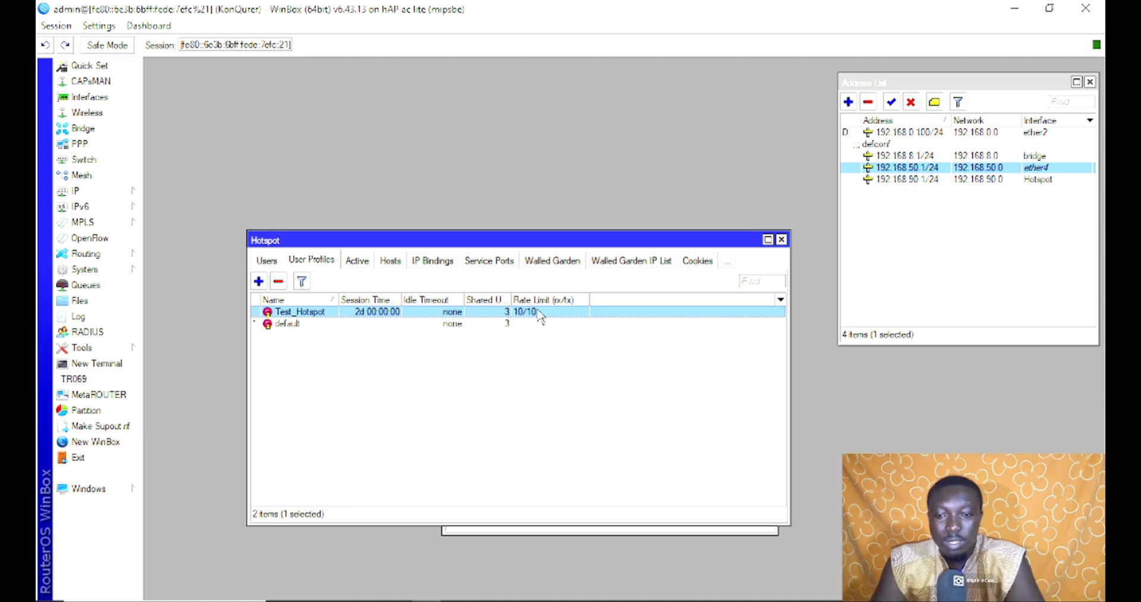
mouse_move(510, 301)
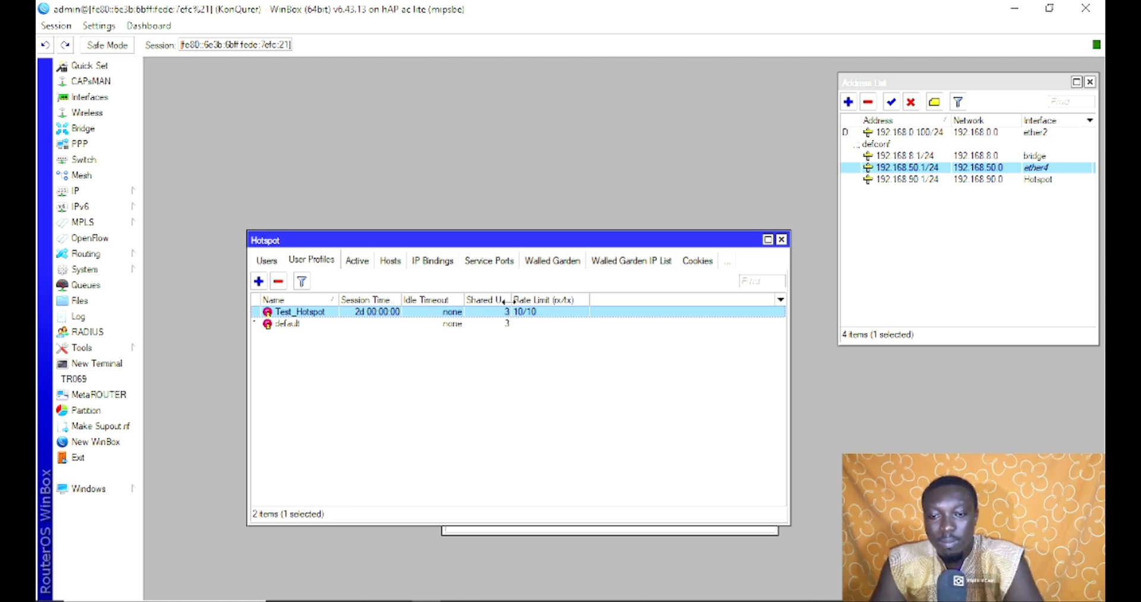